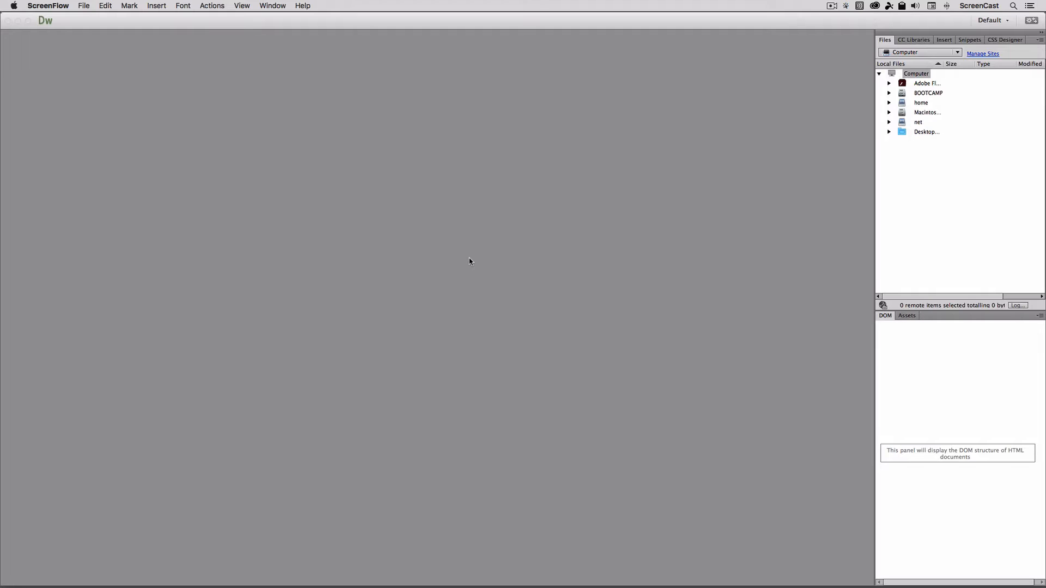
mouse_move(520, 243)
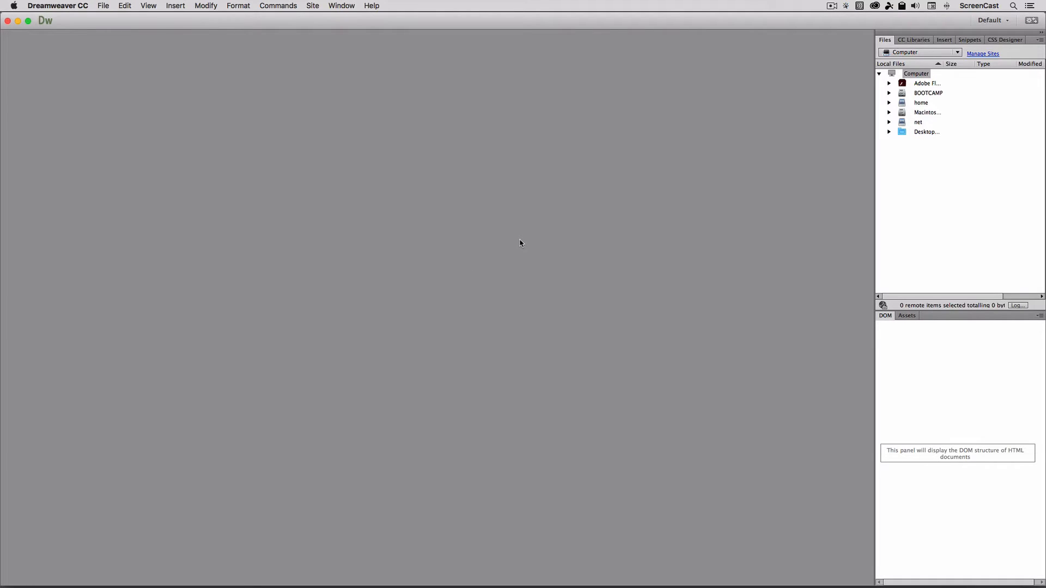
mouse_move(520, 247)
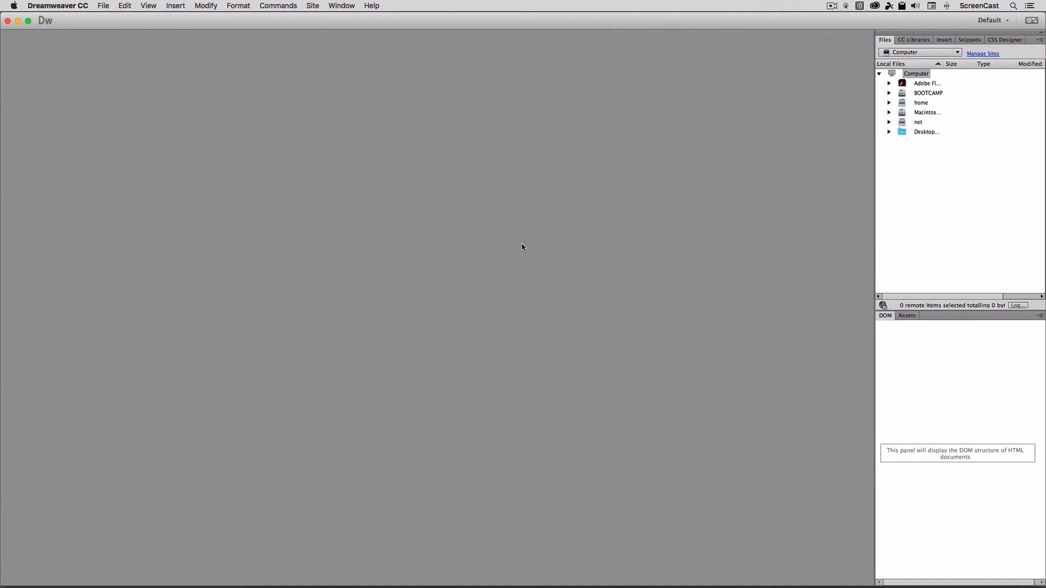
Start a new site named Andrew's Site from the Site menu
click(928, 92)
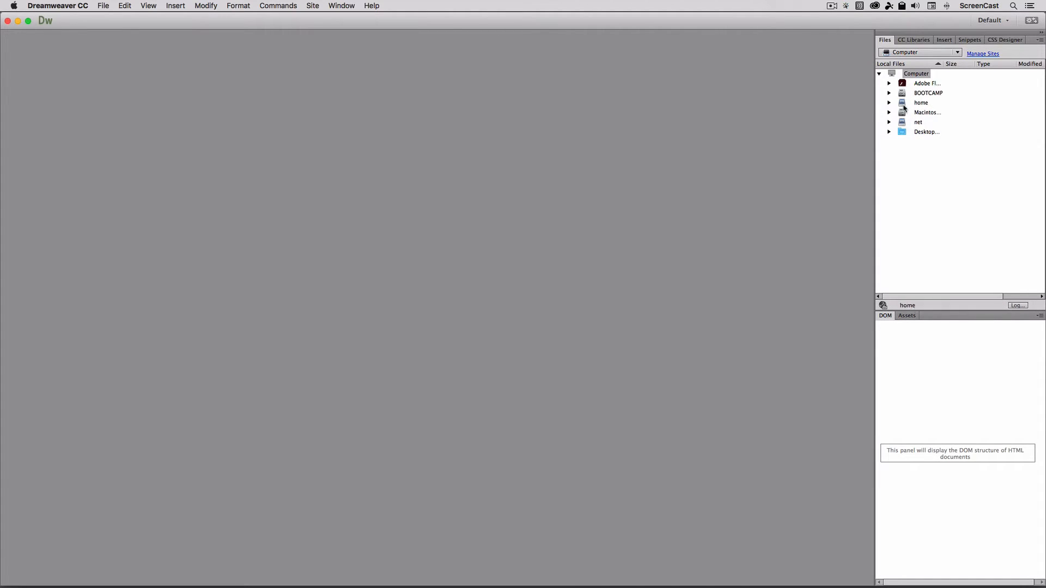
click(927, 112)
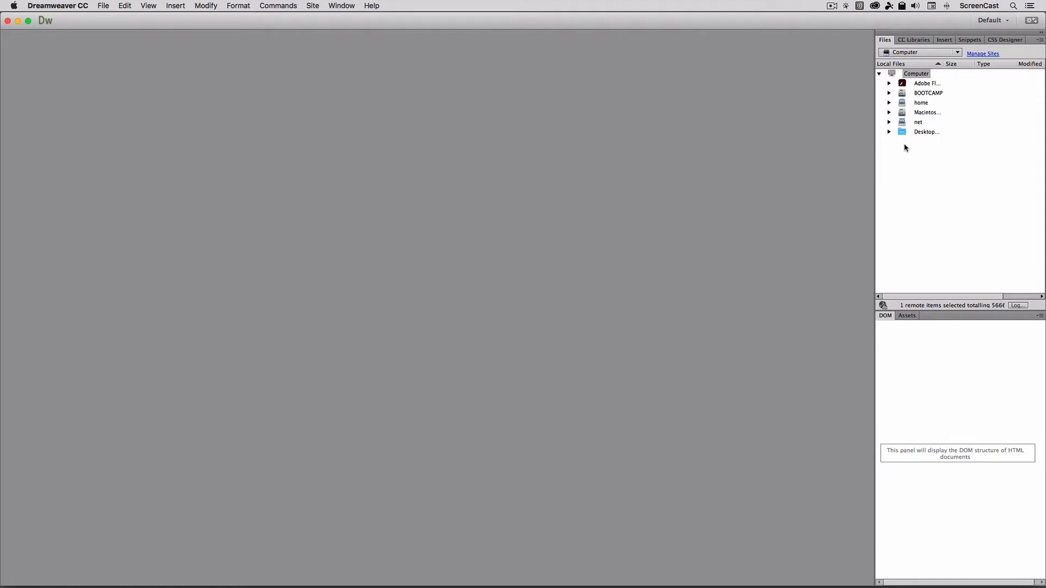
click(918, 122)
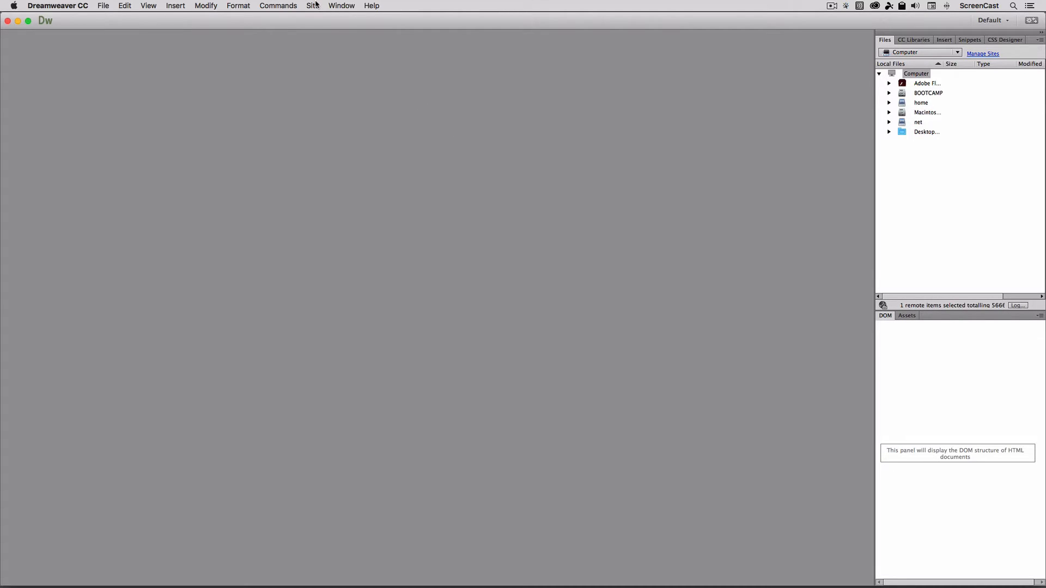
click(311, 5)
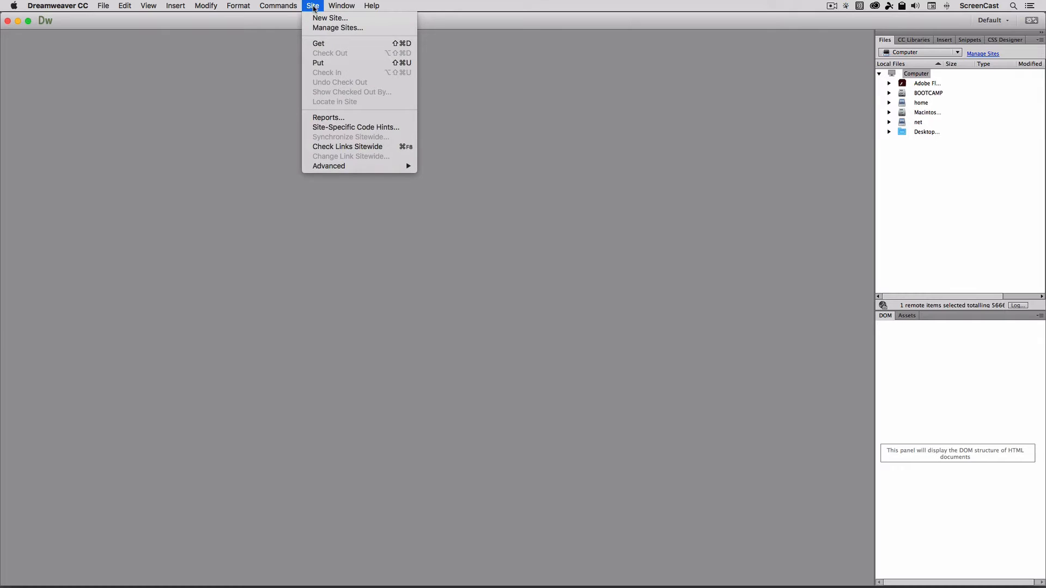
mouse_move(330, 18)
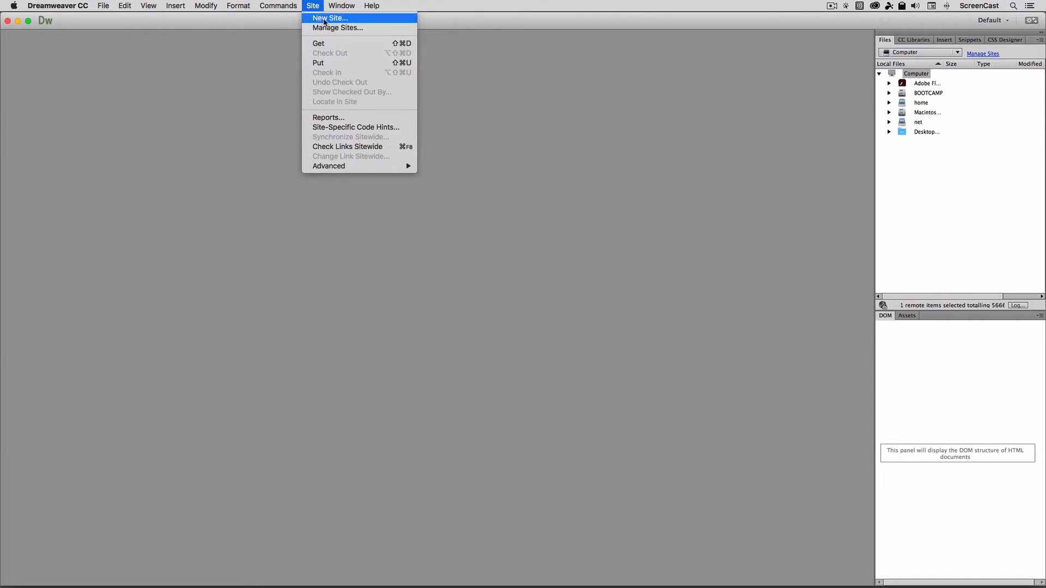
click(329, 18)
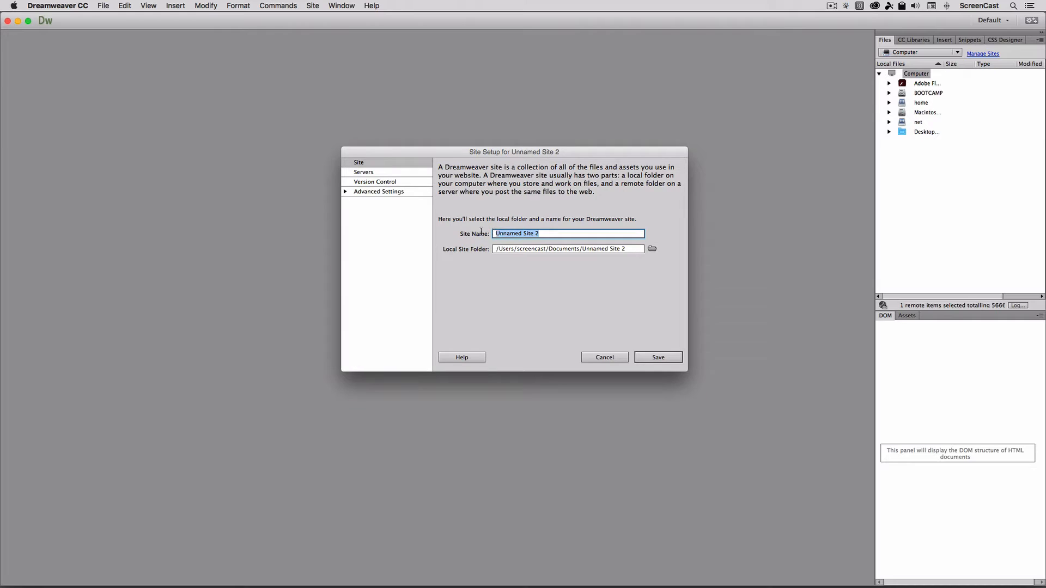
text(Andrew's)
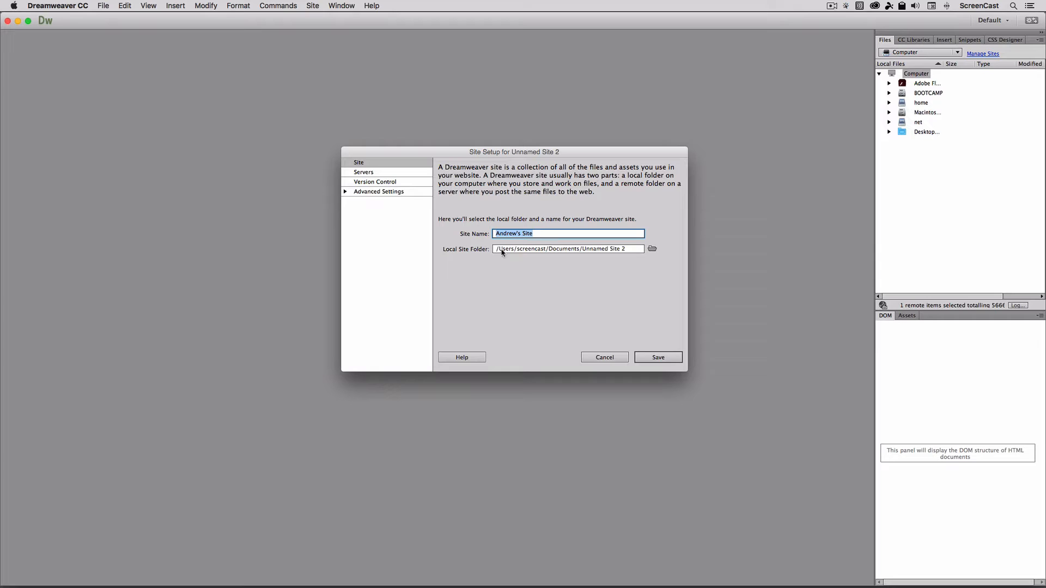
mouse_move(463, 252)
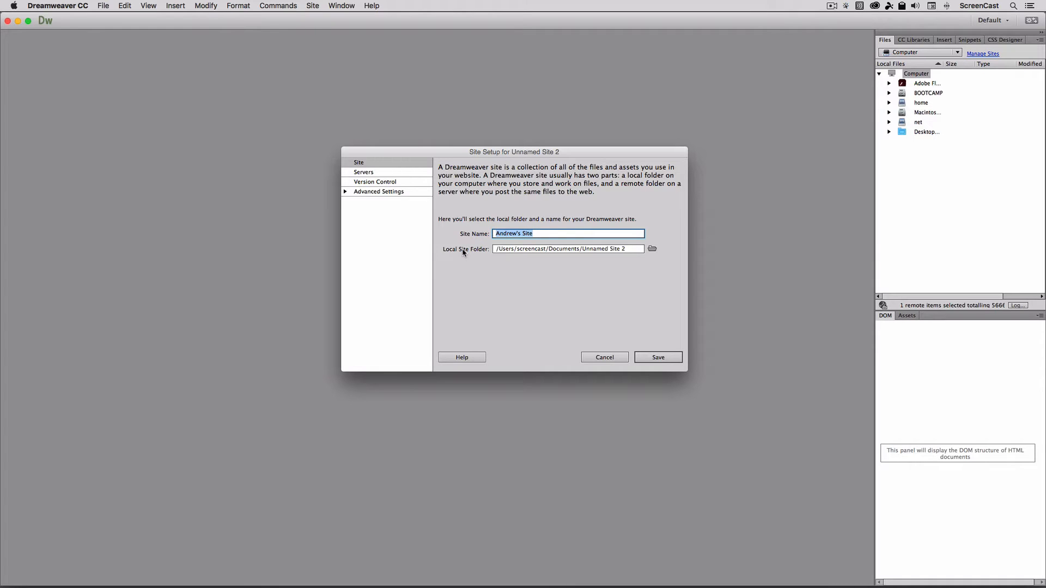
Set the site's local folder to site_root on the Desktop
click(652, 249)
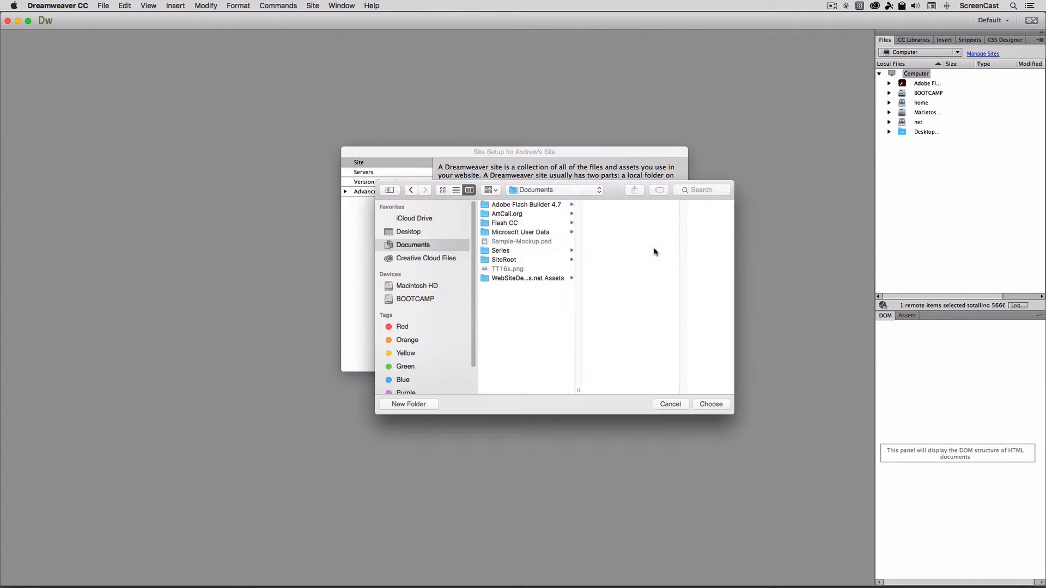
click(408, 231)
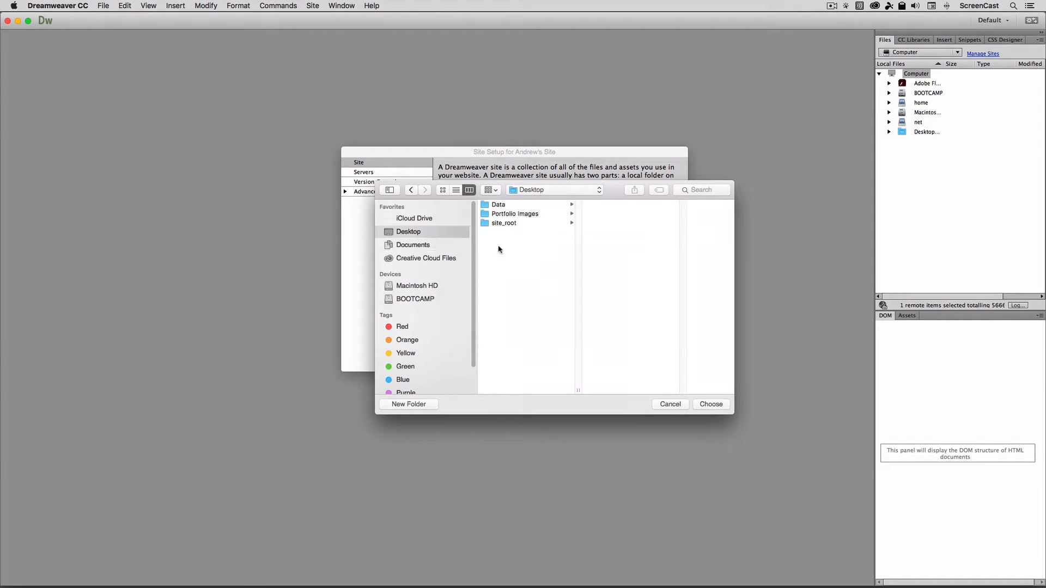
click(503, 223)
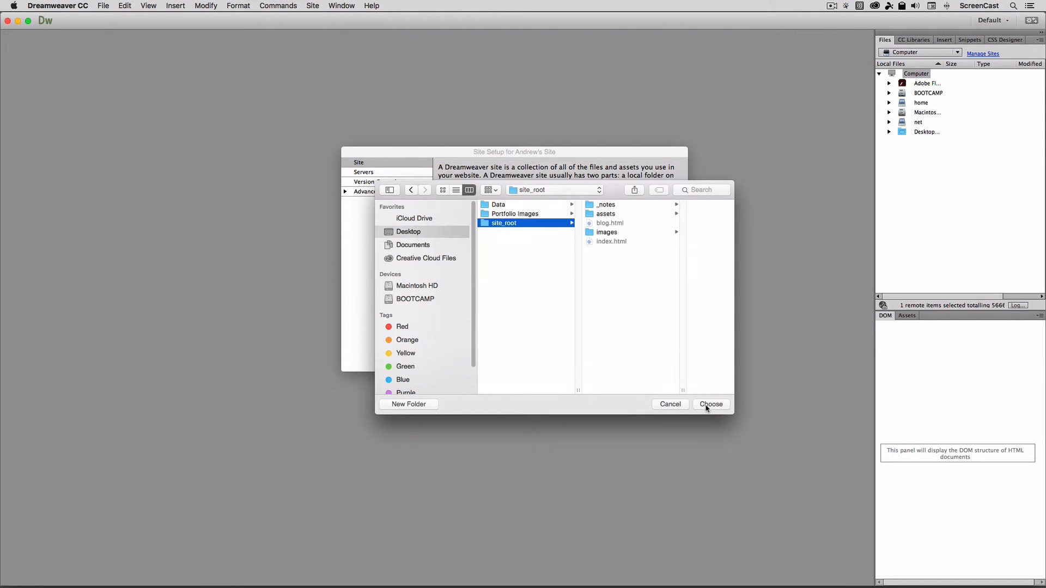
click(710, 404)
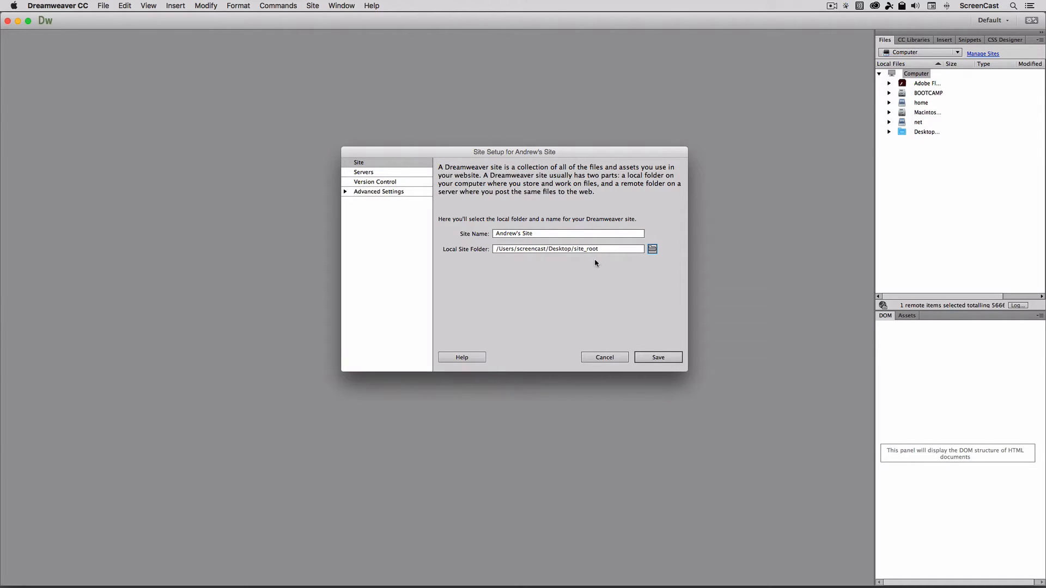
mouse_move(433, 210)
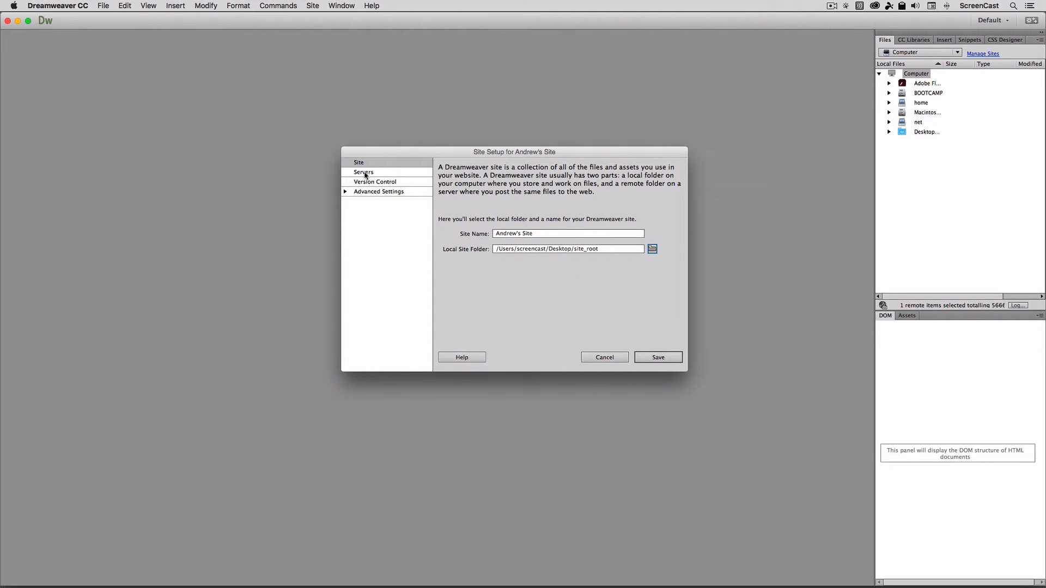
Add FTP server andrewwilson.org at demo.andrewwilson.org with username andrew, and test the connection
click(362, 172)
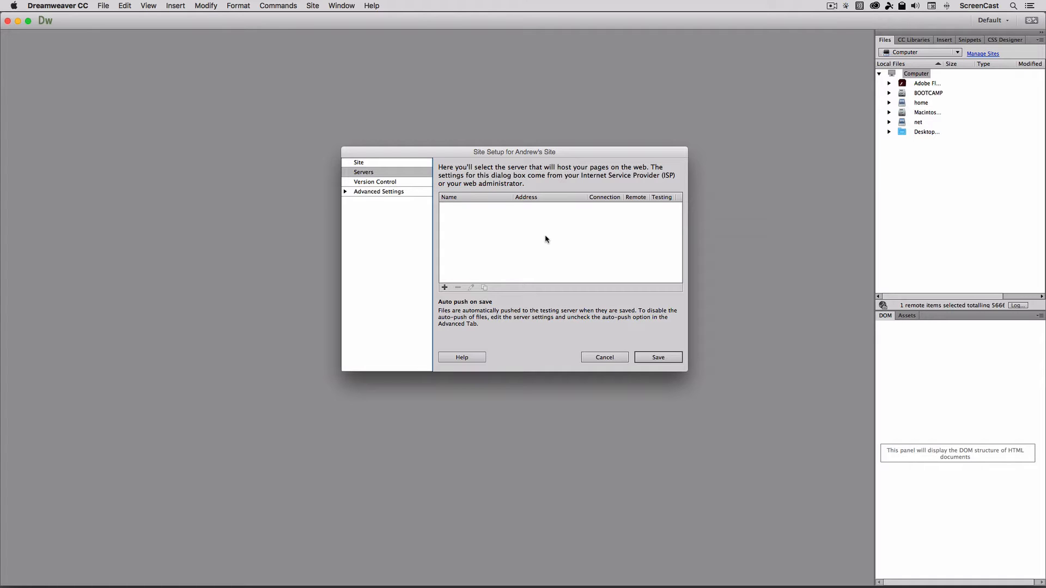
mouse_move(444, 287)
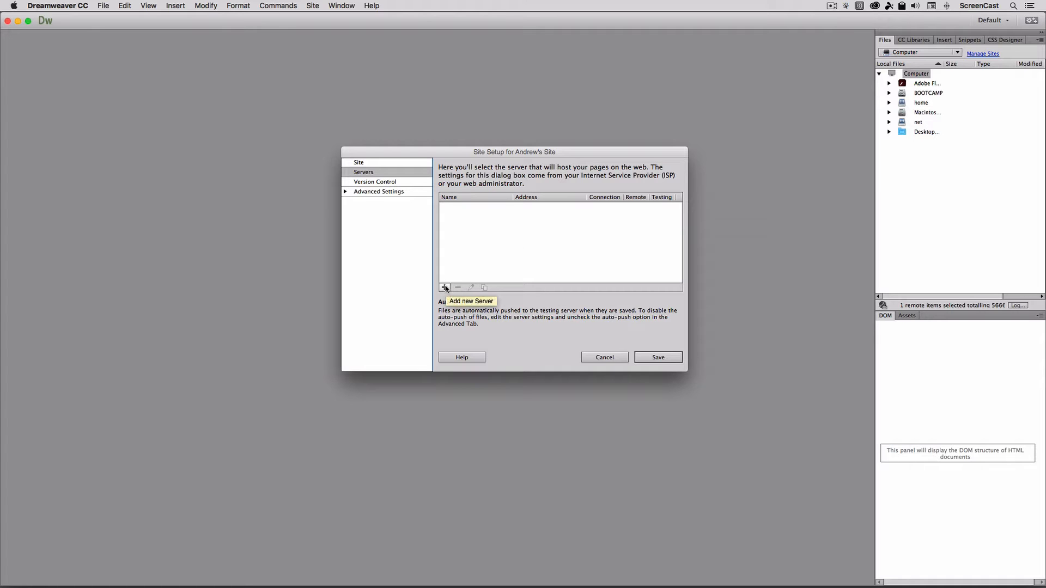
click(445, 288)
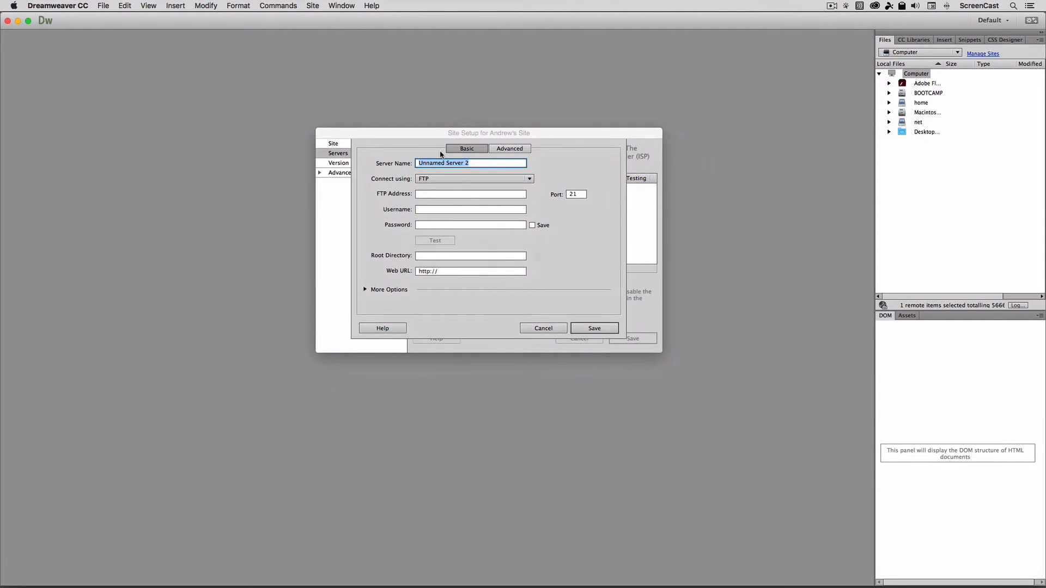
text(andrewwilson.org)
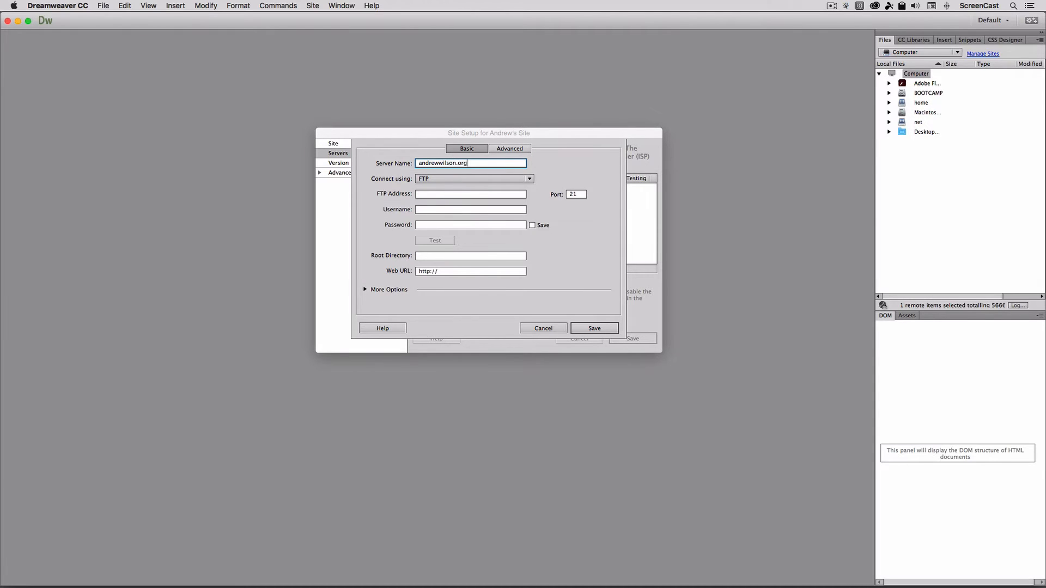
text(demo.)
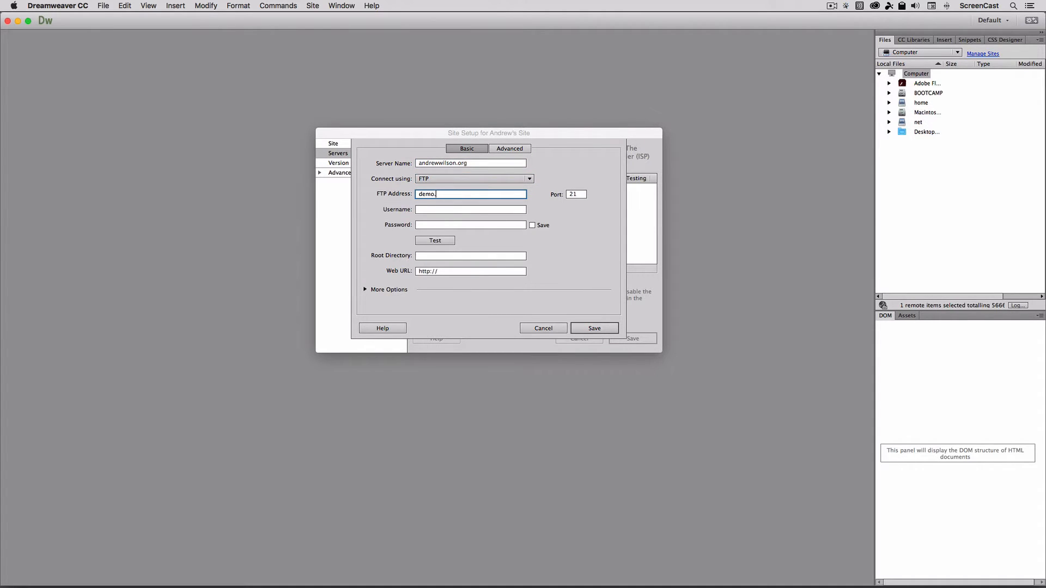
text(andrewwilson.org)
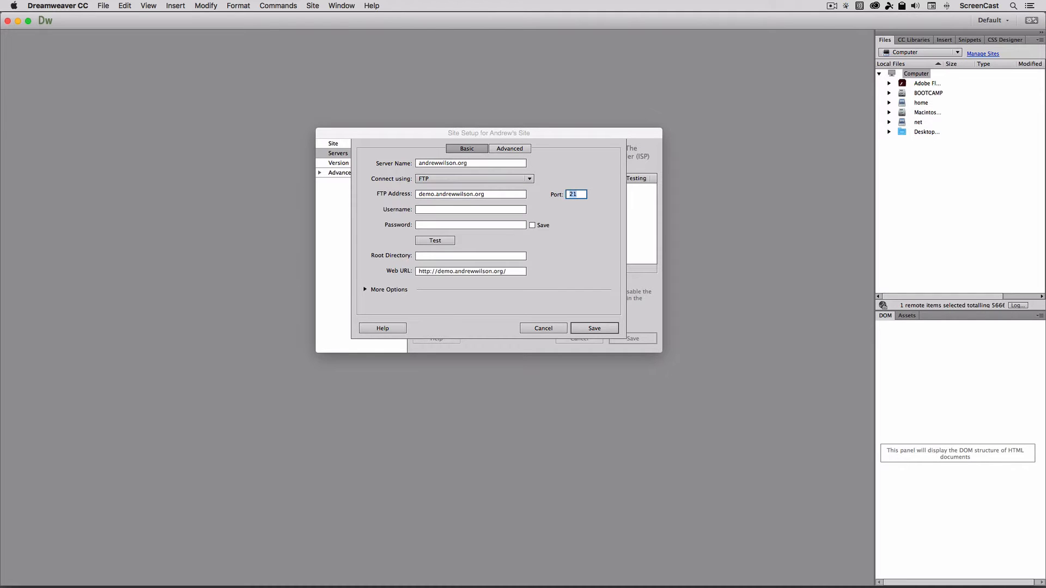
text(andreworg)
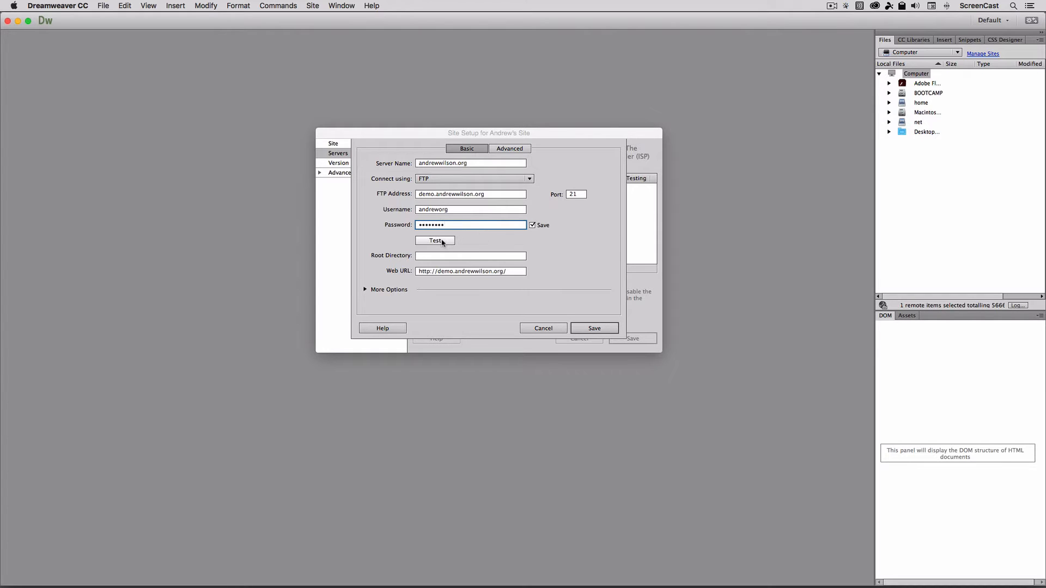
click(435, 240)
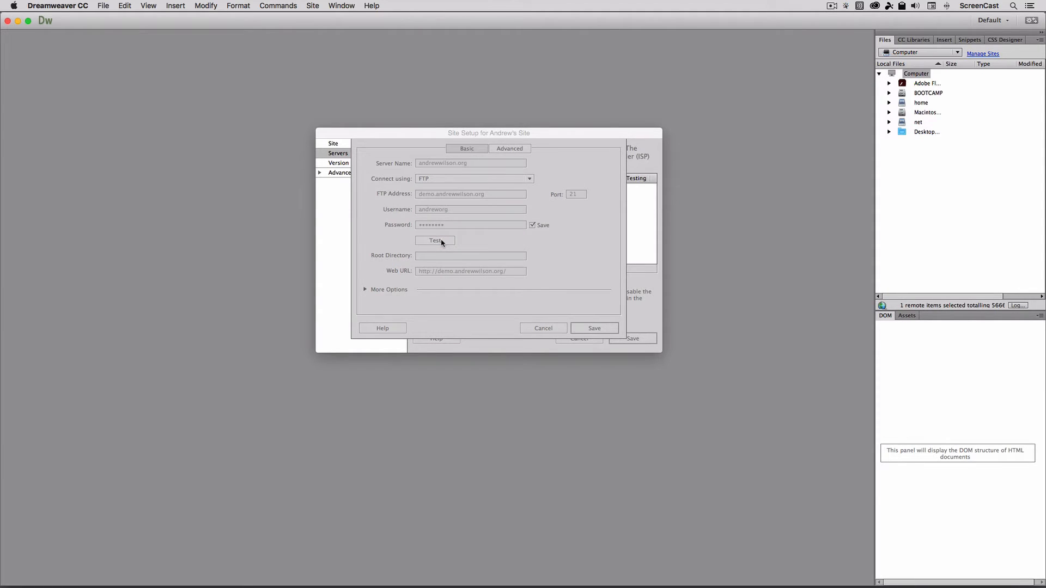
click(435, 240)
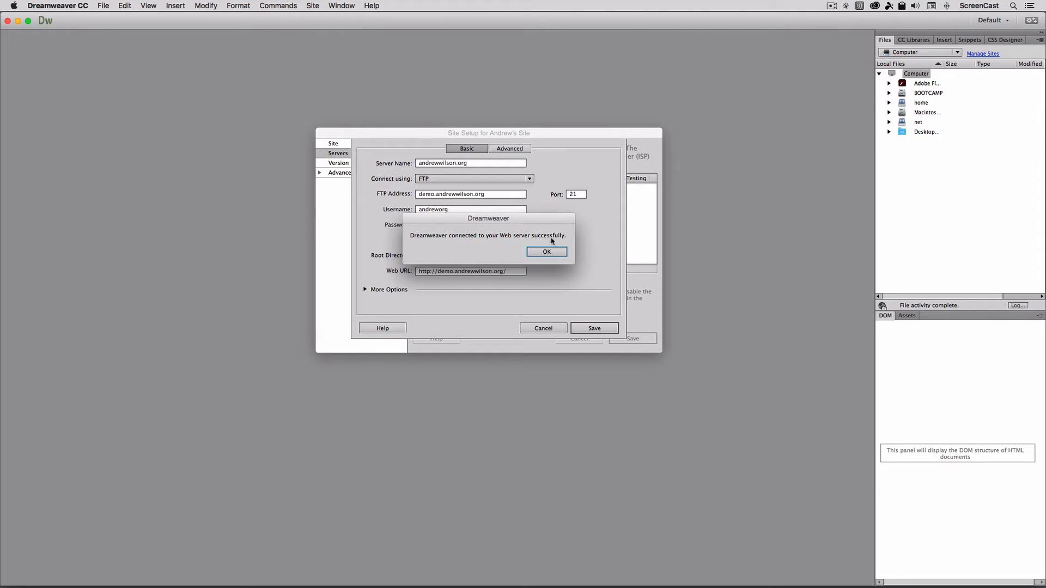
mouse_move(546, 252)
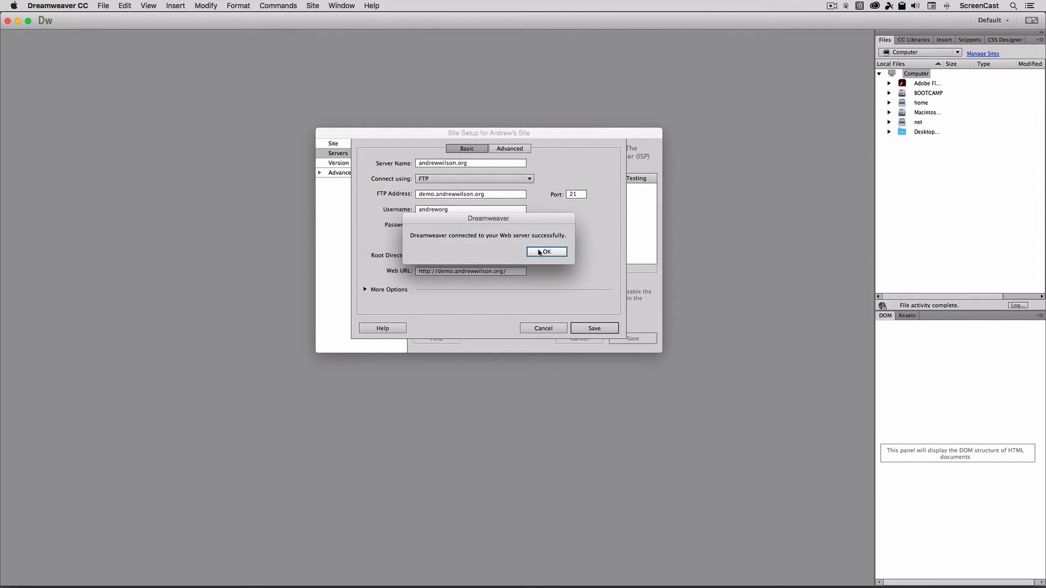
Set the server's root directory to public_html and keep FTP as the connection type
click(546, 251)
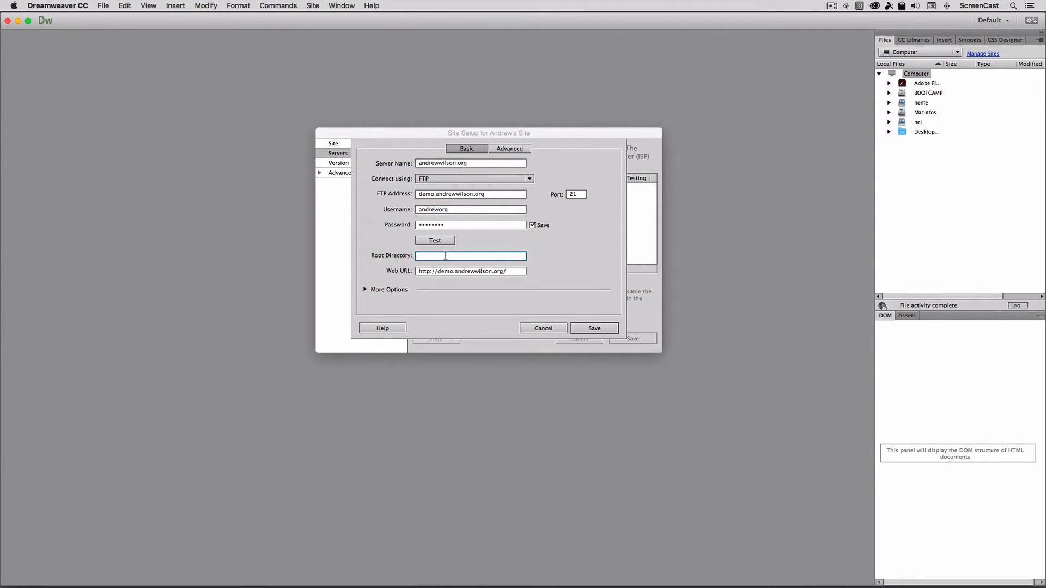
click(470, 256)
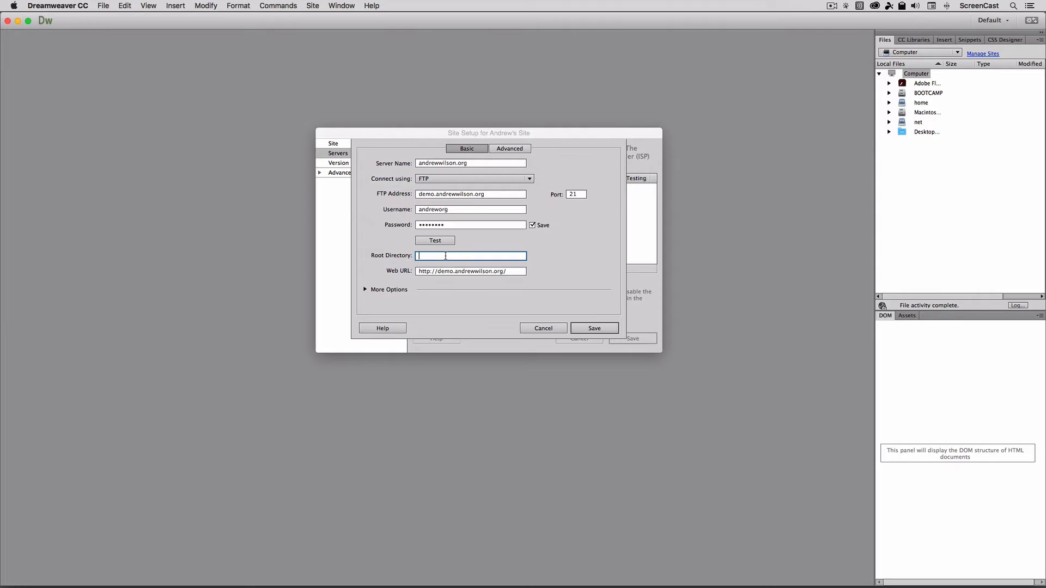
text(public)
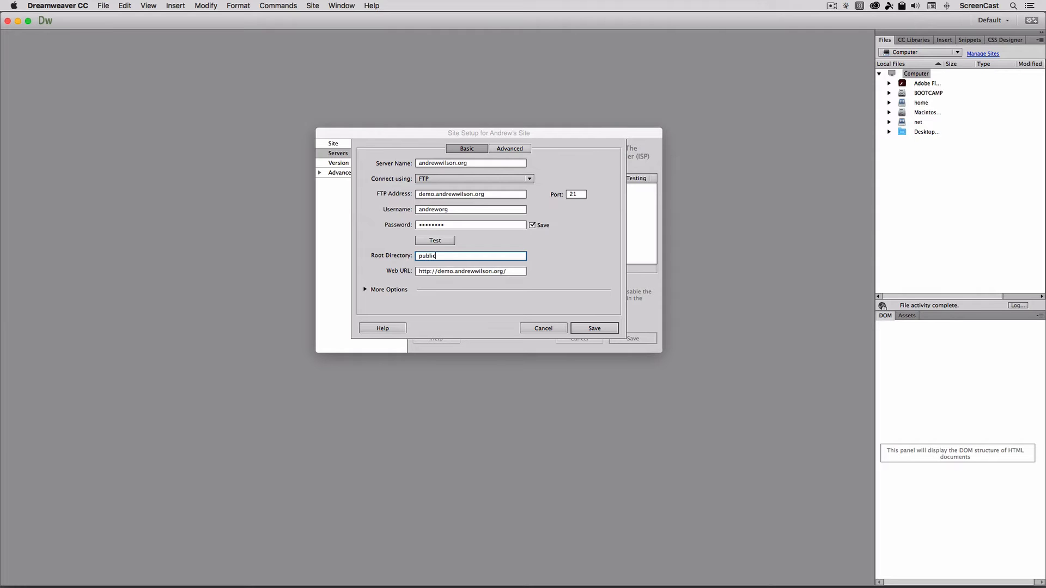
text(_html)
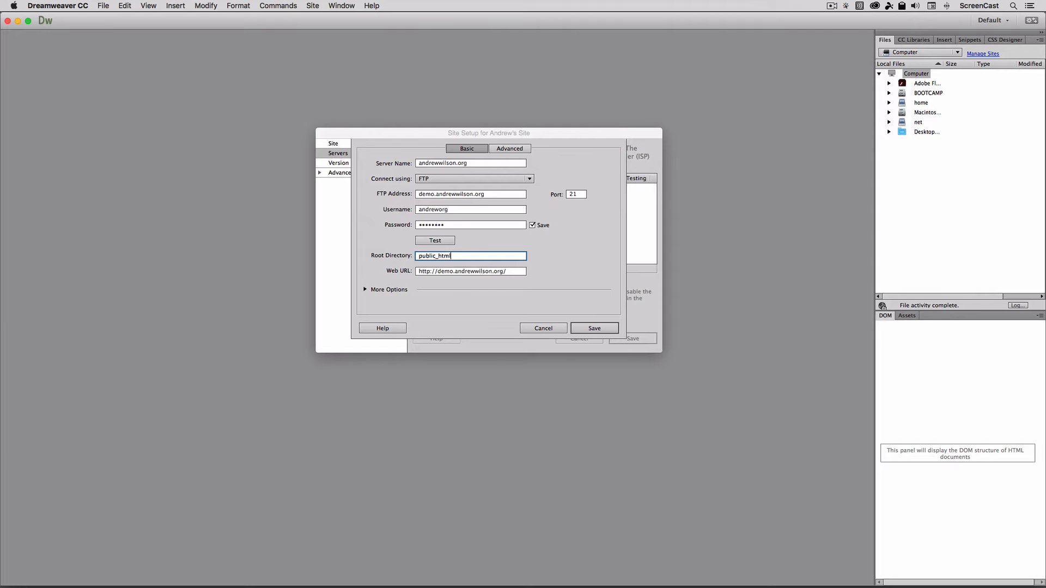
double_click(434, 255)
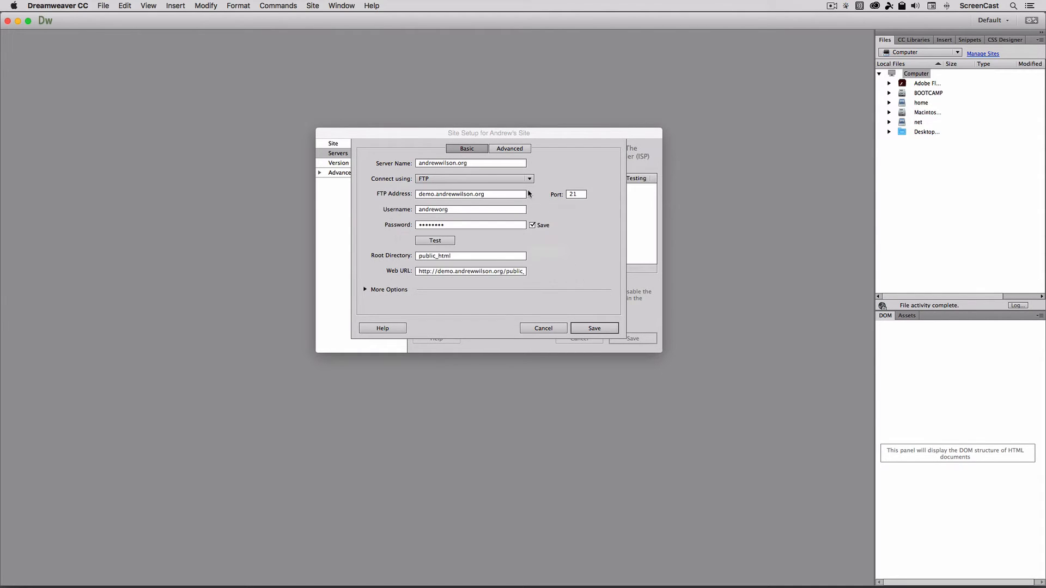
click(474, 179)
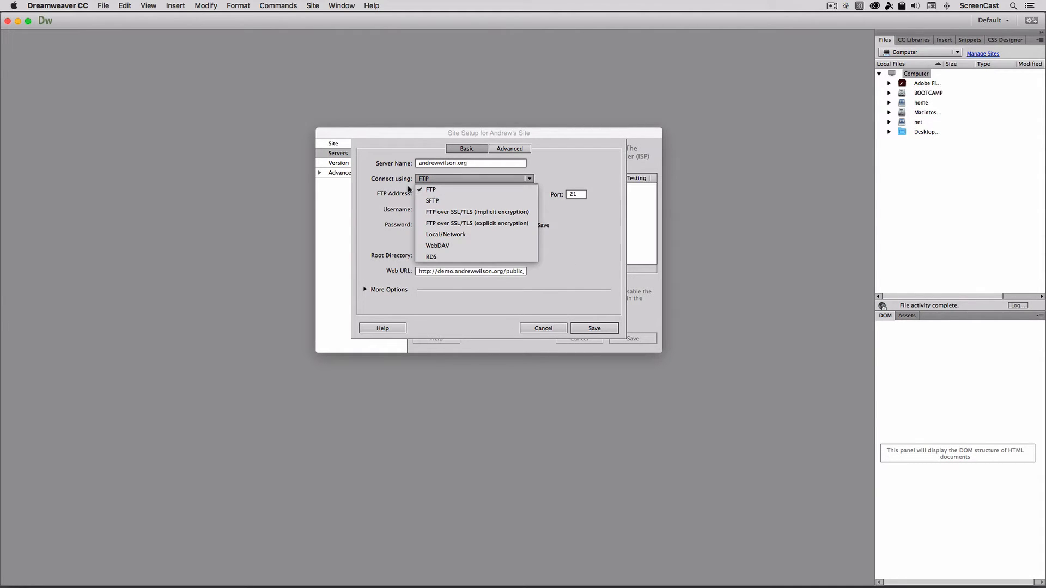
click(431, 190)
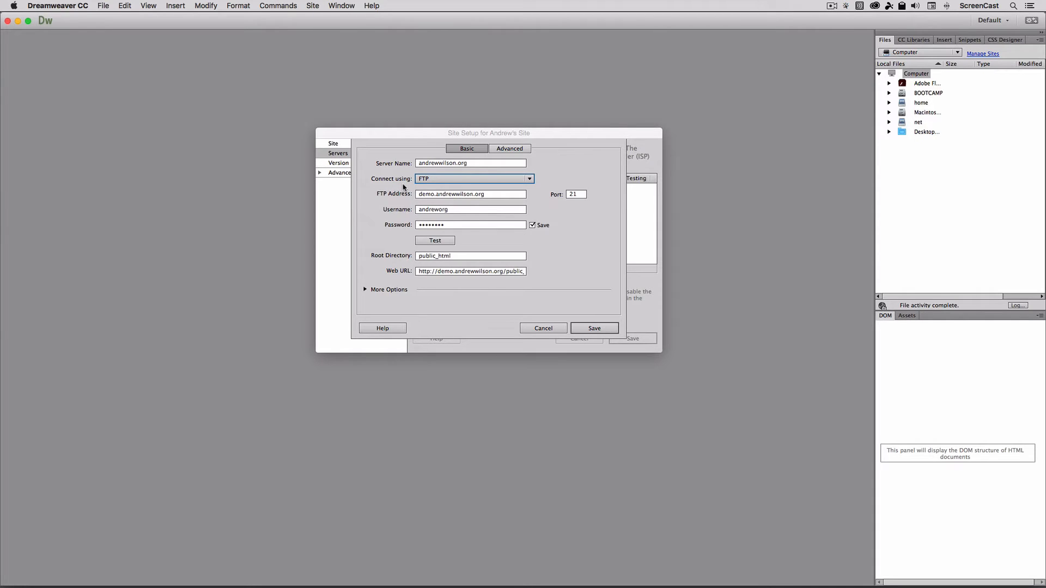
mouse_move(420, 286)
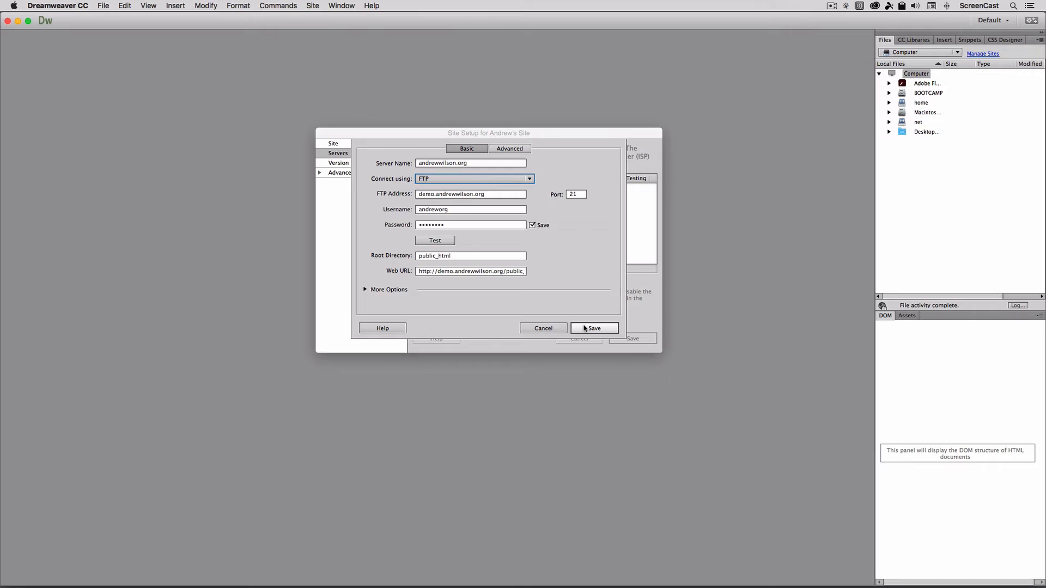
Save the andrewwilson.org server settings so it appears in the server list
click(592, 327)
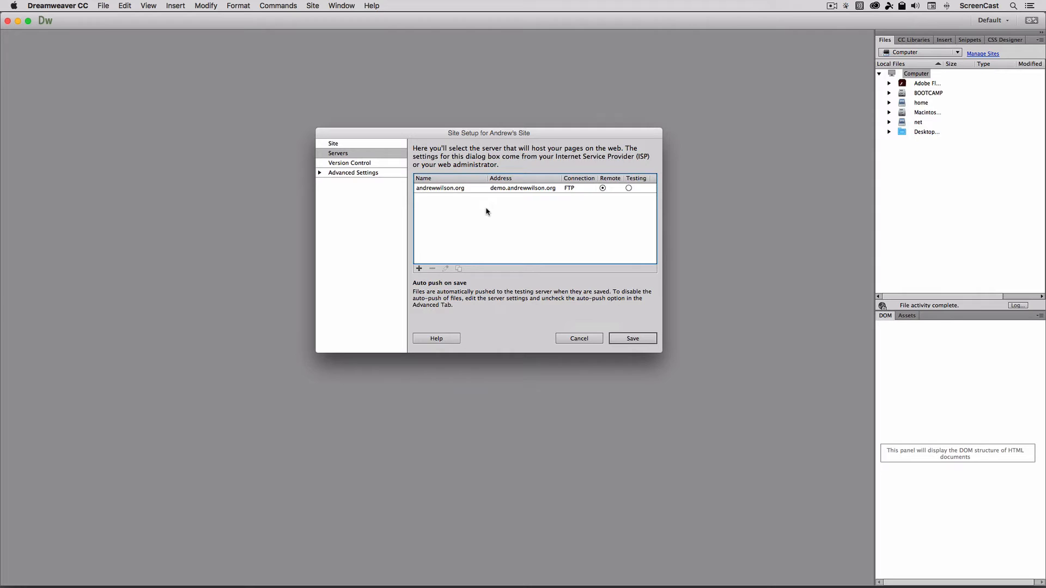
mouse_move(345, 172)
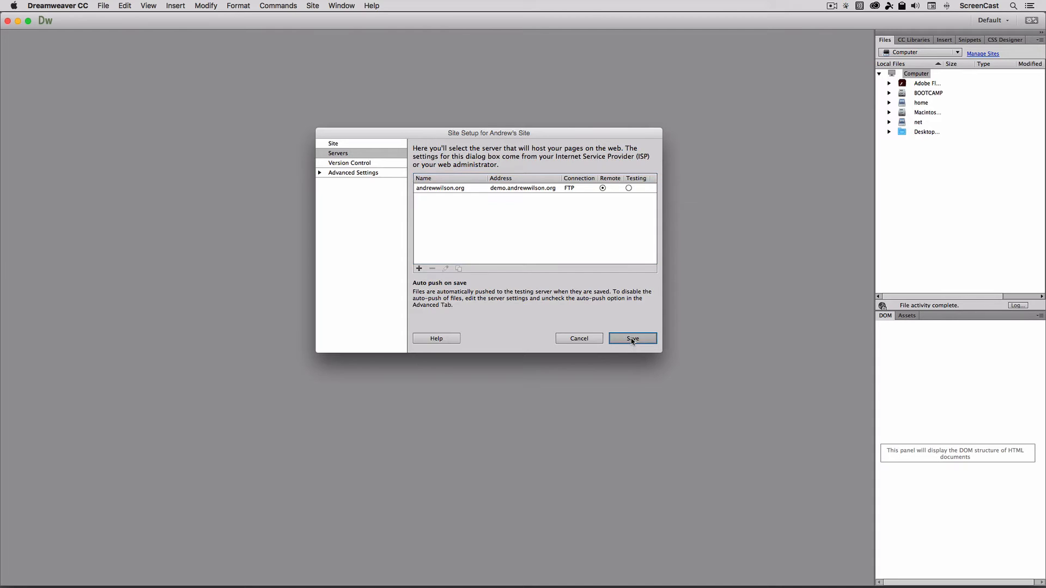
Save the site setup so assets, blog.html, images and index.html are listed
click(632, 338)
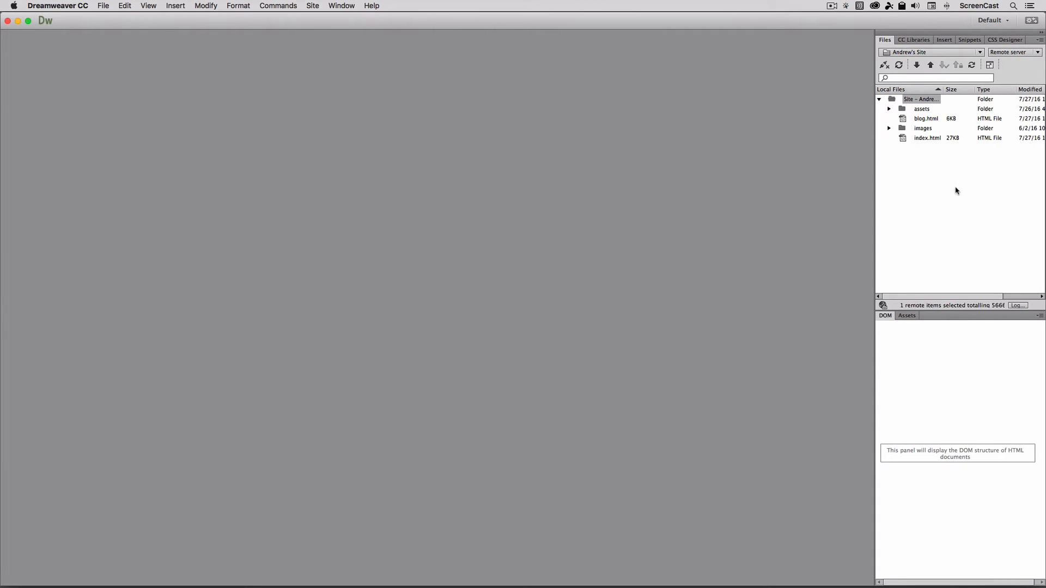
mouse_move(876, 164)
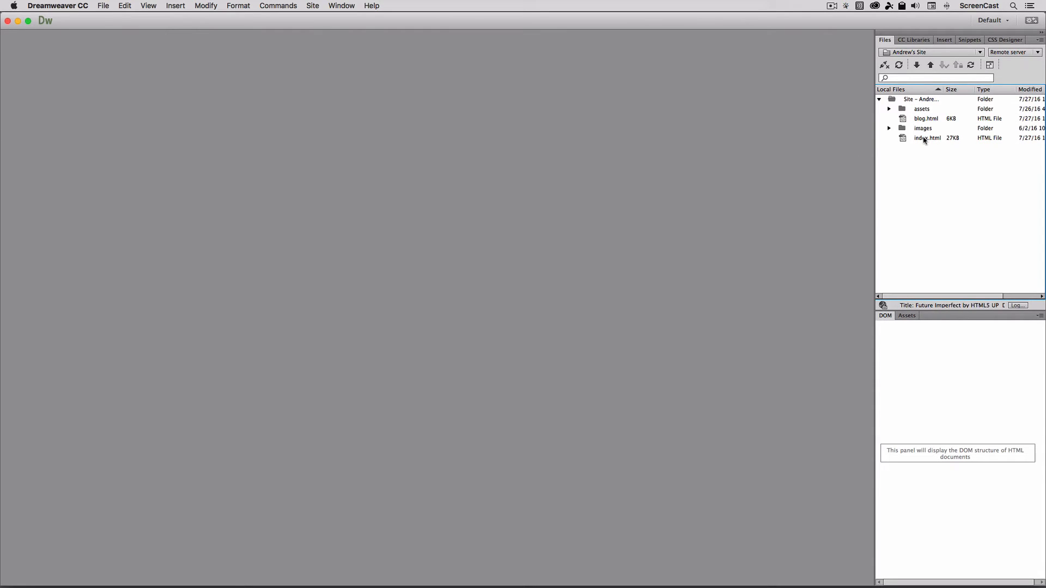
mouse_move(915, 156)
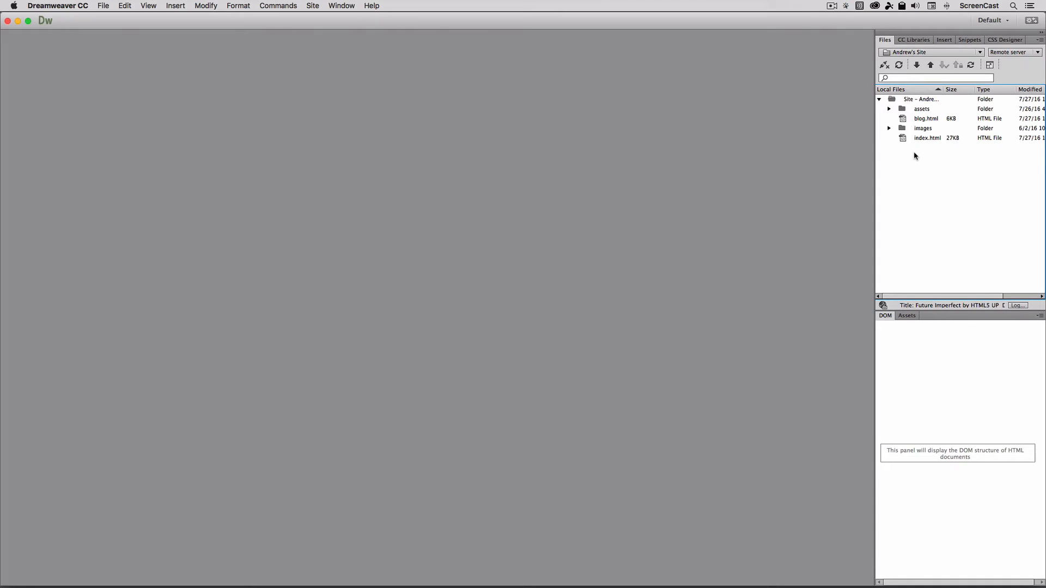
mouse_move(916, 158)
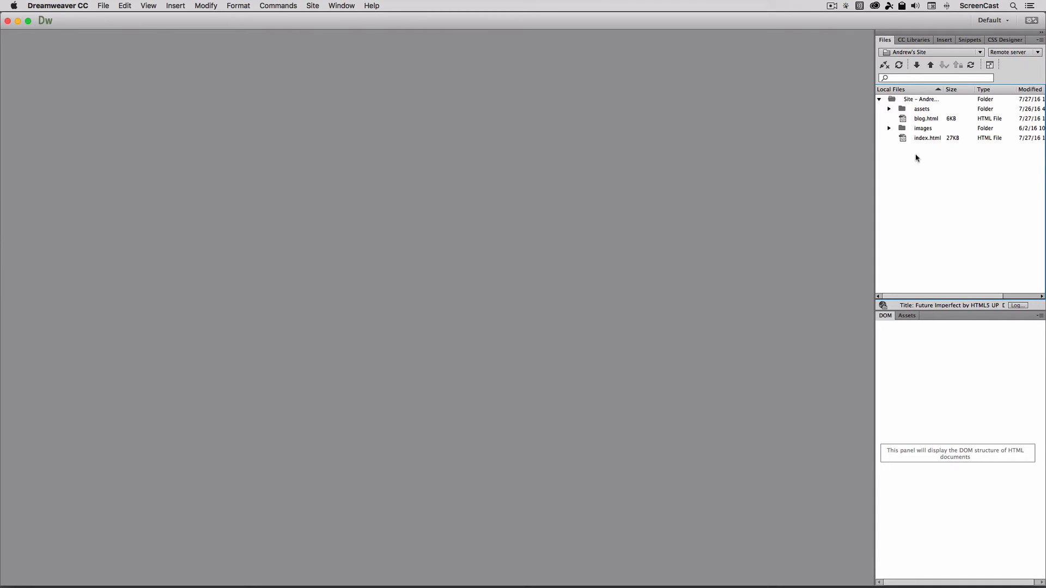
mouse_move(918, 153)
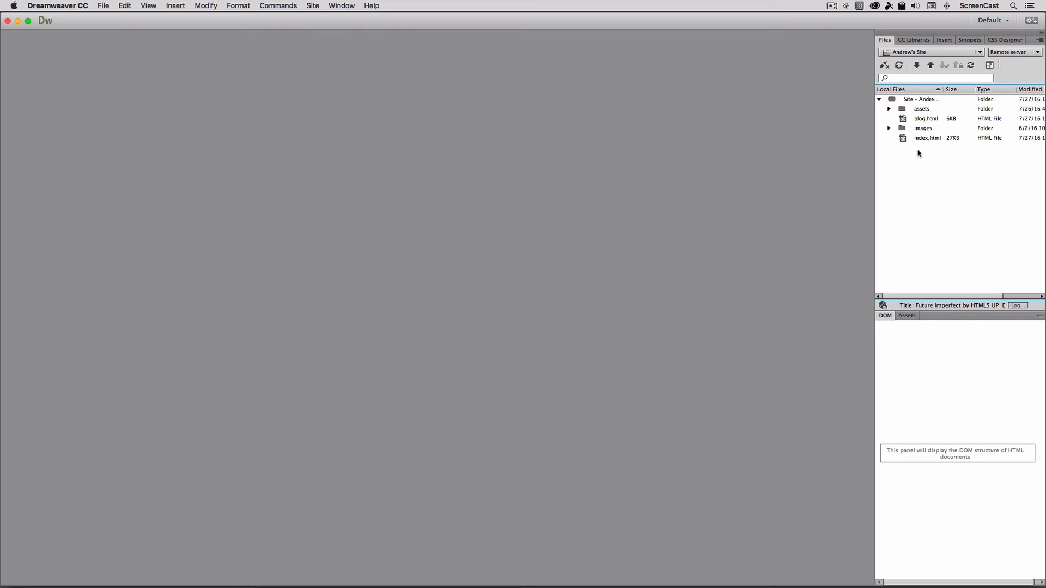
Connect Andrew's Site to the remote server at demo.andrewwilson.org
click(898, 65)
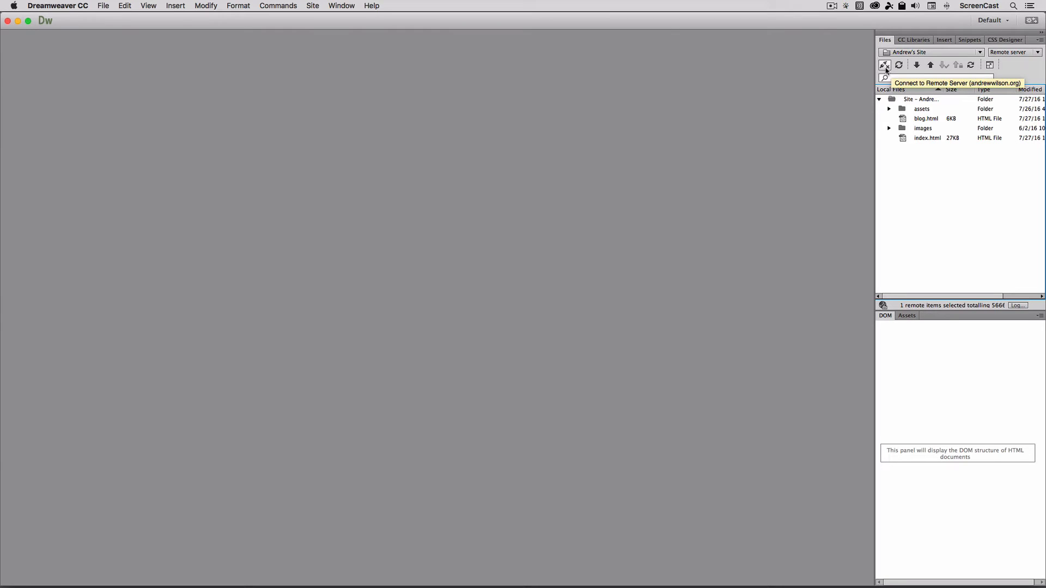
click(885, 64)
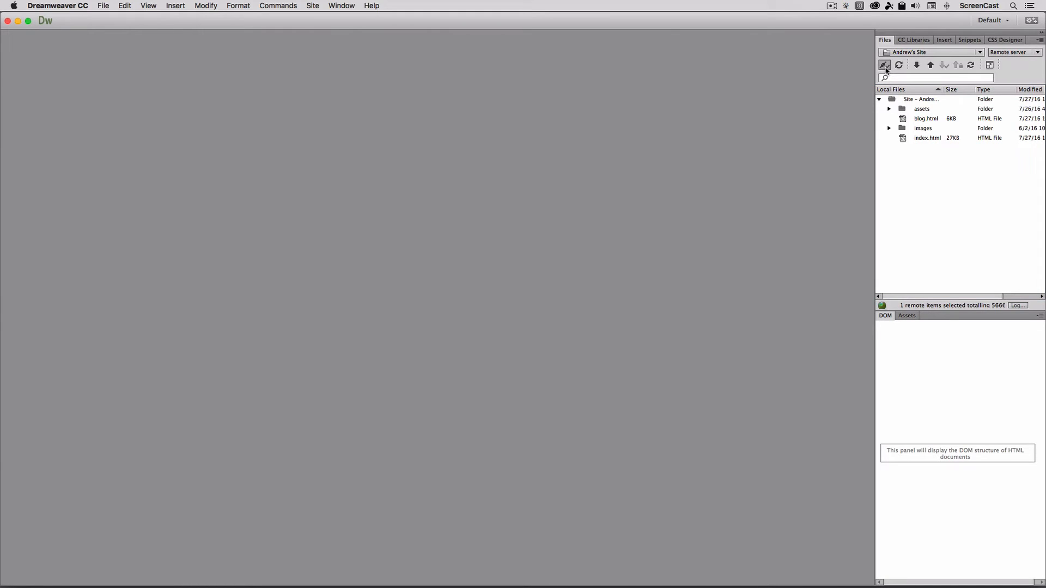
click(885, 65)
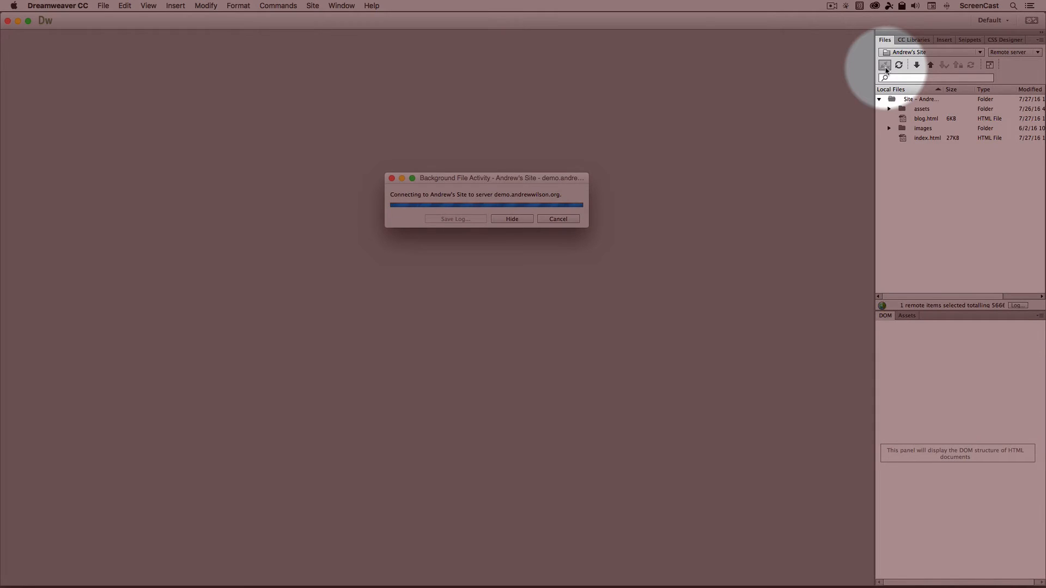
click(511, 219)
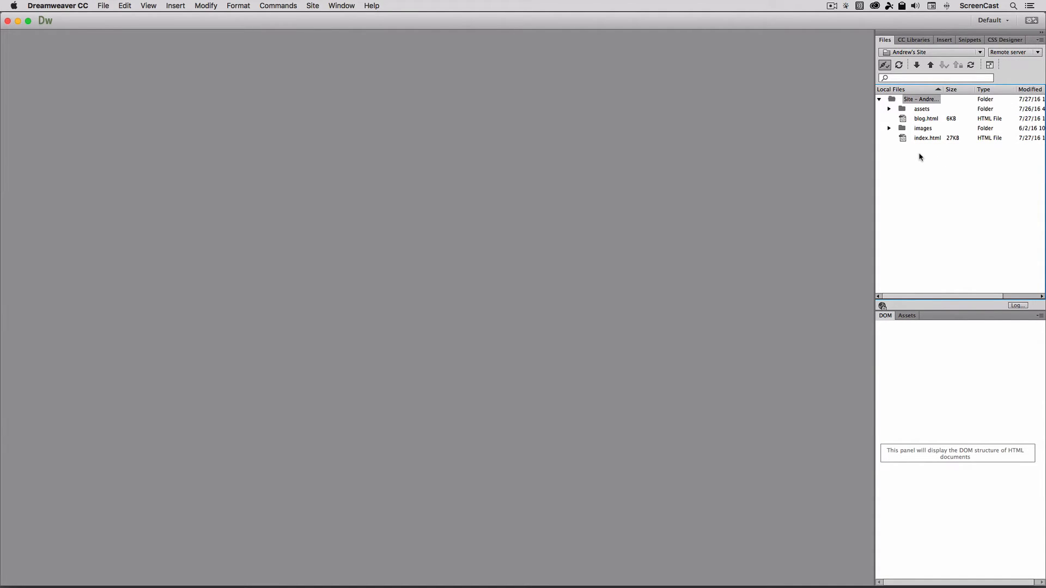
mouse_move(916, 65)
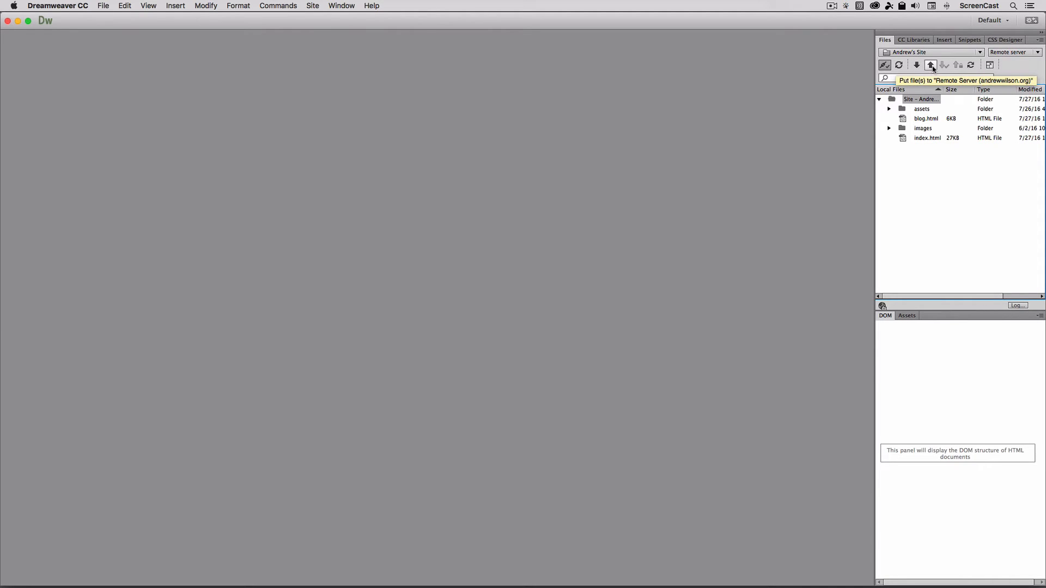
mouse_move(990, 65)
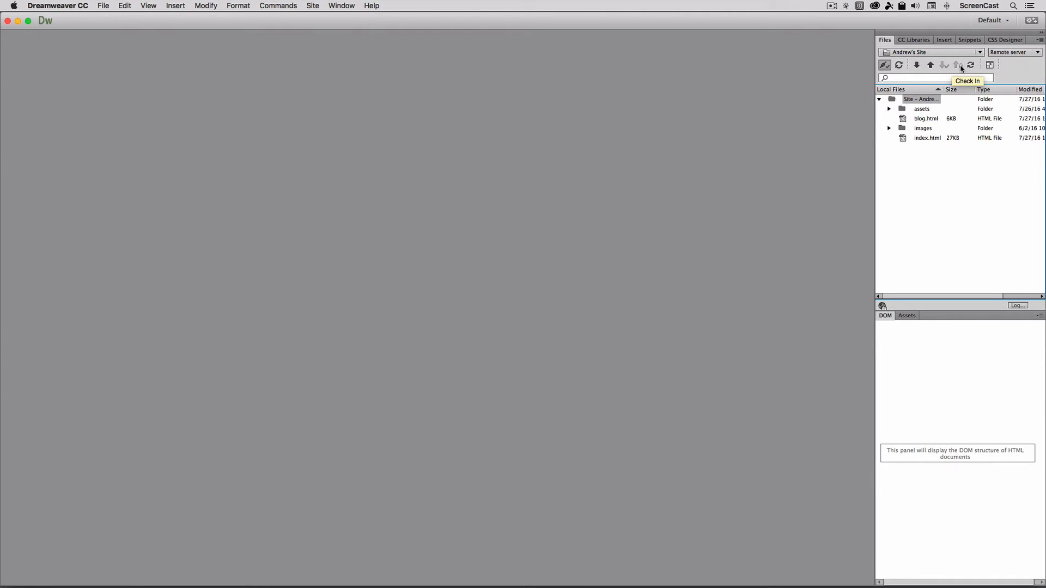
mouse_move(971, 65)
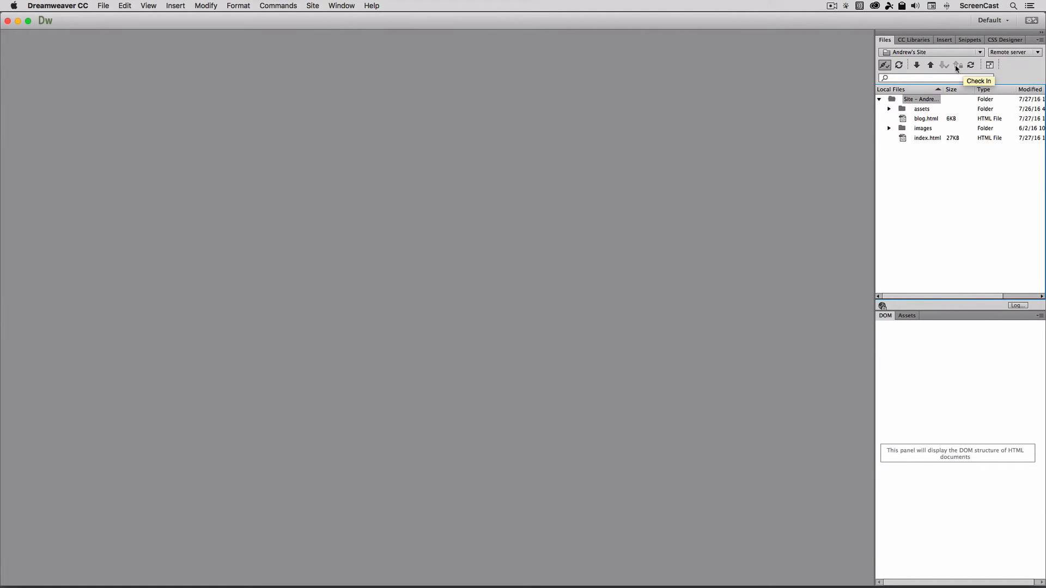
mouse_move(971, 65)
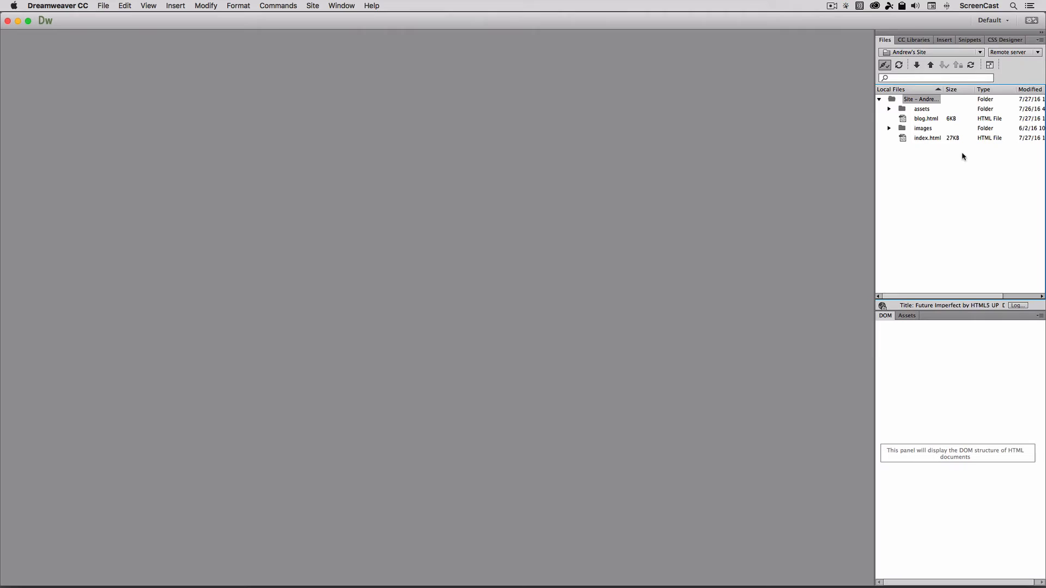
click(918, 65)
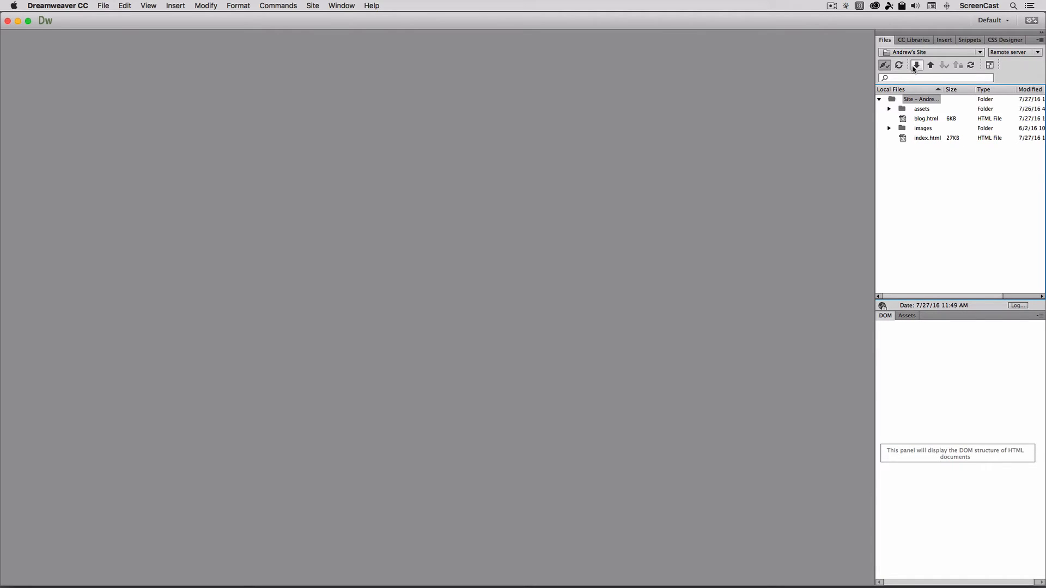
click(916, 65)
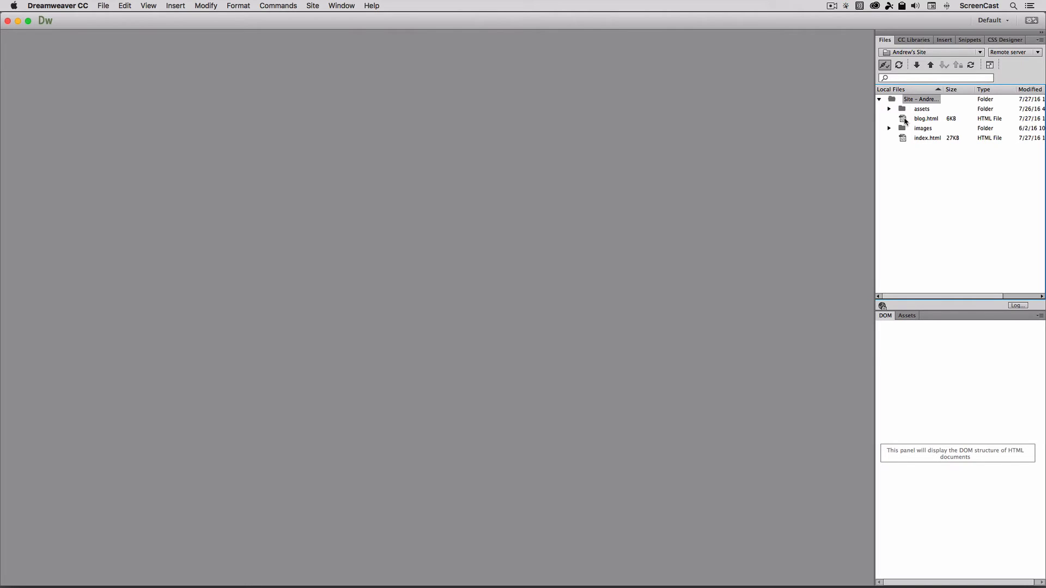
Switch the Files panel to the remote server view and select the demo folder
click(927, 138)
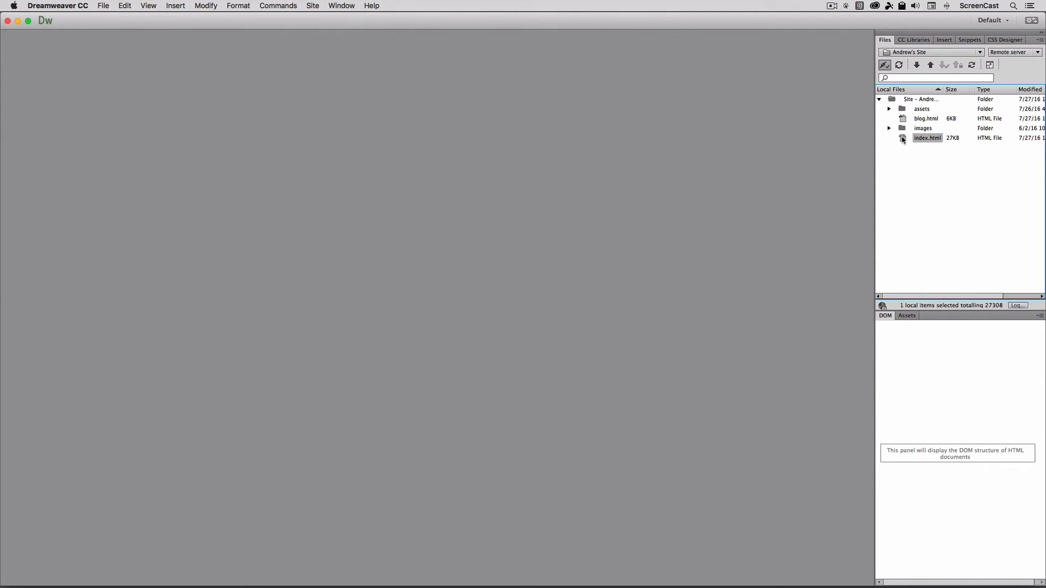
mouse_move(930, 65)
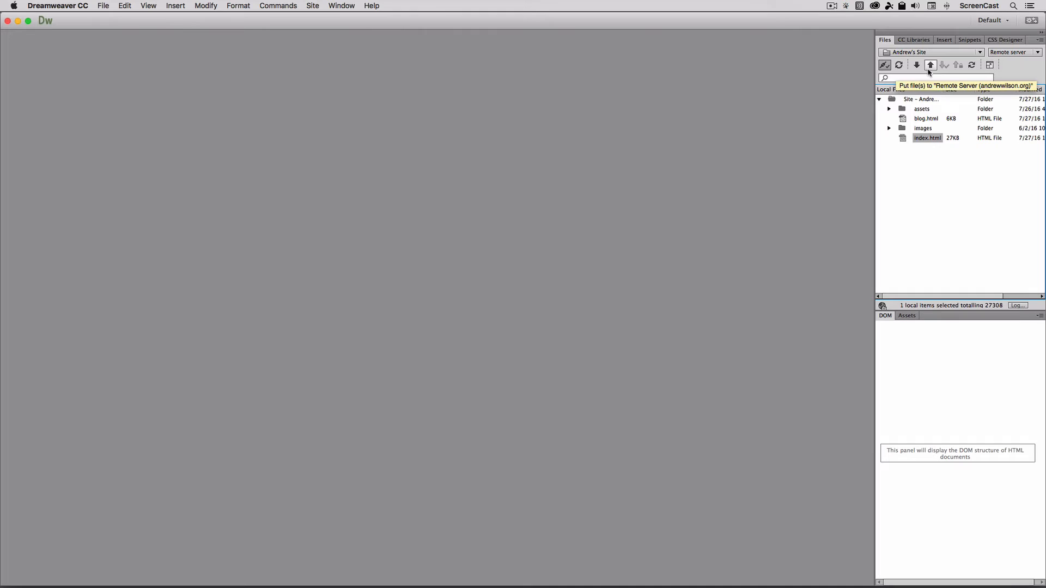
mouse_move(929, 70)
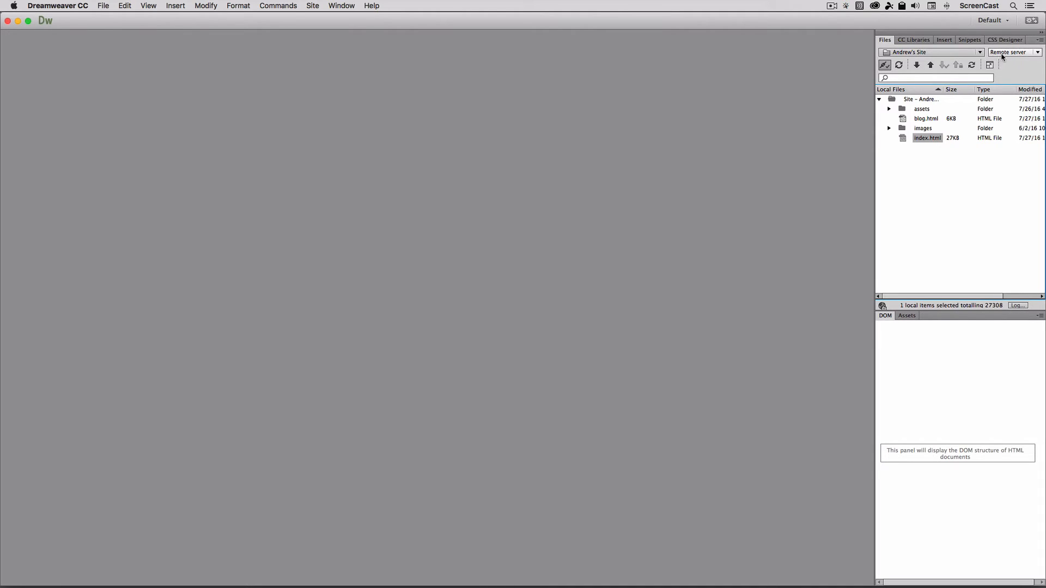
click(1013, 52)
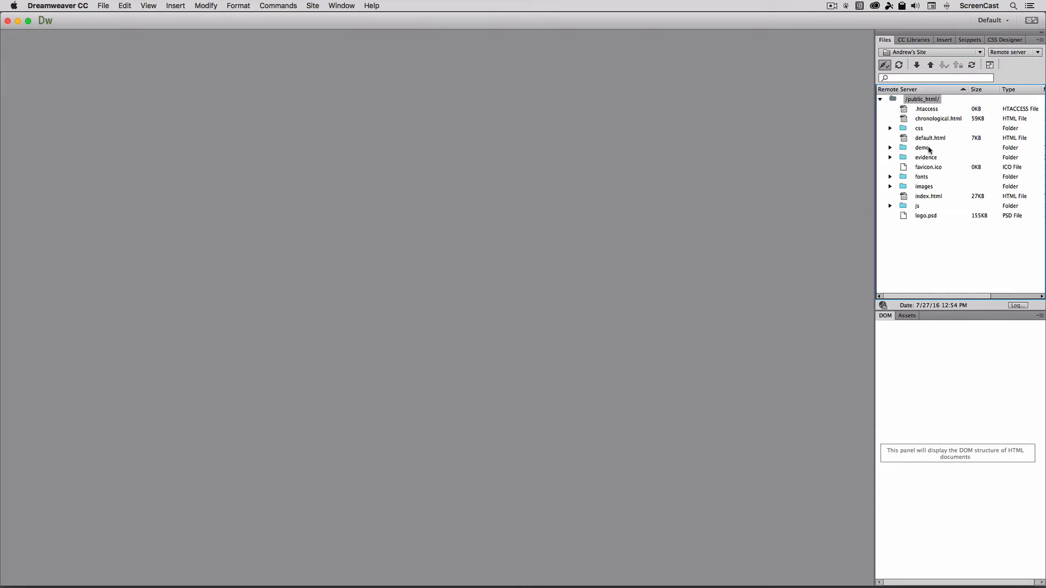
click(923, 147)
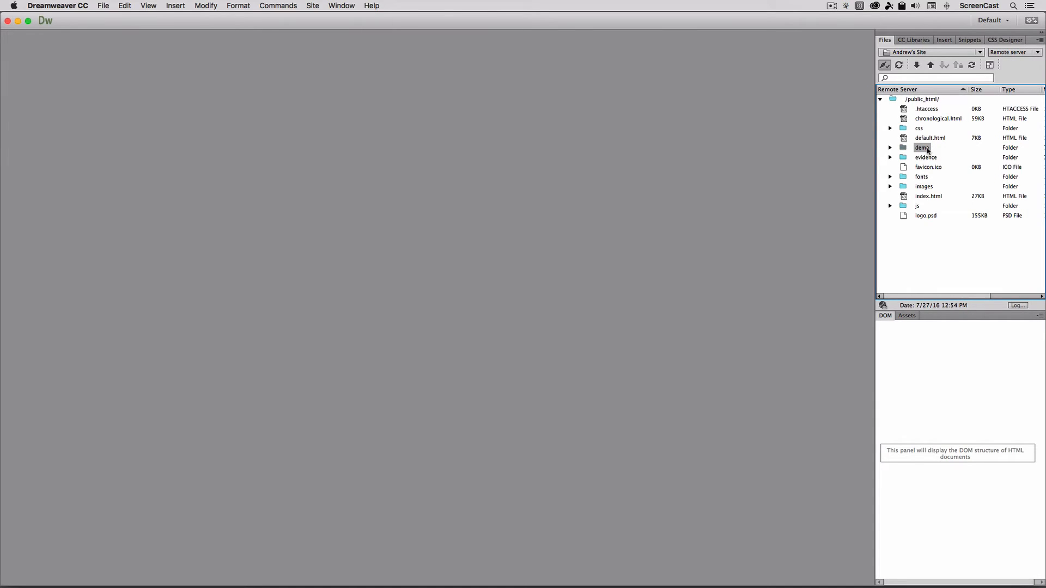
click(312, 6)
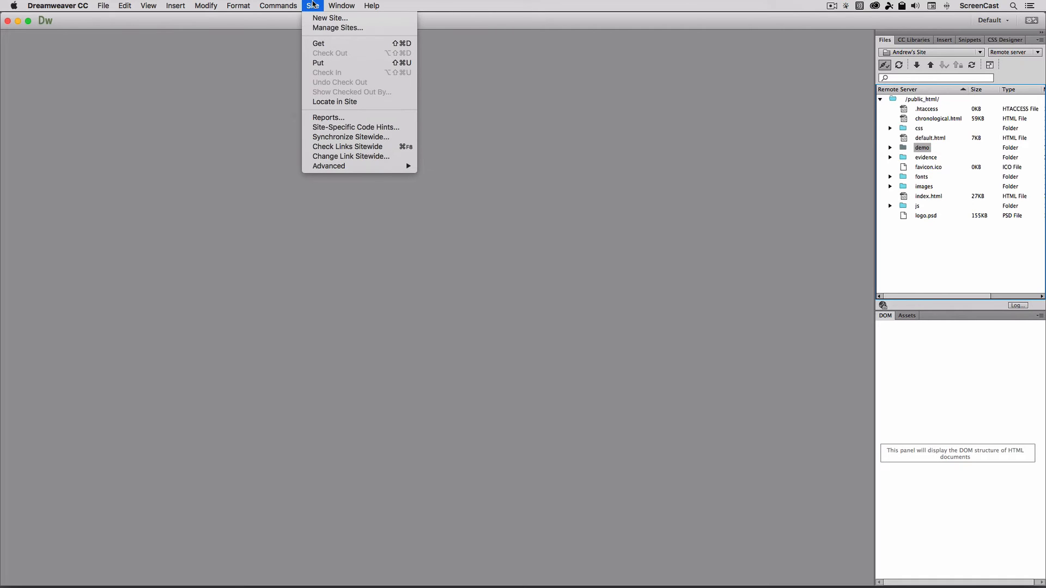
Change the andrewwilson.org server root to public_html/demo, saving server and site setup
click(337, 27)
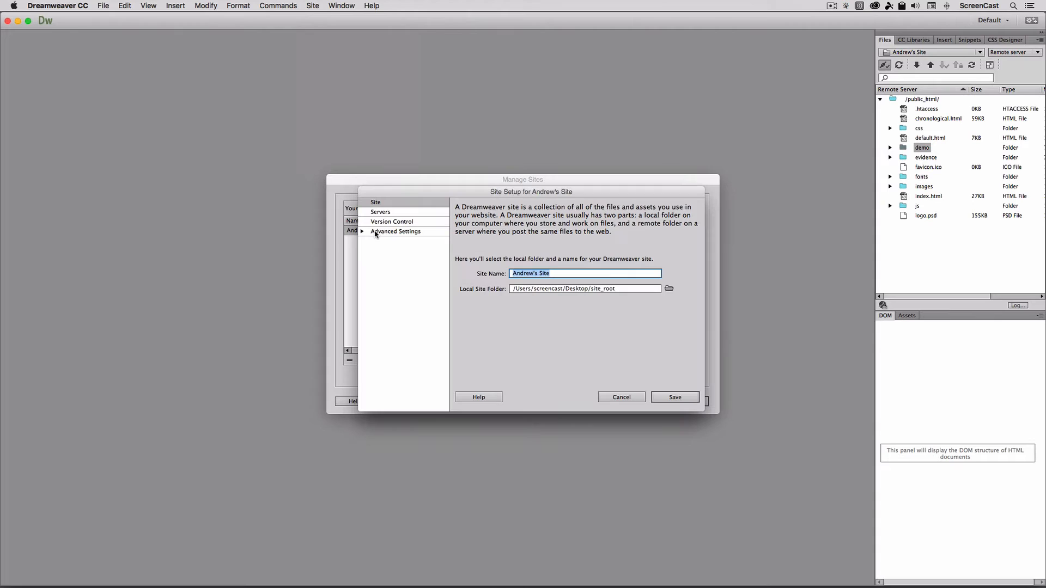
click(380, 212)
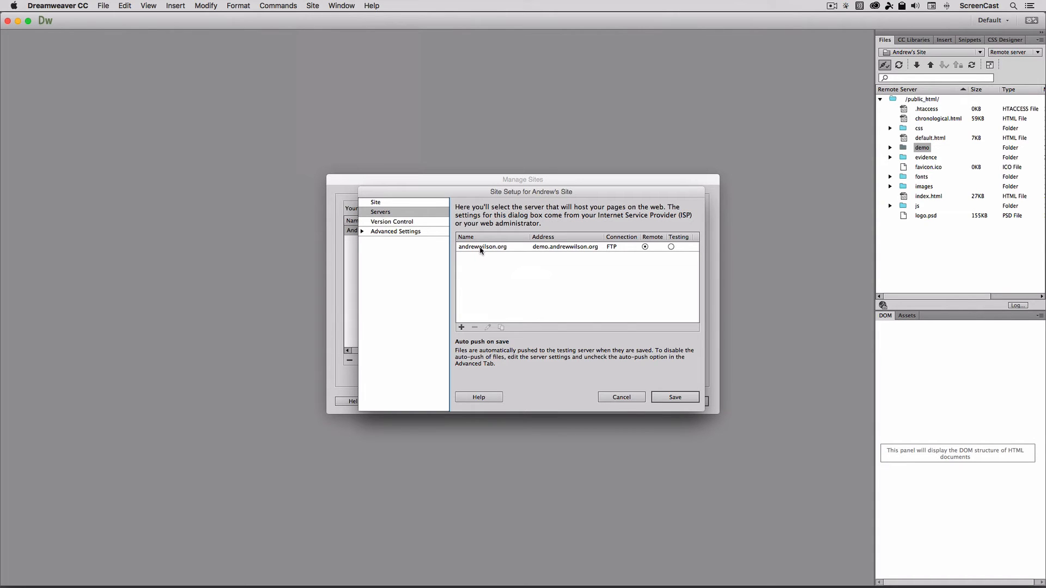
double_click(482, 247)
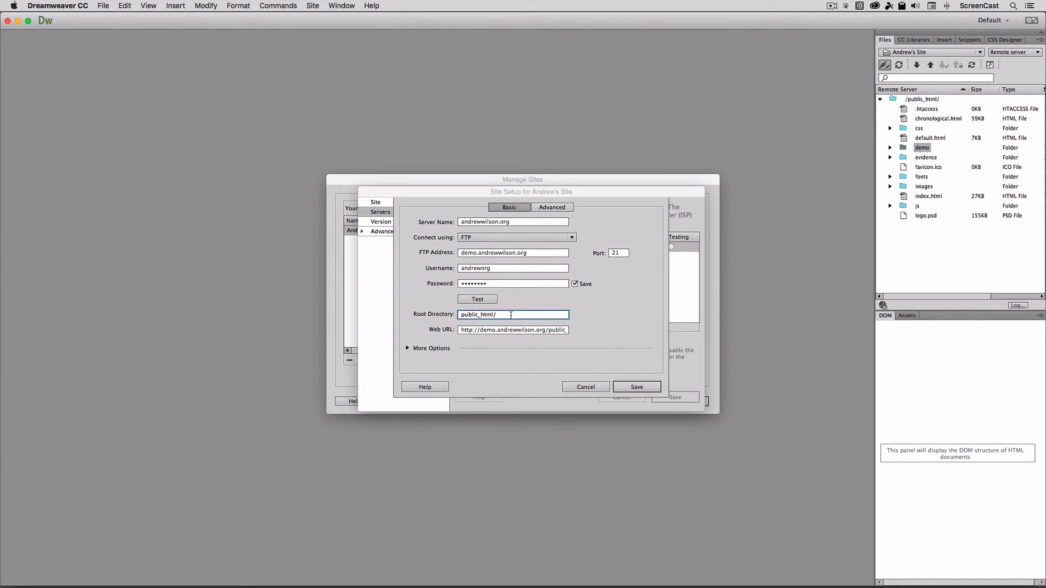
text(demo)
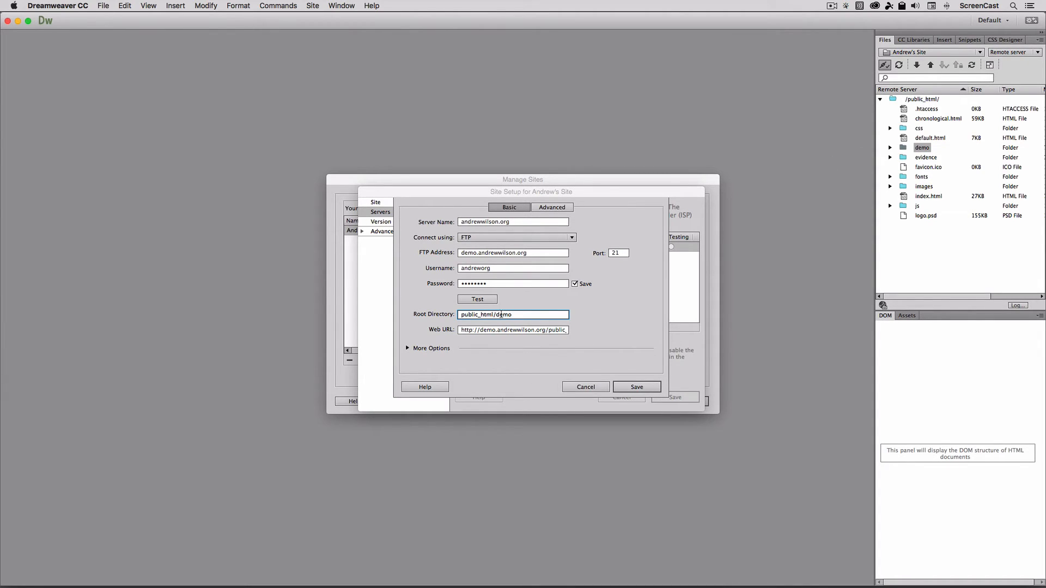
click(635, 386)
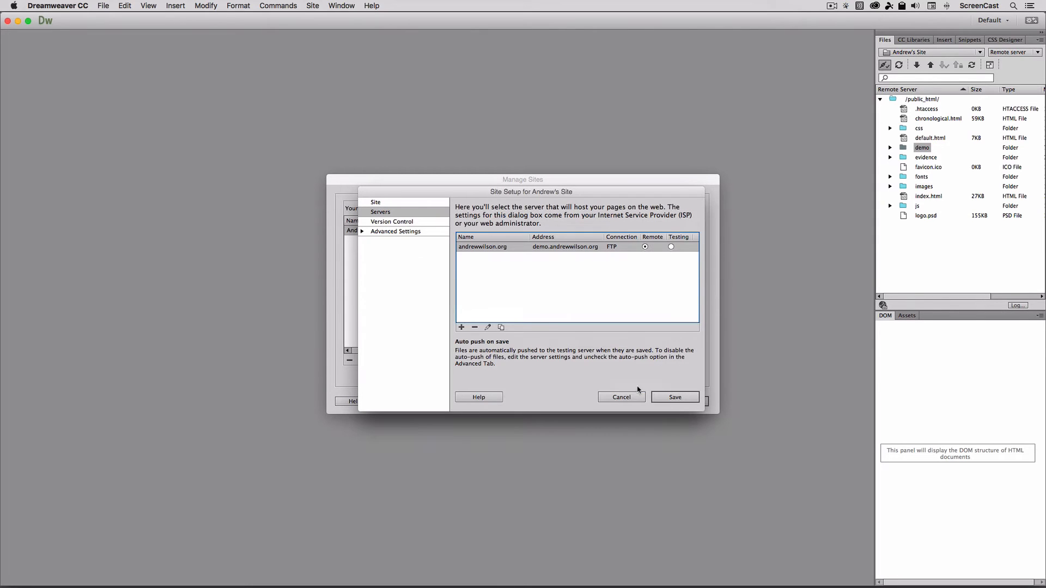
click(675, 397)
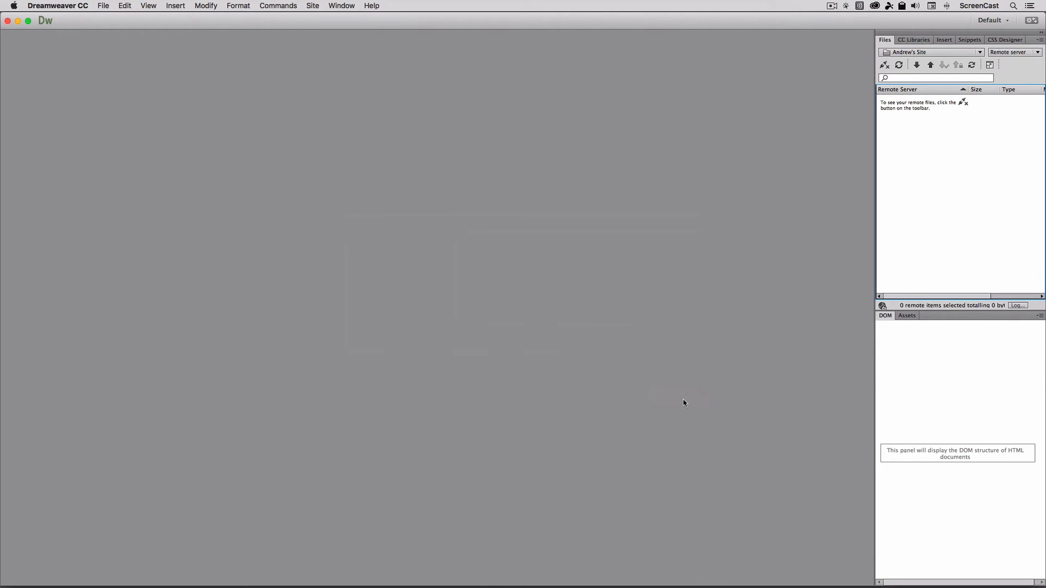
Reconnect and switch between the remote demo folder listing and local site files
click(883, 65)
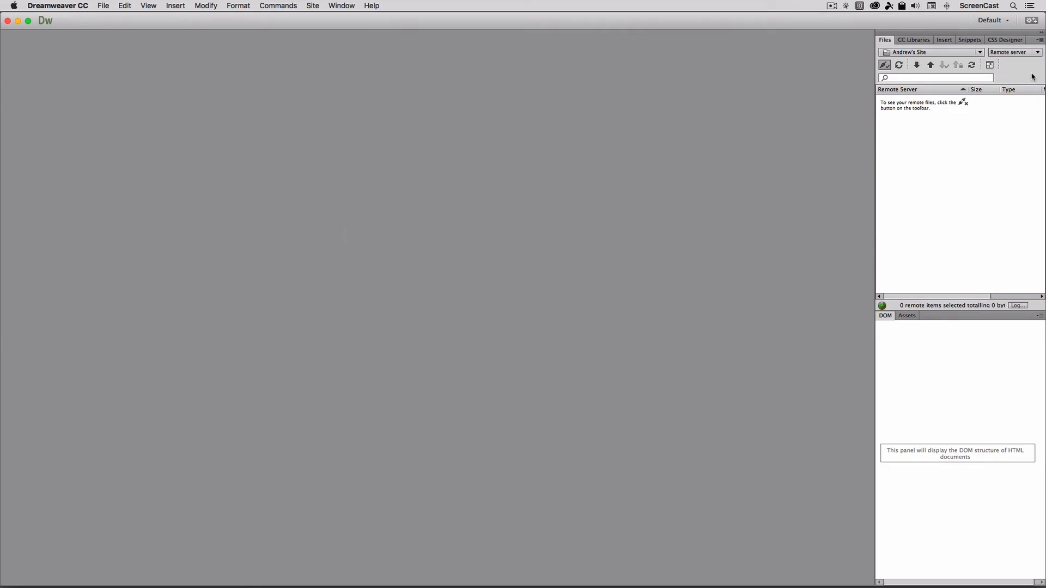
click(883, 65)
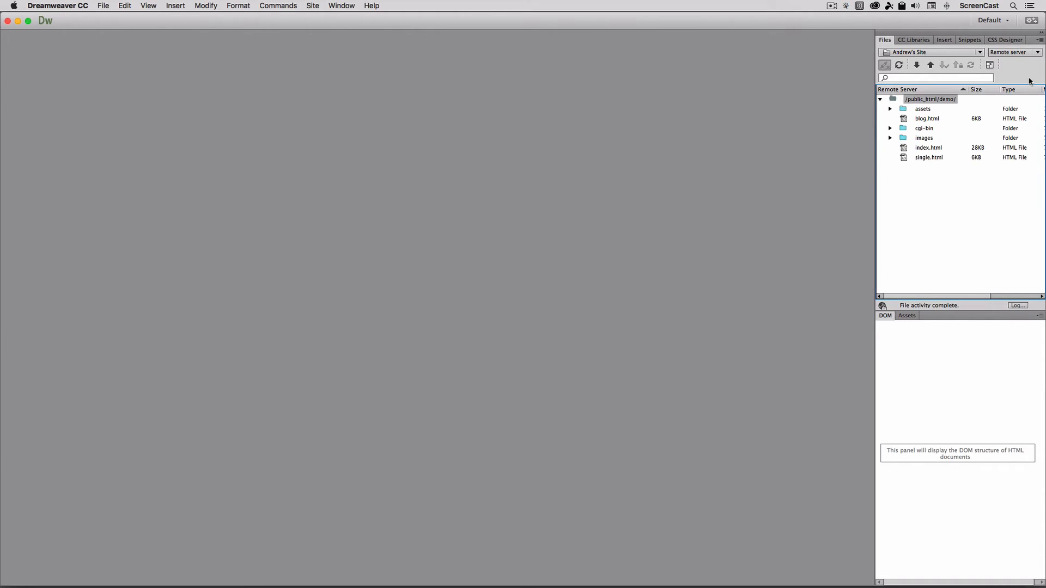
click(1013, 53)
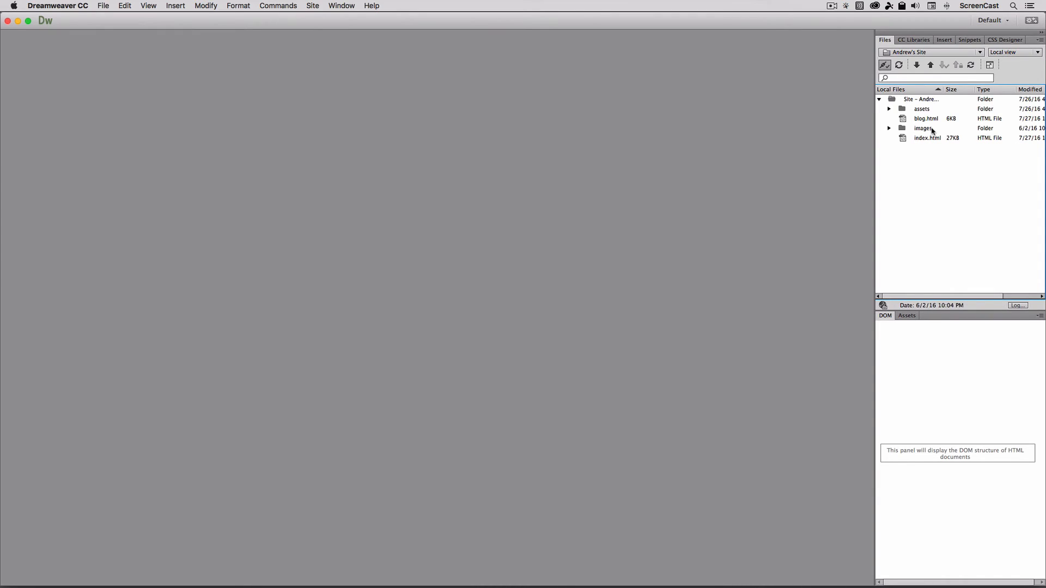
click(1013, 52)
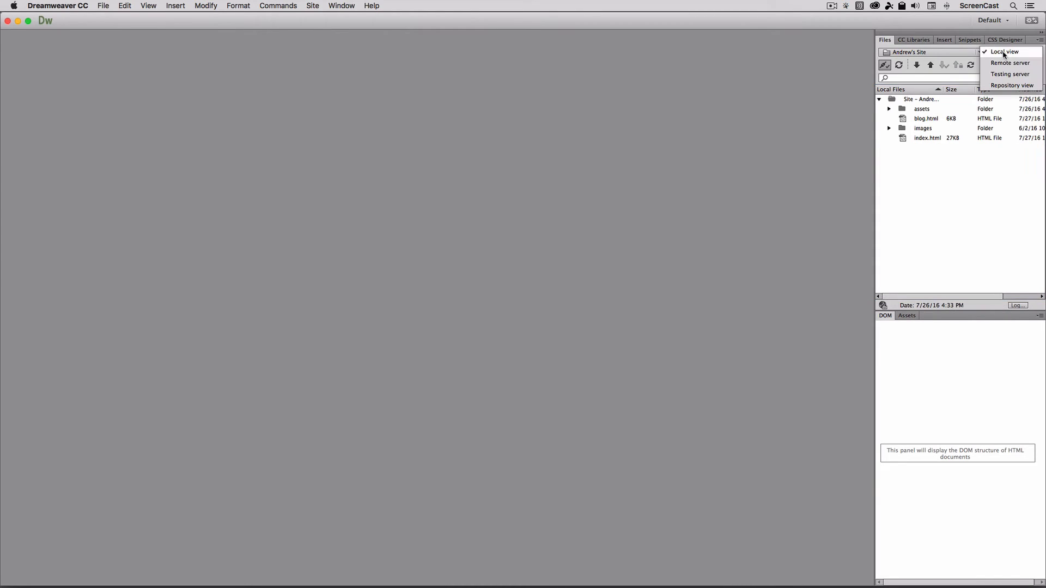
click(1010, 62)
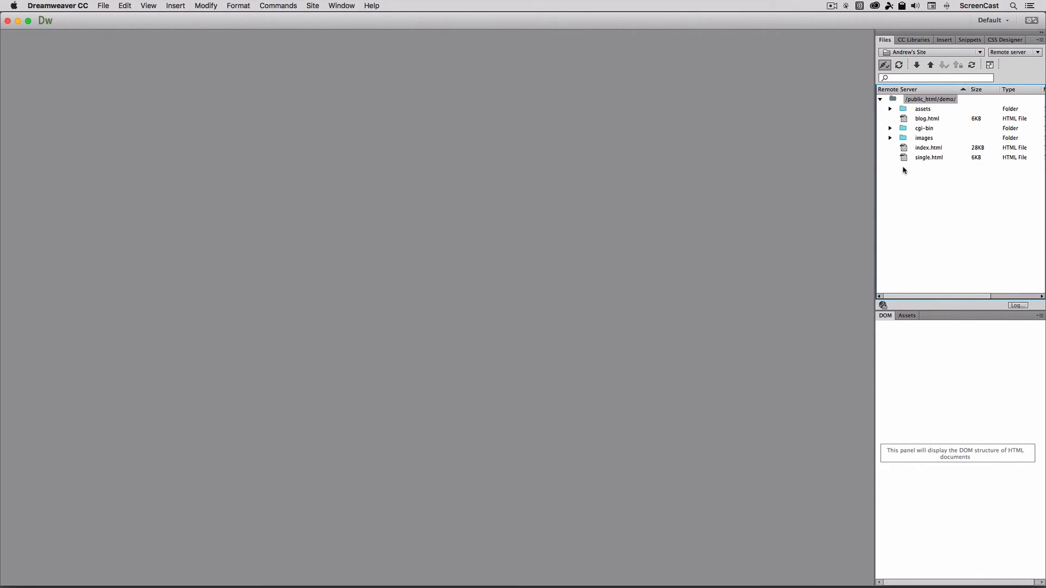
click(1013, 52)
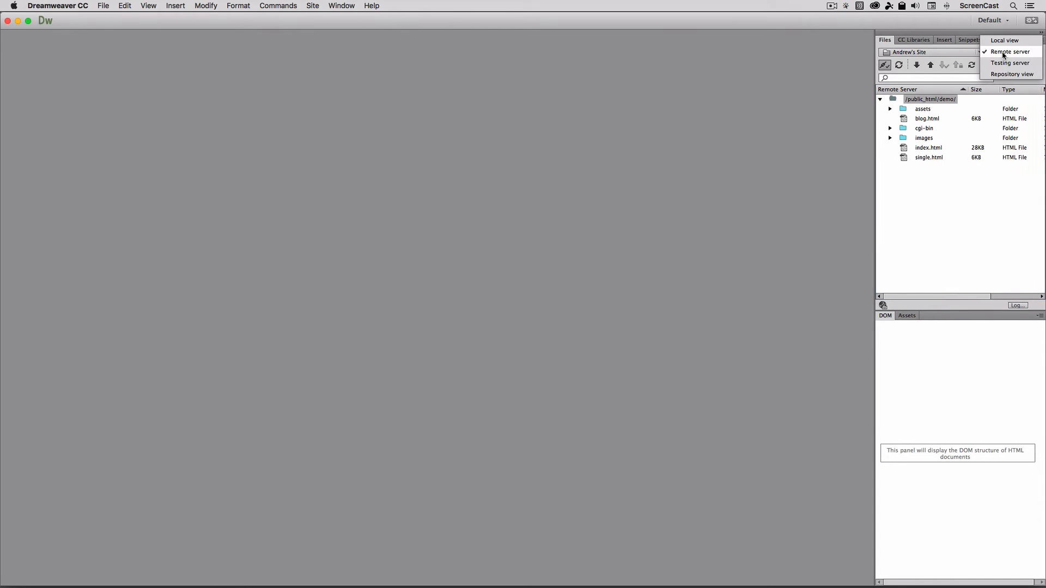
click(1004, 39)
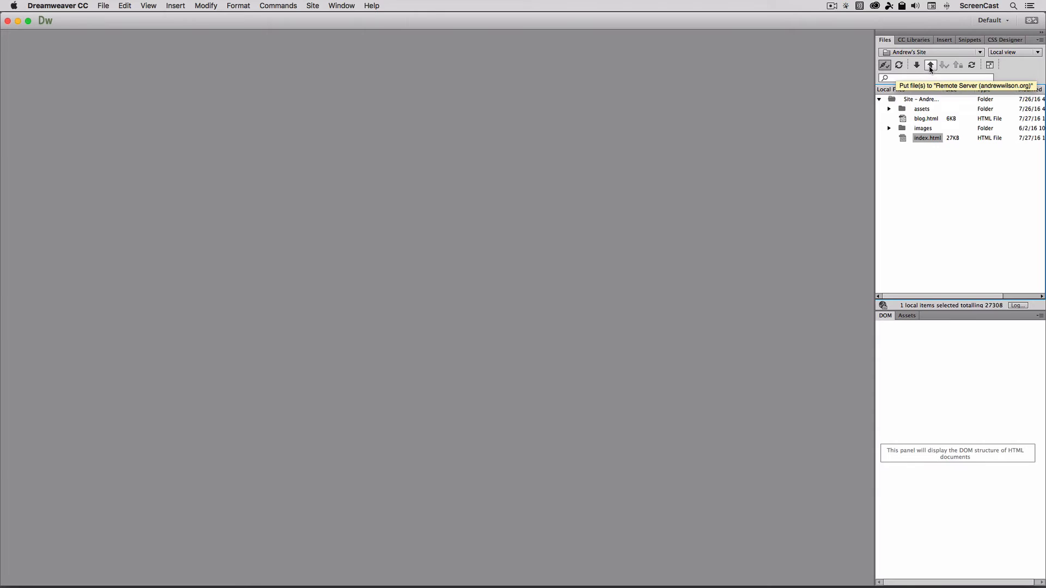
Put index.html onto the remote demo folder without dependent files
click(930, 65)
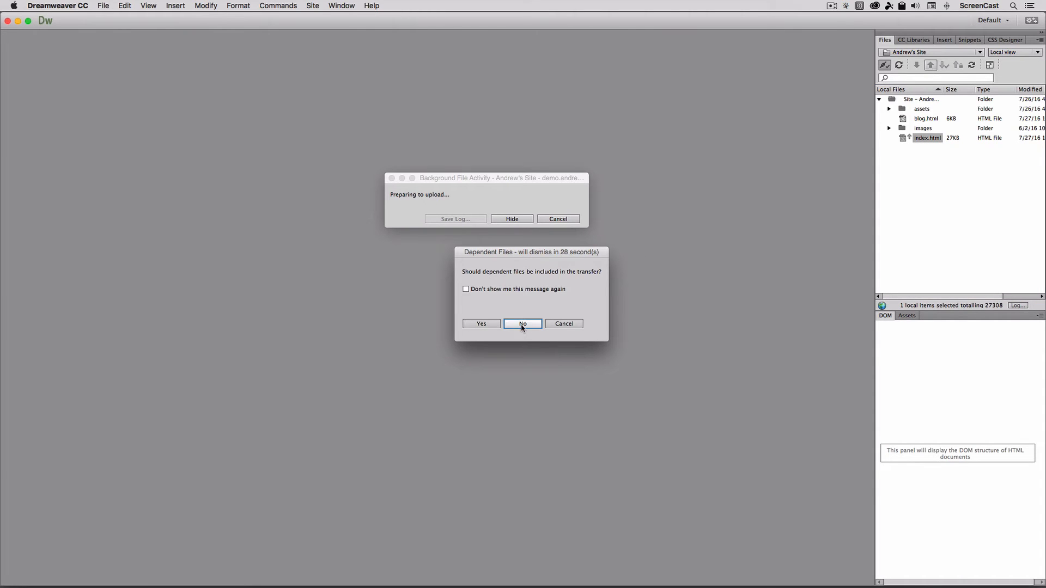
click(523, 323)
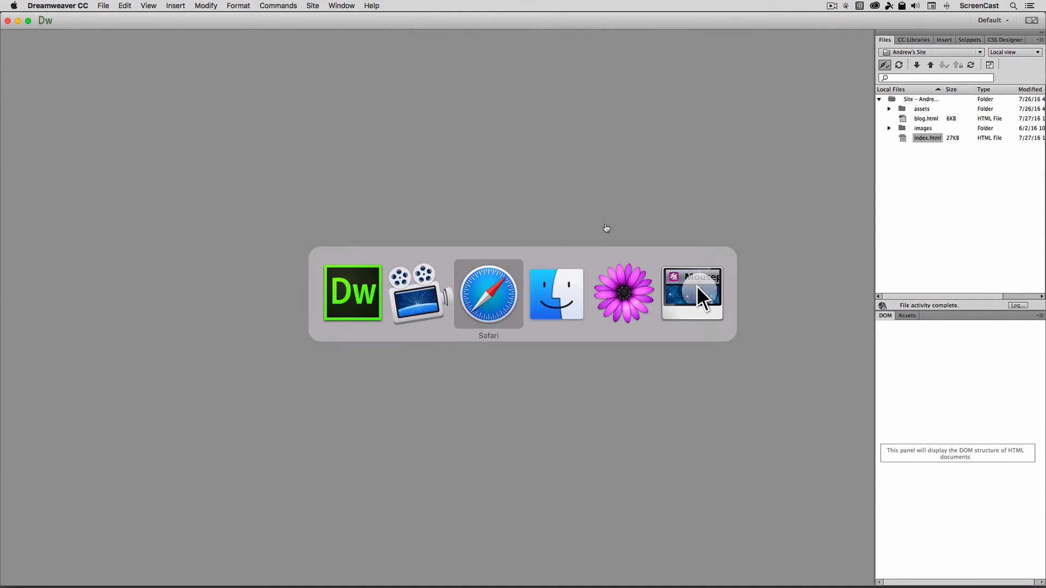
click(487, 294)
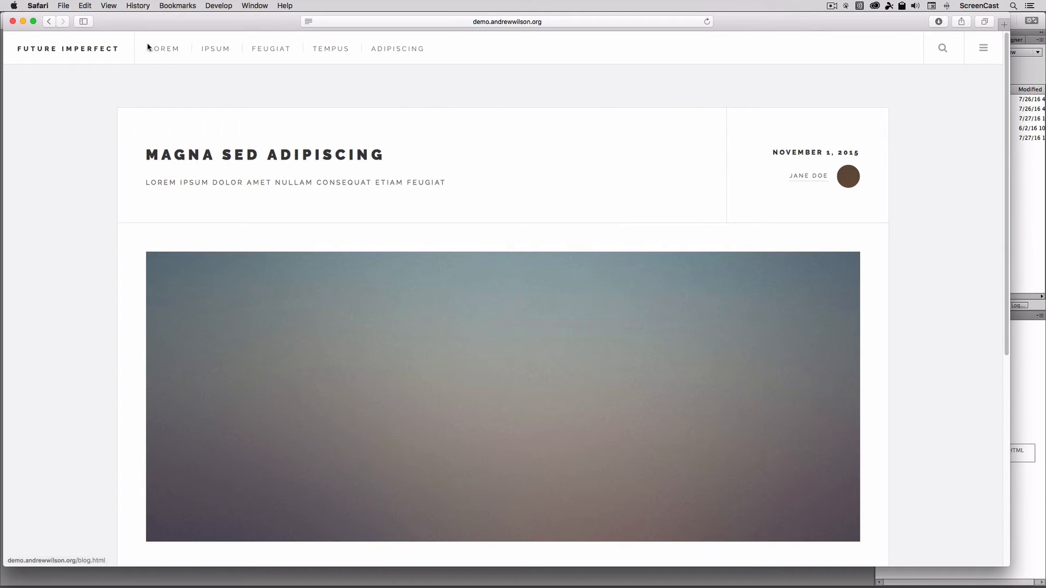
scroll(down, 3)
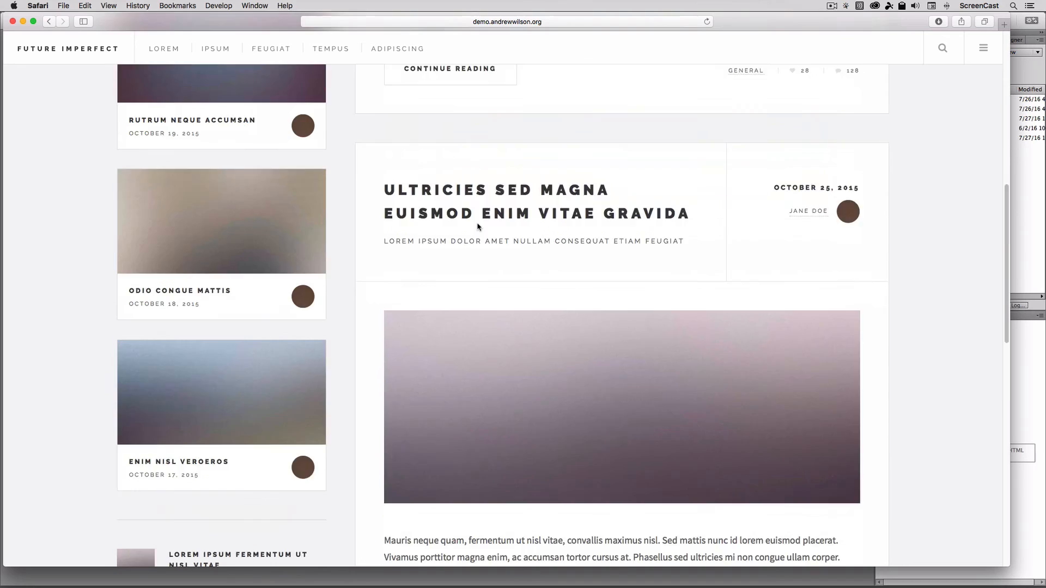
scroll(up, 3)
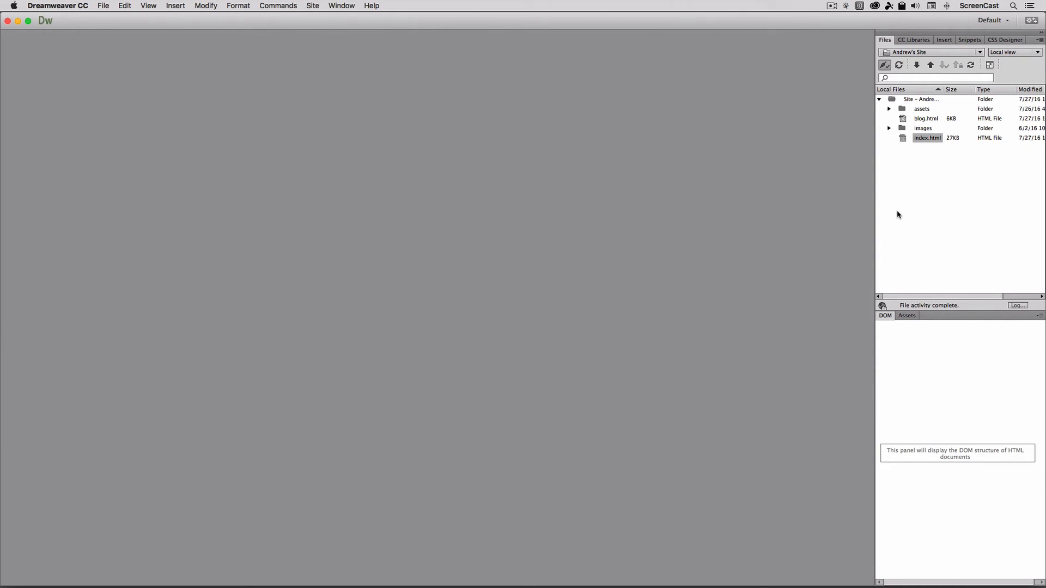
mouse_move(927, 174)
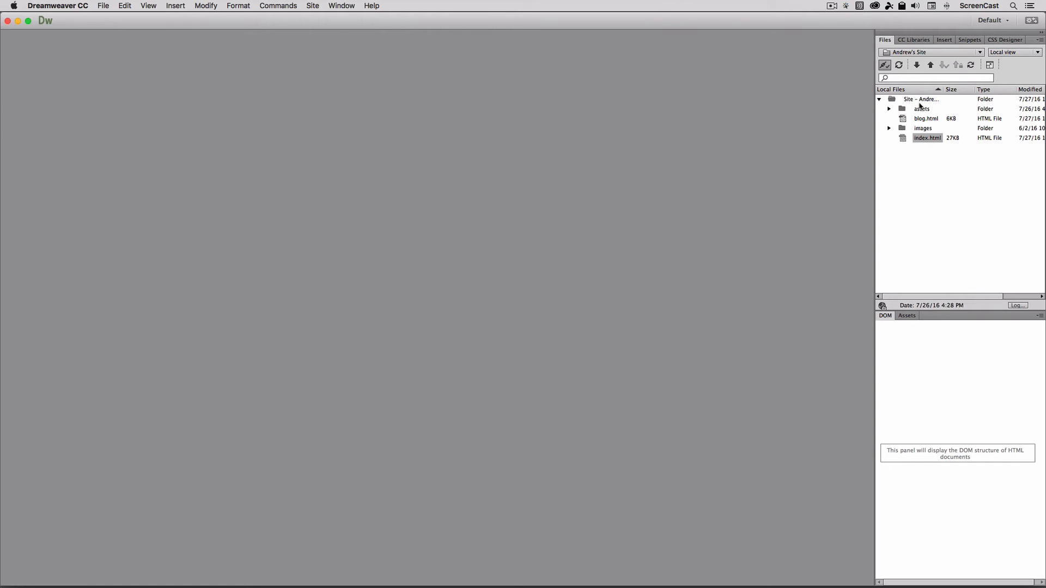
Put the entire Andrew's Site to the remote server, then expand it and select blog.html
click(921, 99)
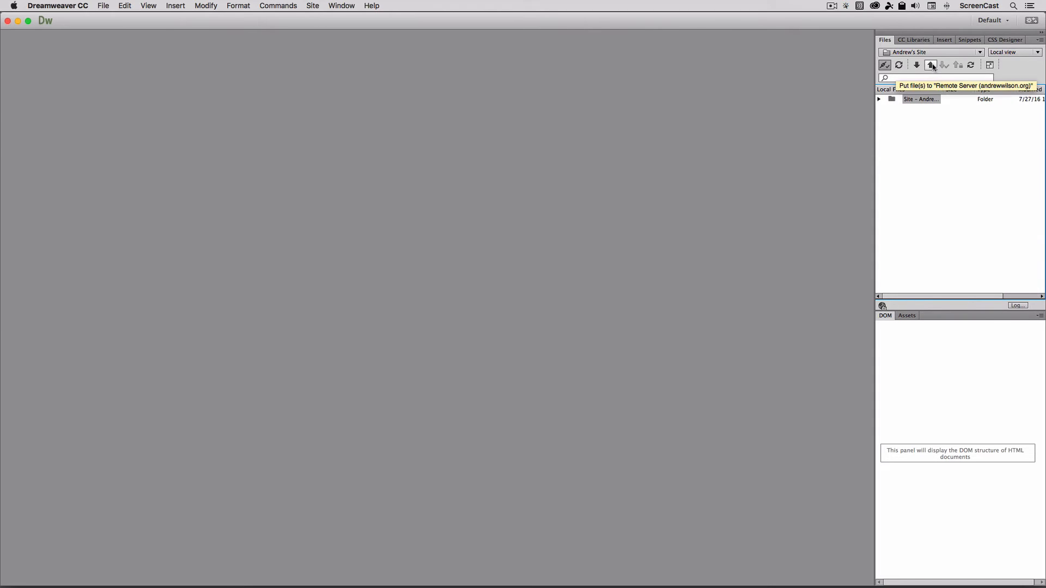
click(930, 64)
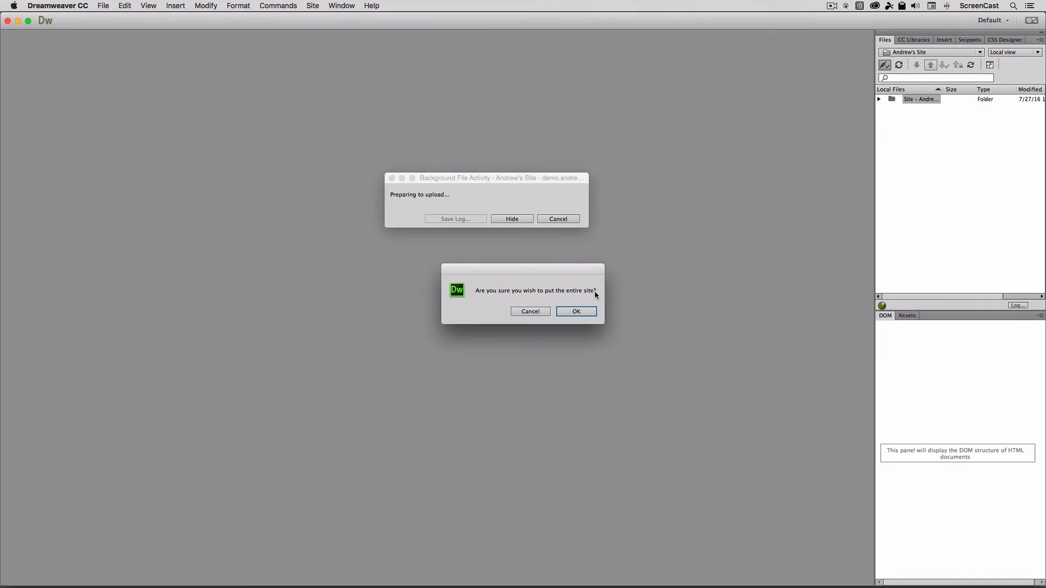
click(529, 311)
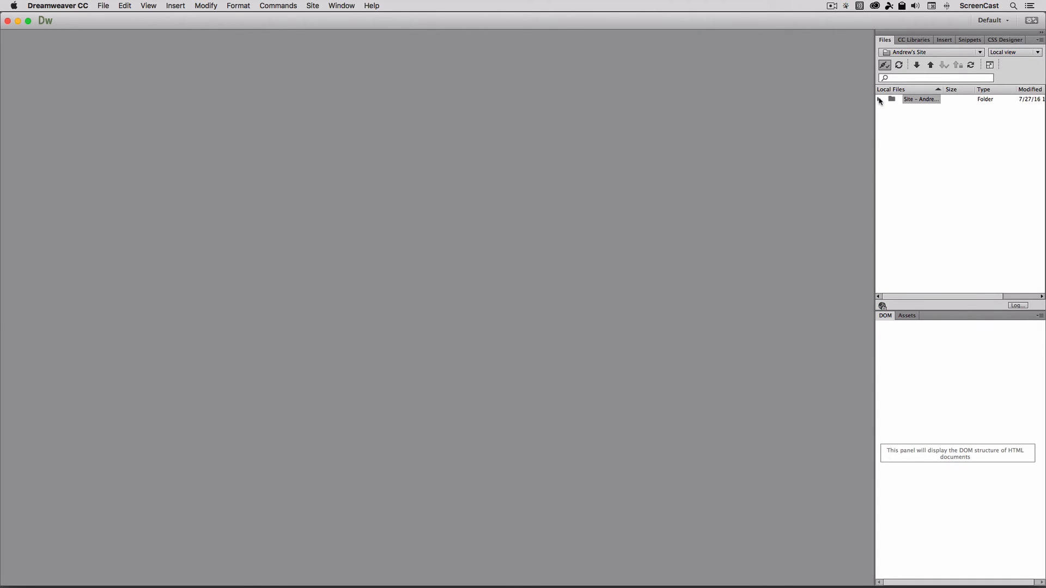
click(879, 98)
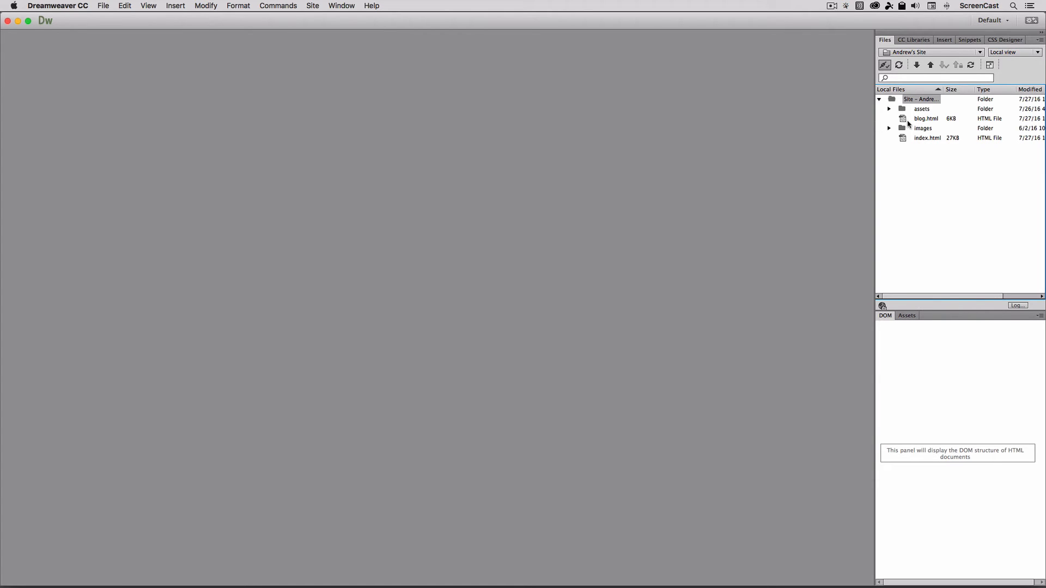
click(926, 119)
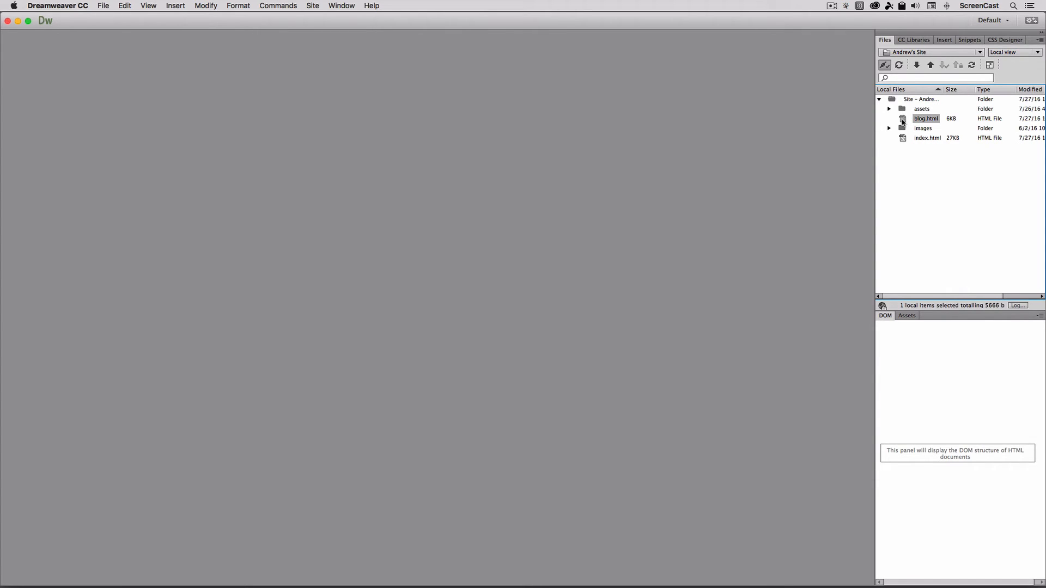
mouse_move(901, 218)
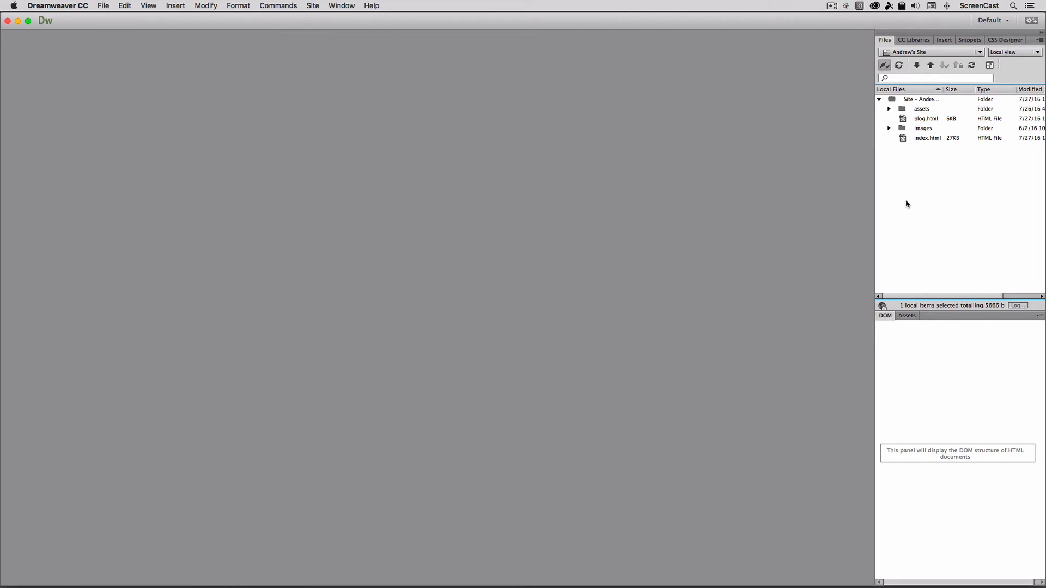
Rename blog.html to store.html in the Files panel
double_click(926, 118)
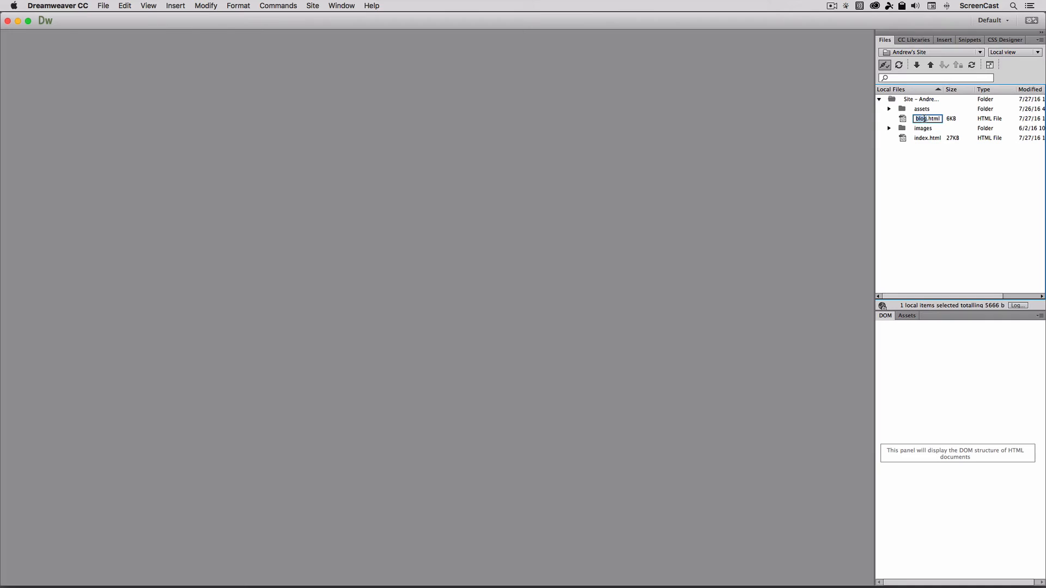
text(single.html)
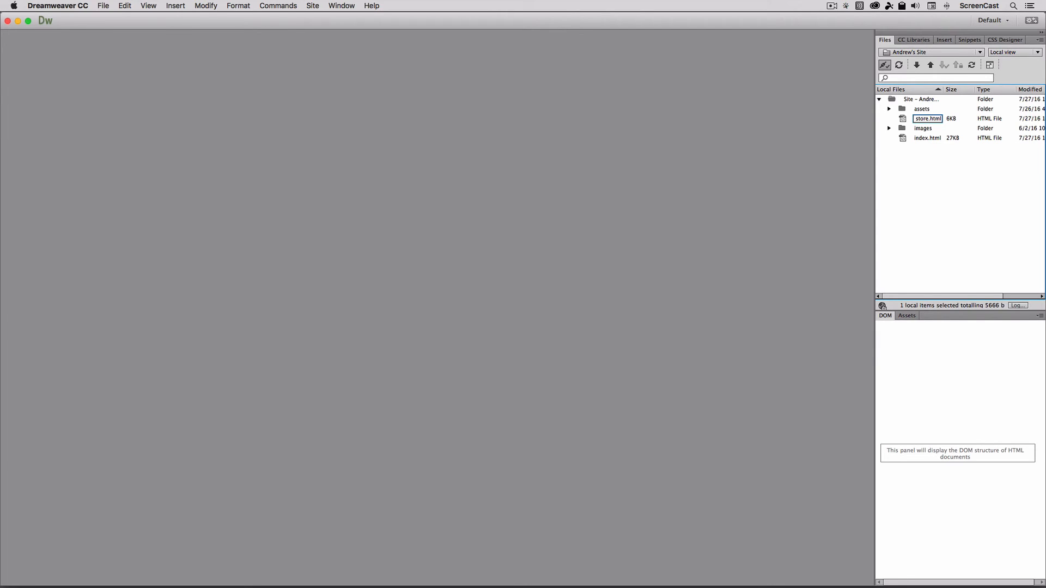
key(Return)
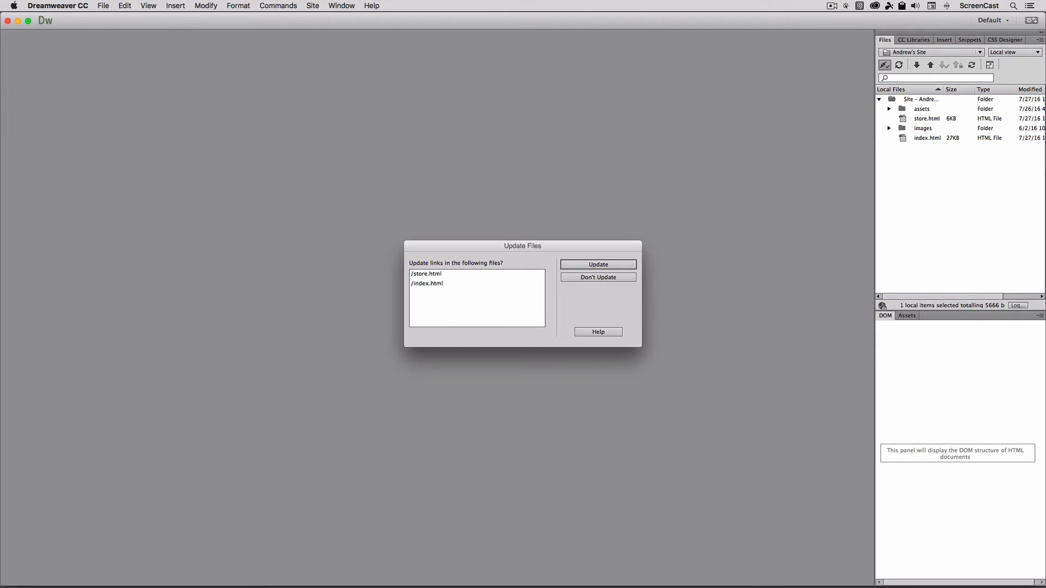
mouse_move(503, 271)
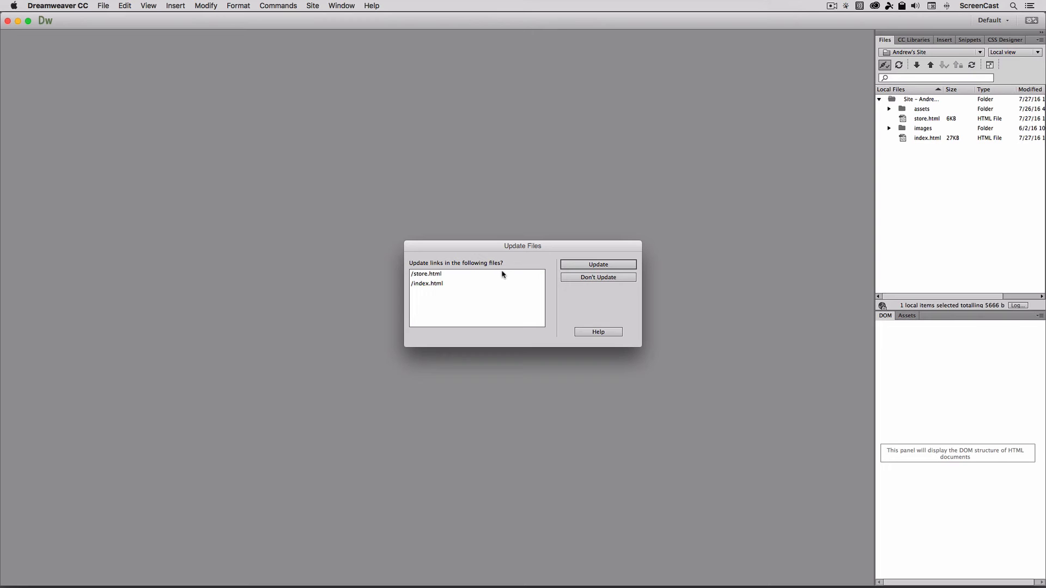
mouse_move(437, 285)
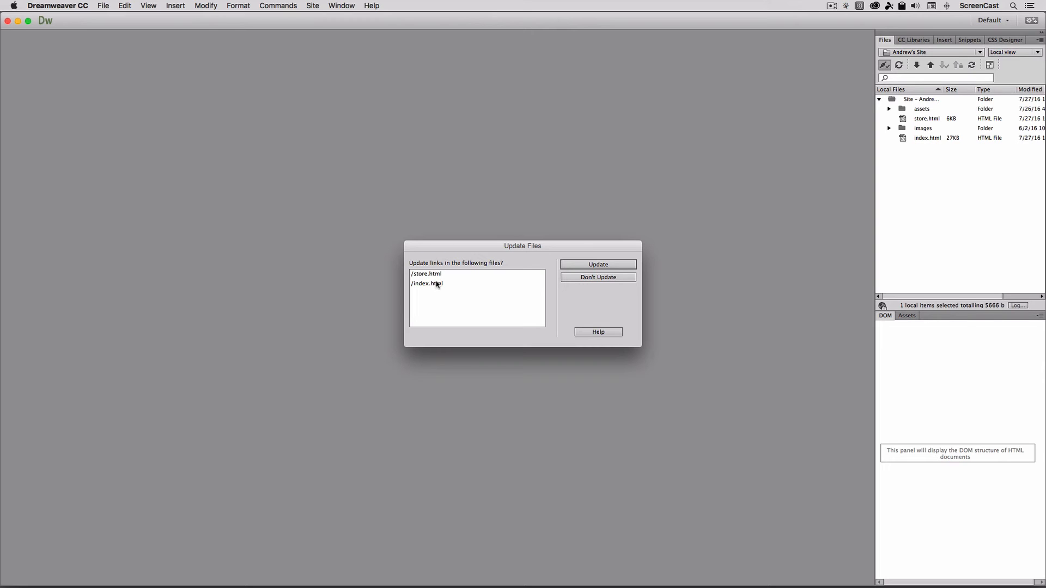
mouse_move(432, 297)
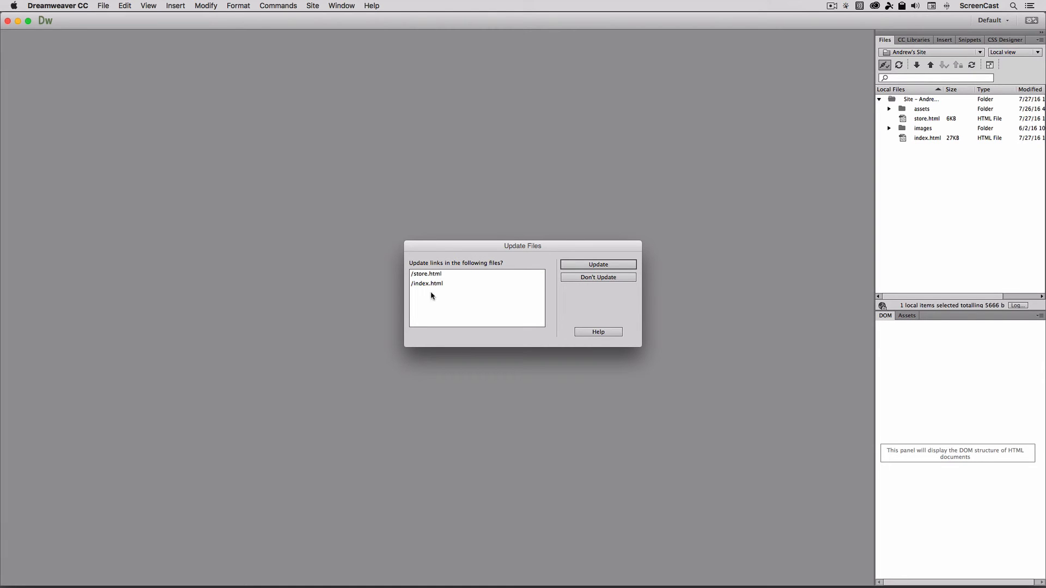
mouse_move(478, 286)
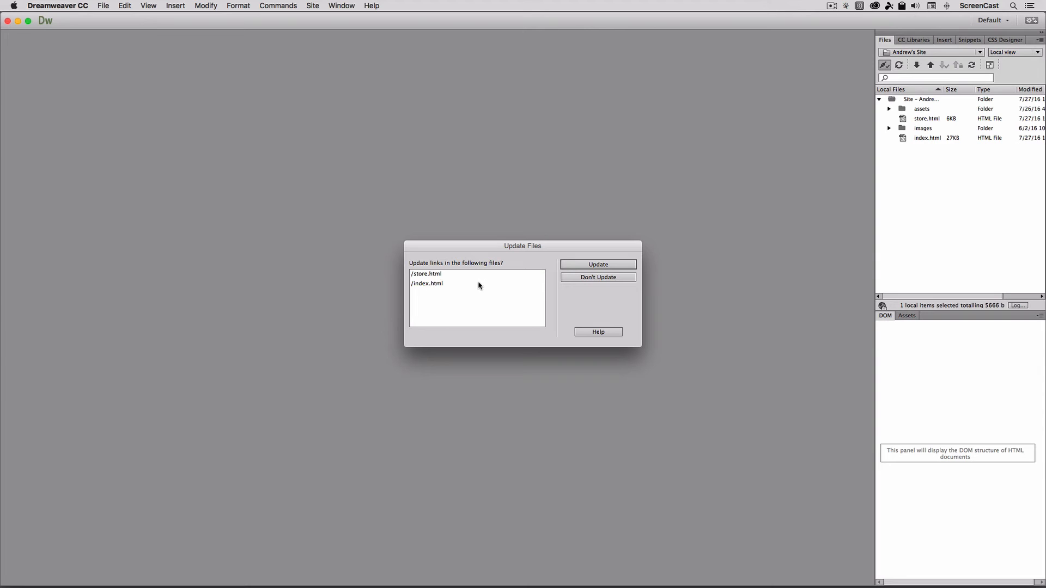
Update the links in store.html and index.html, then select store.html
click(597, 264)
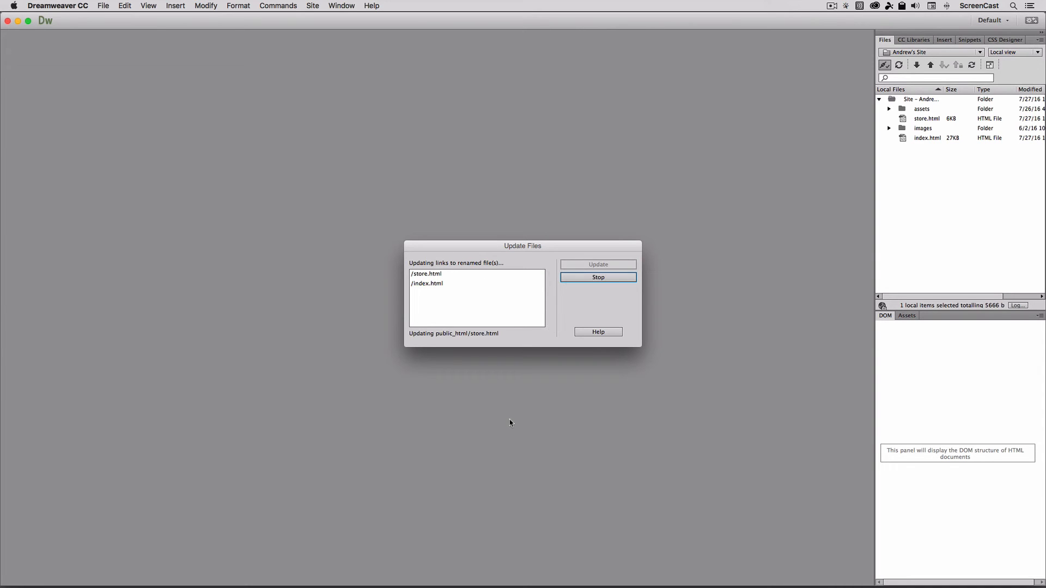
click(597, 264)
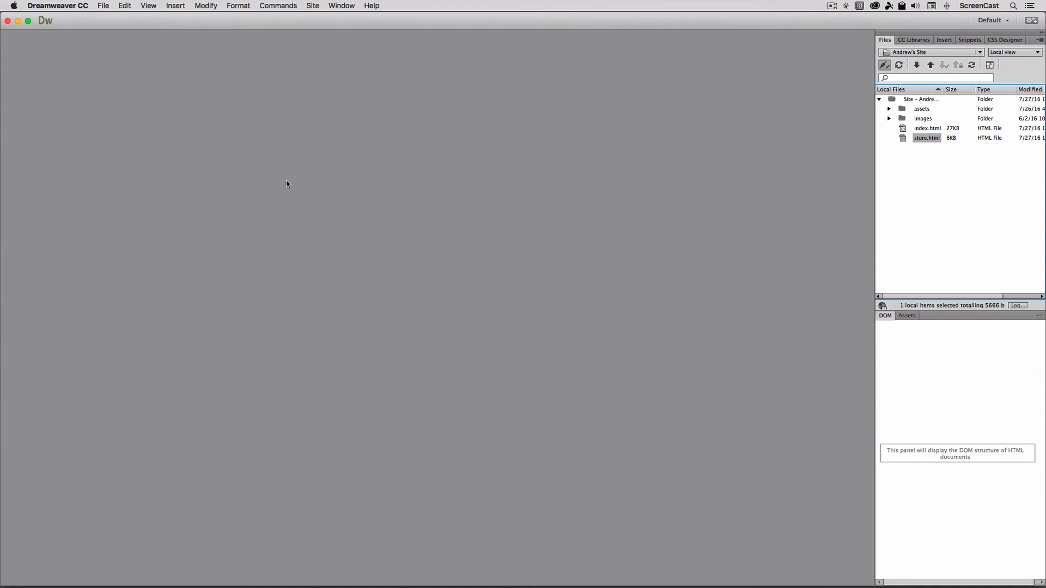
mouse_move(637, 186)
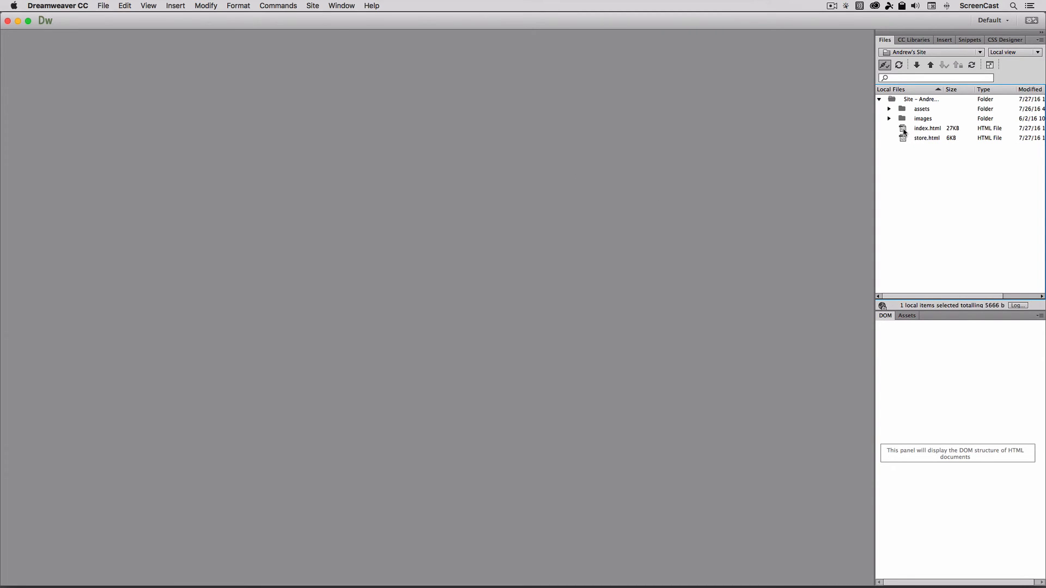
double_click(927, 128)
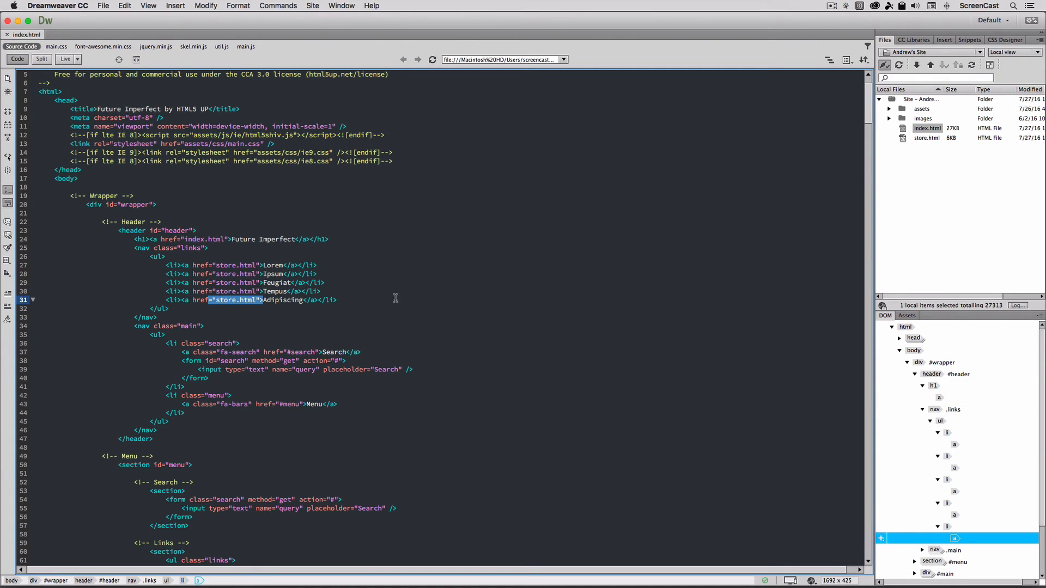
click(927, 138)
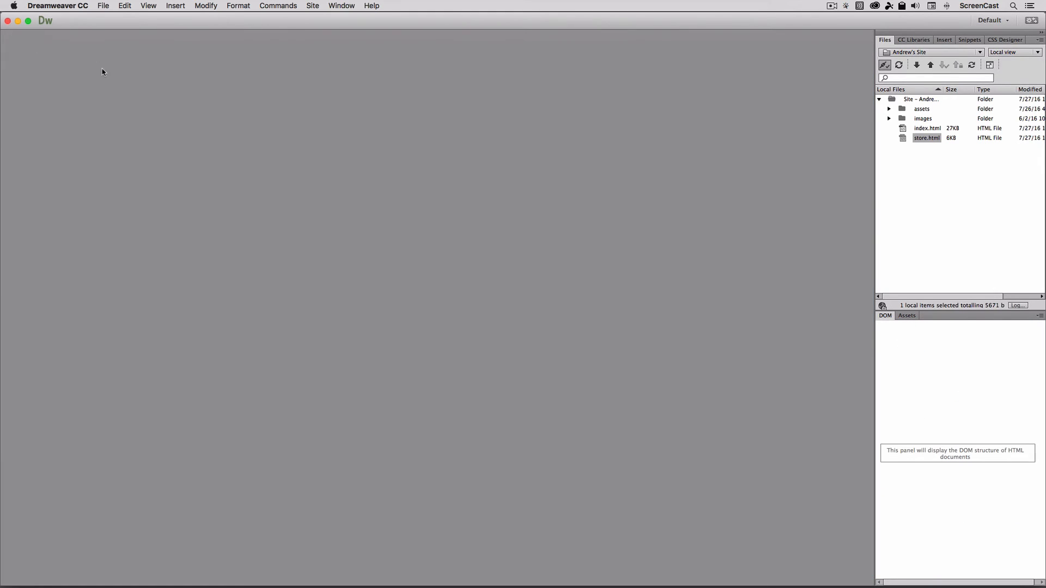
mouse_move(708, 151)
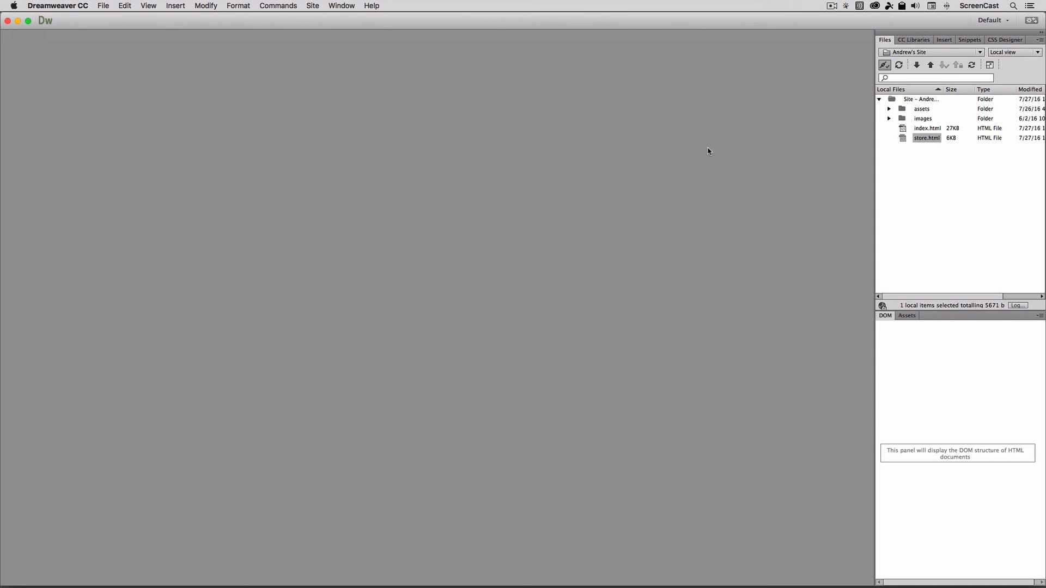
mouse_move(895, 173)
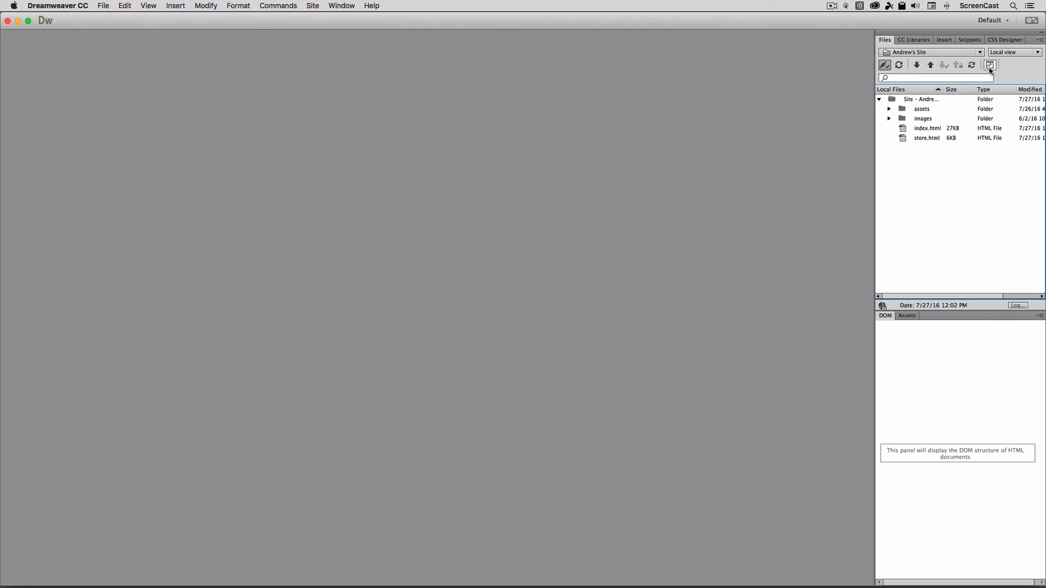
mouse_move(989, 64)
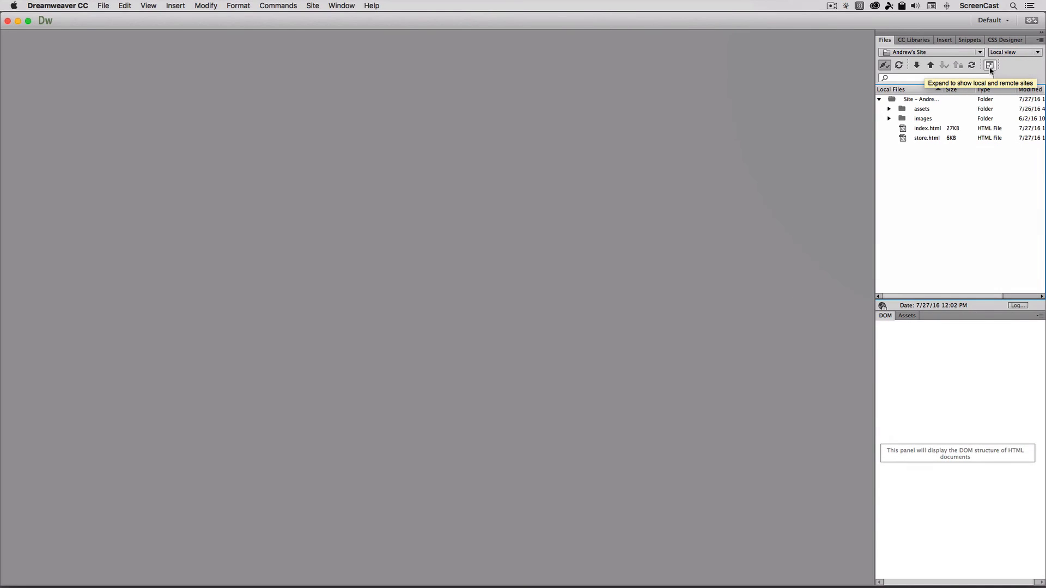
click(989, 65)
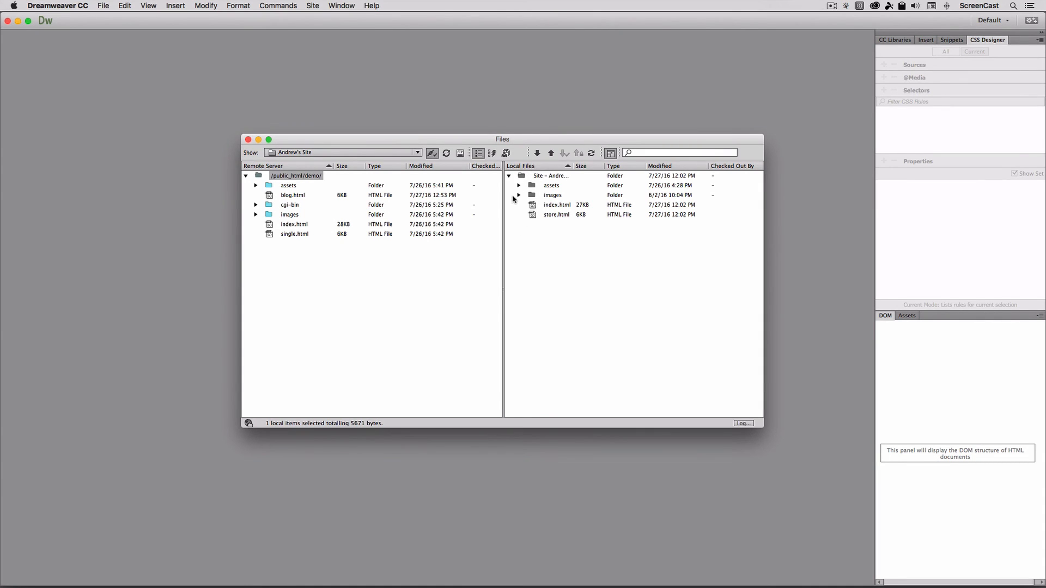
click(519, 195)
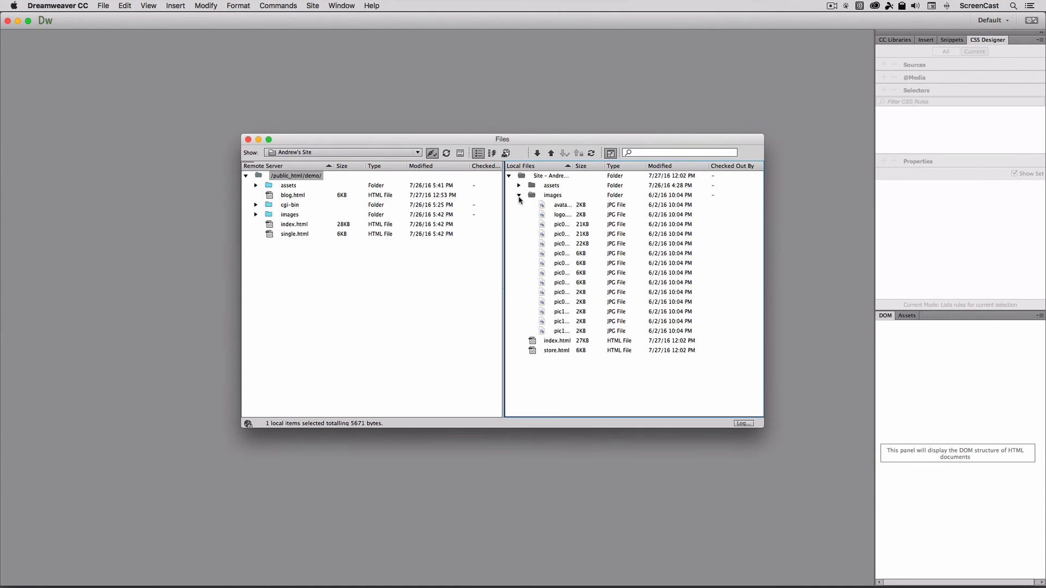
click(519, 195)
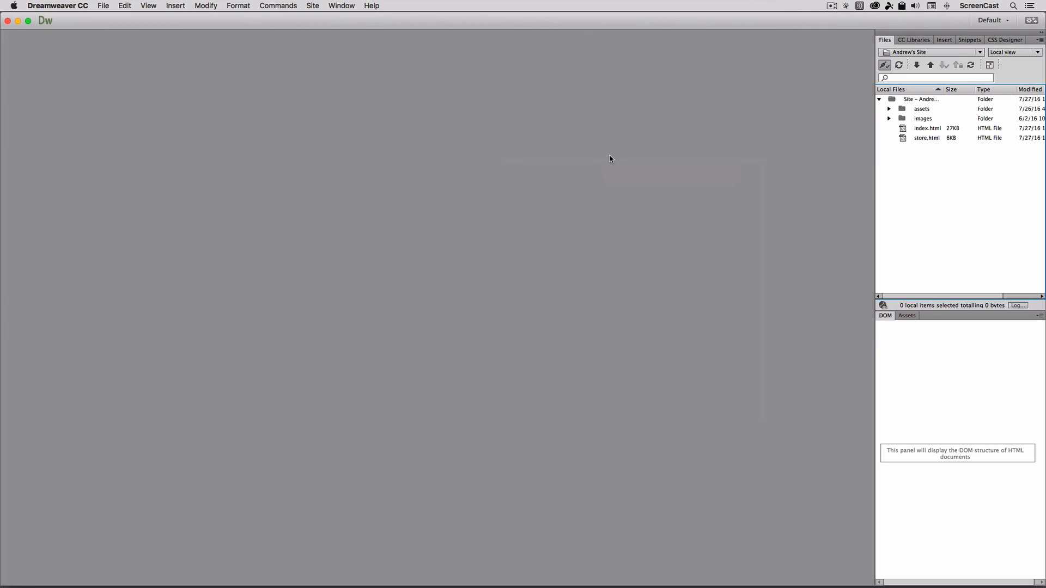
mouse_move(609, 161)
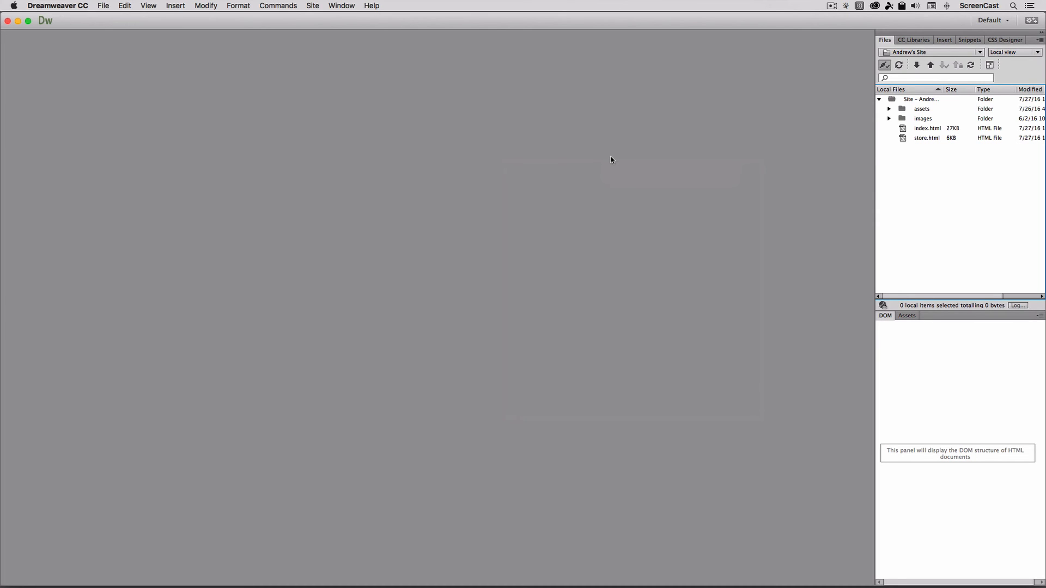
click(927, 137)
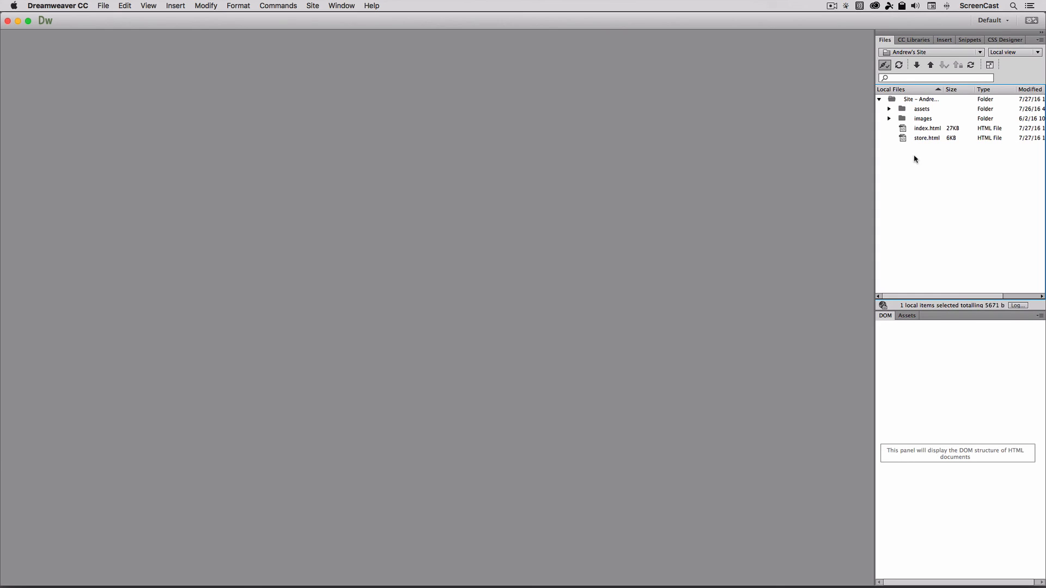
Open store.html and type 'Andrew's Store' as the page title
click(926, 138)
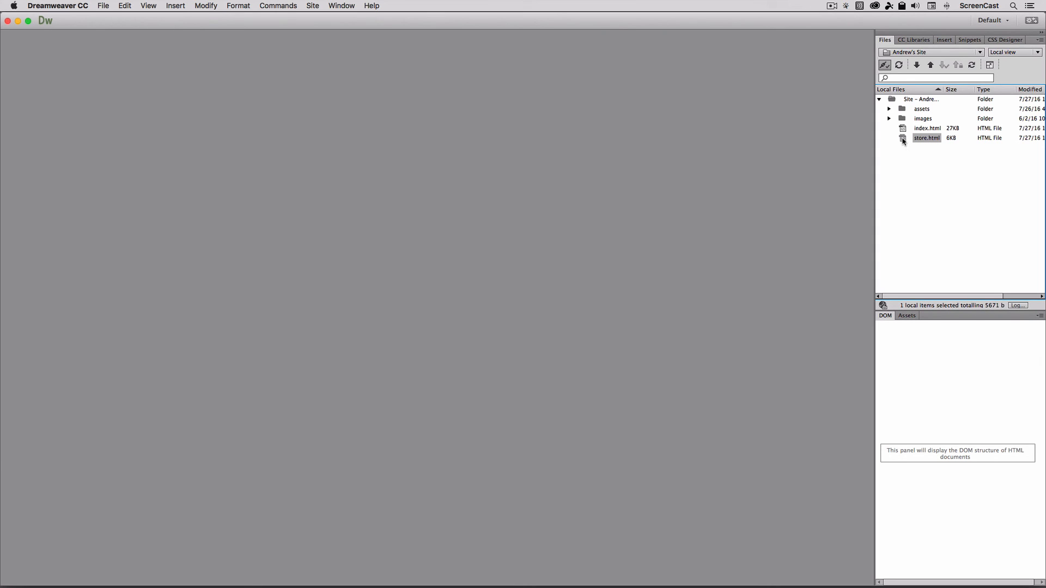
double_click(927, 138)
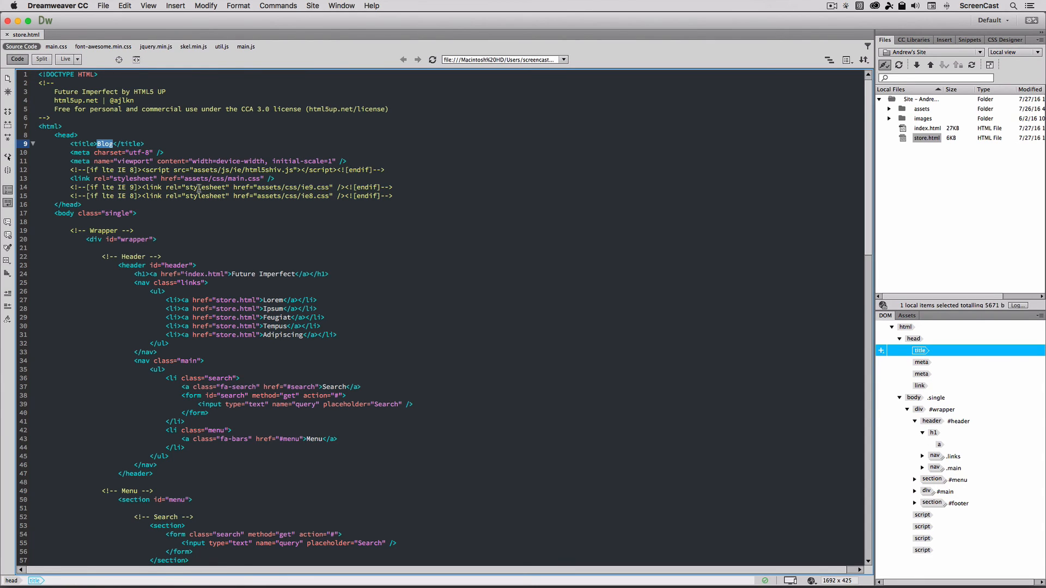
text(Andrew's S)
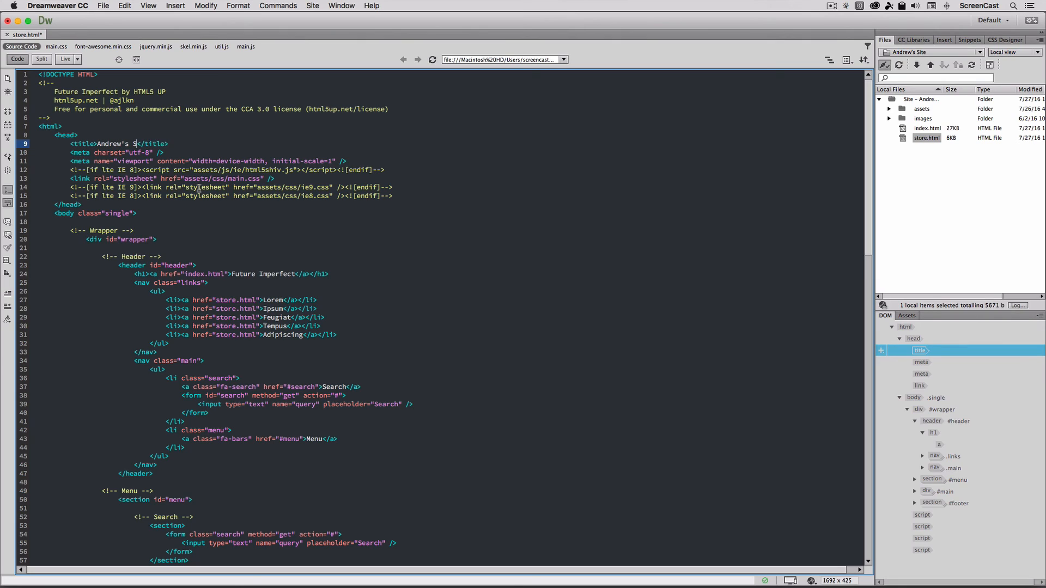
text(tore)
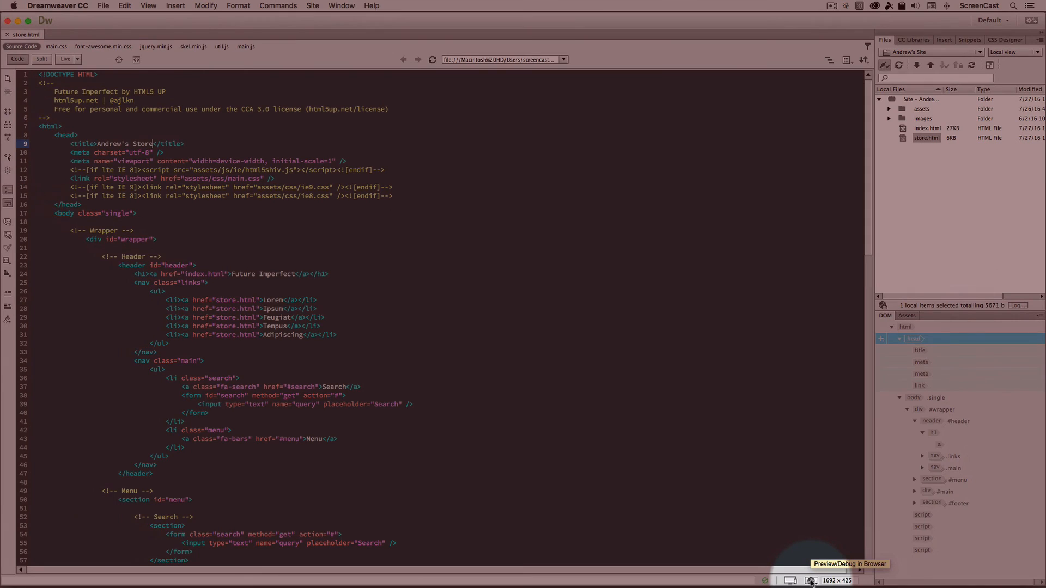
Preview store.html in Safari under the 'Andrew's Store' title, then go to the live site tab
click(811, 579)
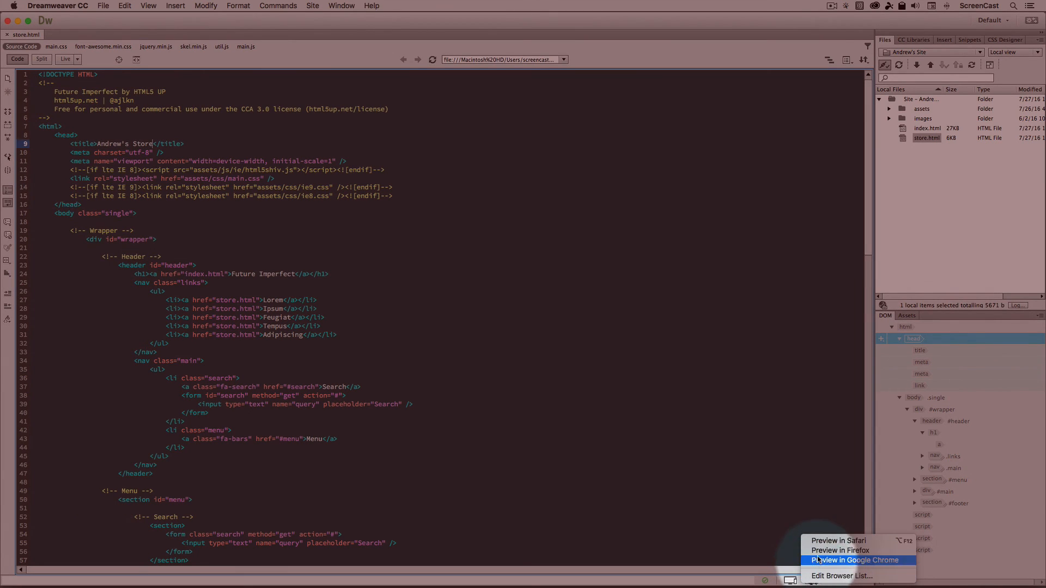
click(838, 540)
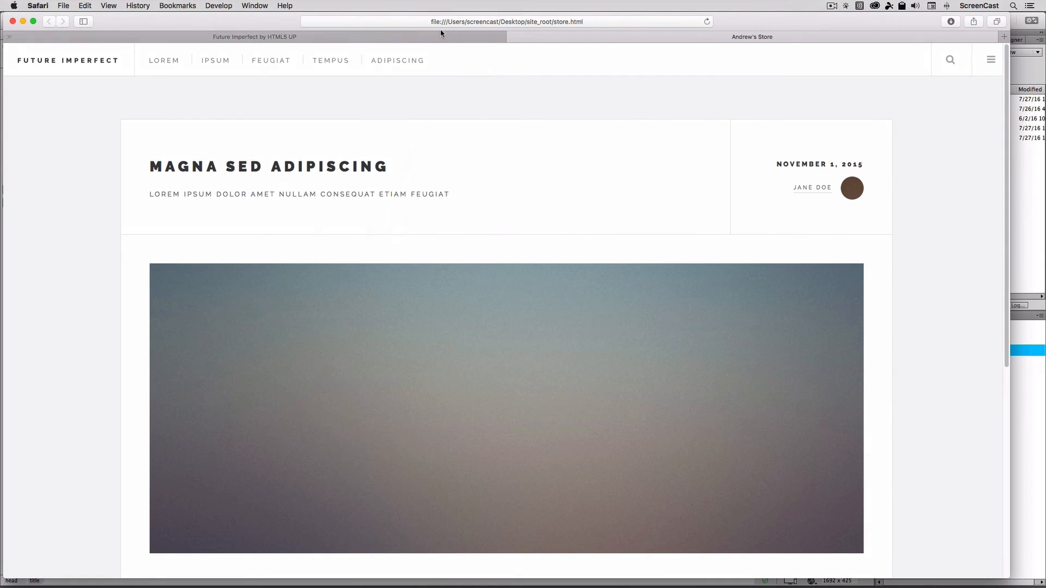
click(505, 21)
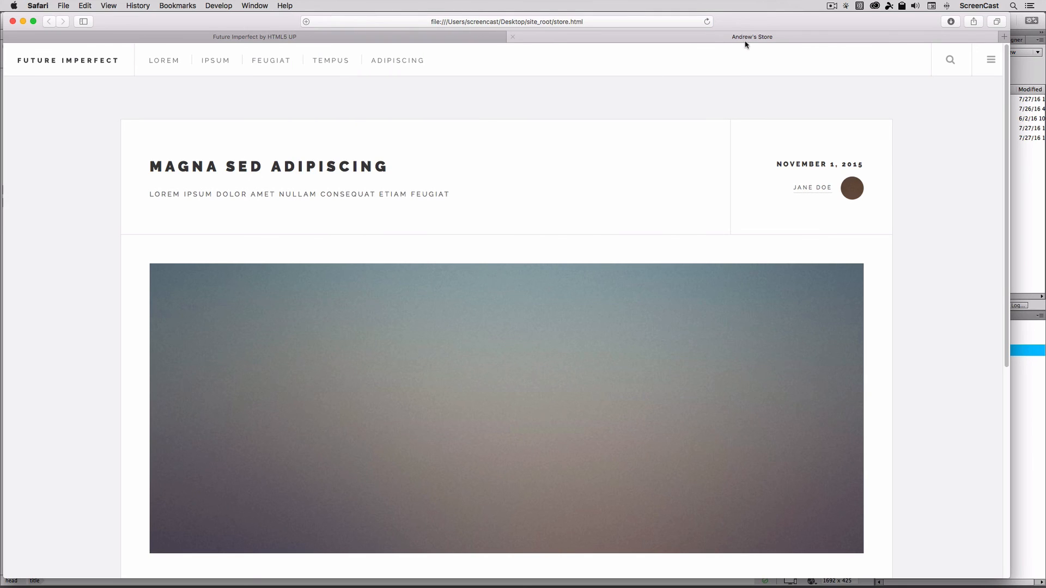
mouse_move(757, 41)
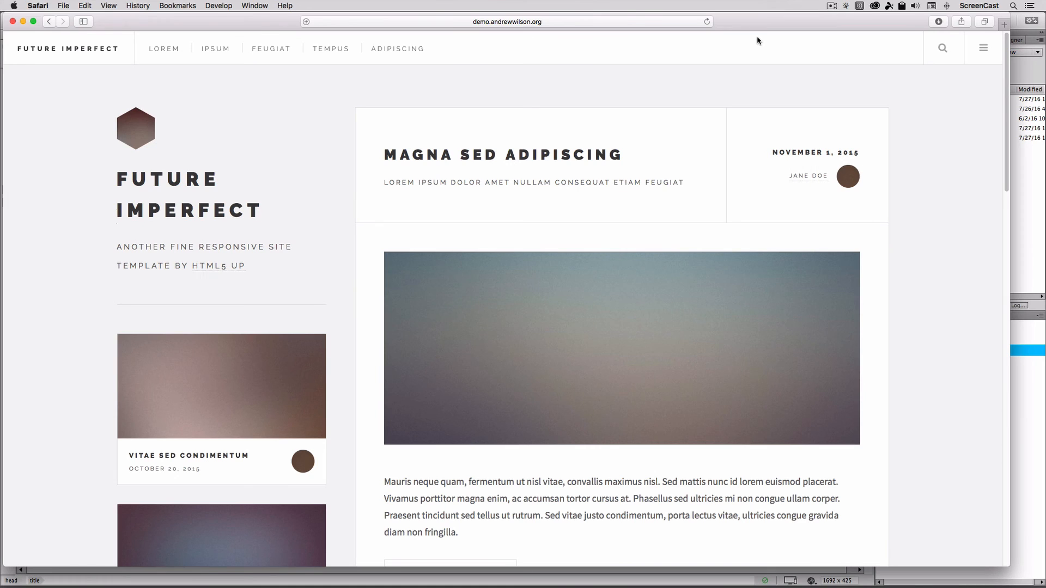
Back in Dreamweaver, put store.html to the server without its dependent files
key(cmd+tab)
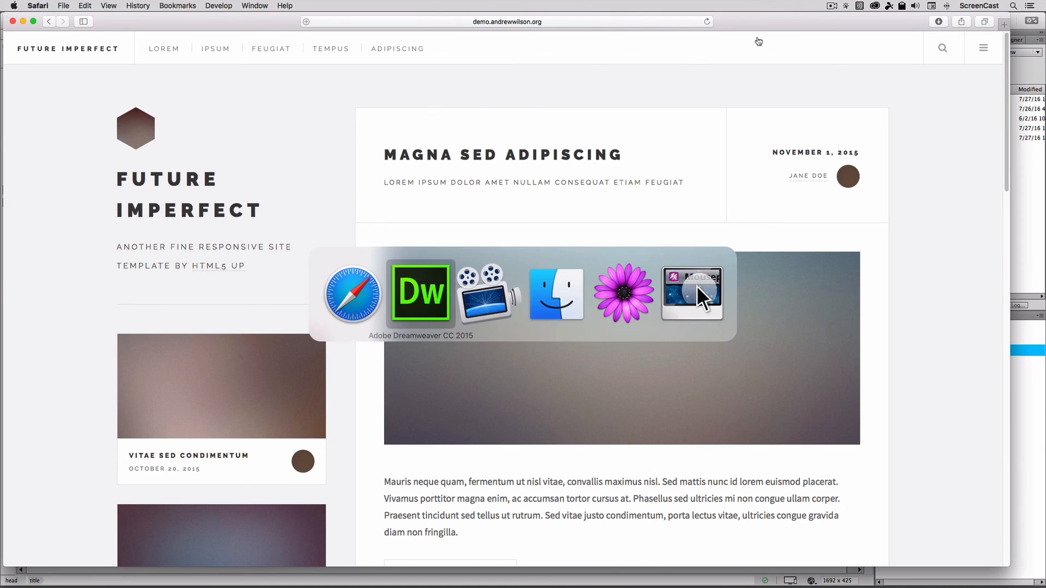
click(420, 294)
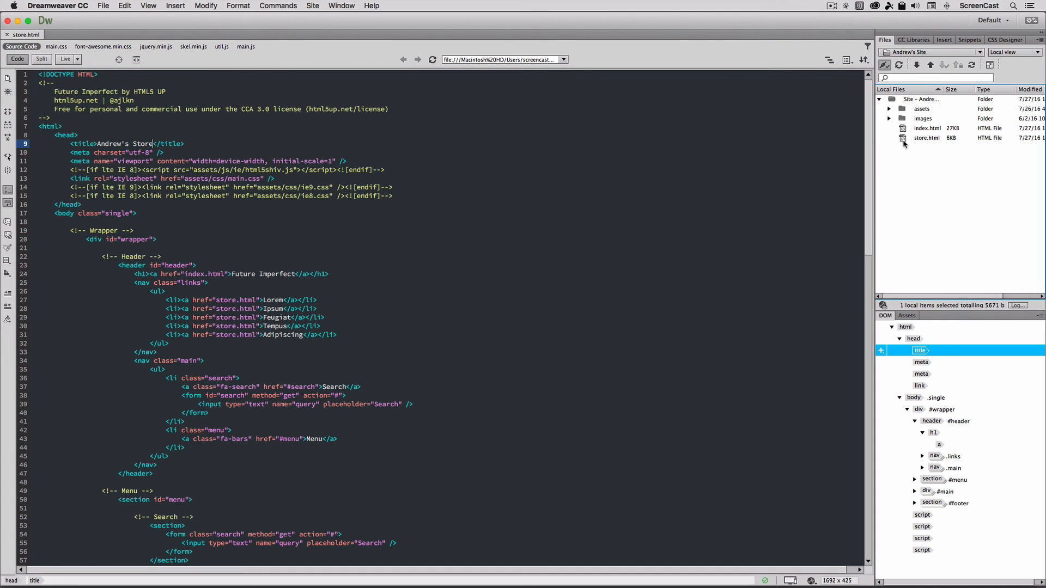
click(929, 65)
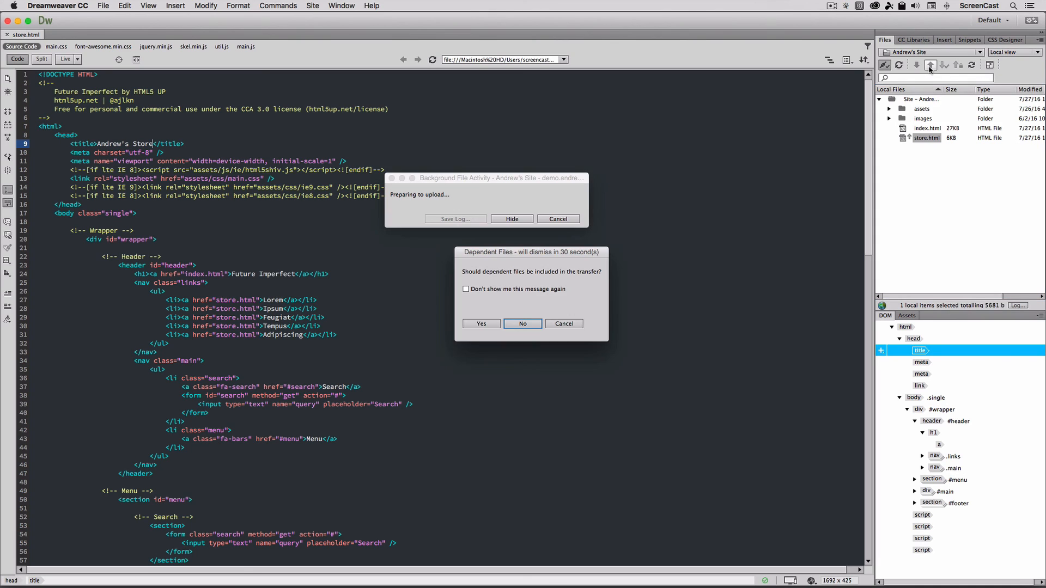
click(522, 323)
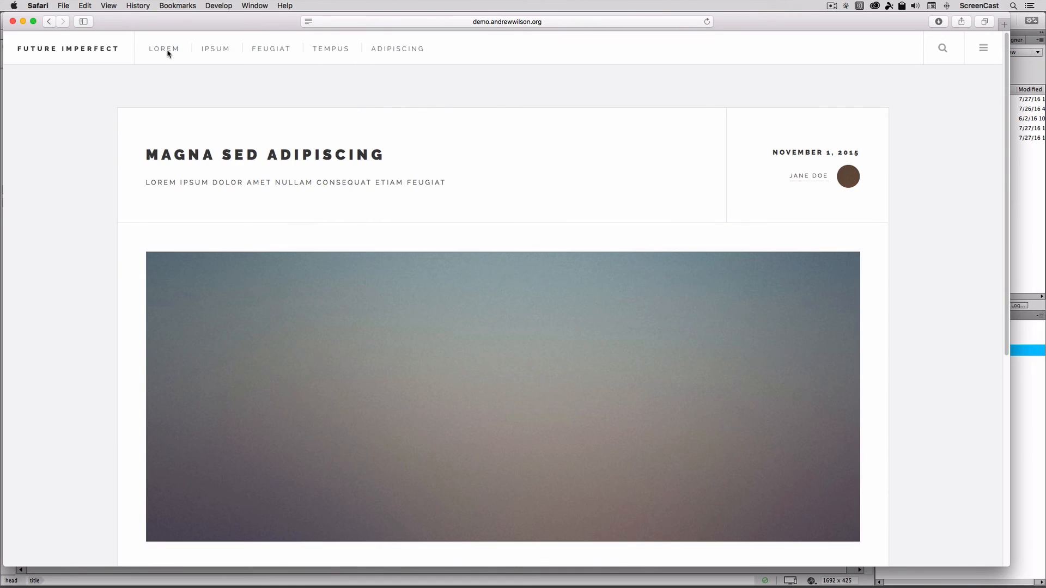
mouse_move(437, 183)
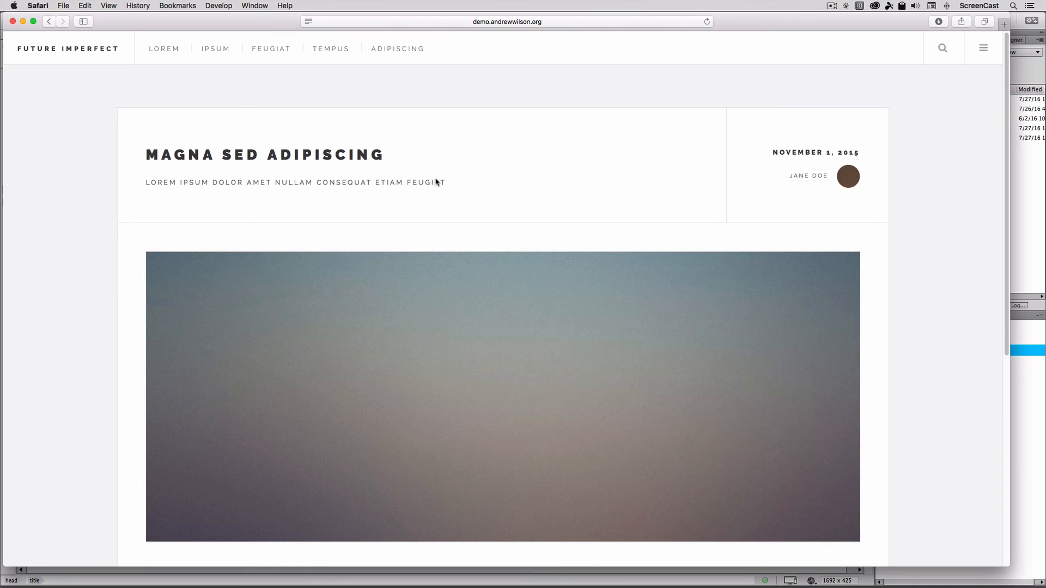
mouse_move(435, 181)
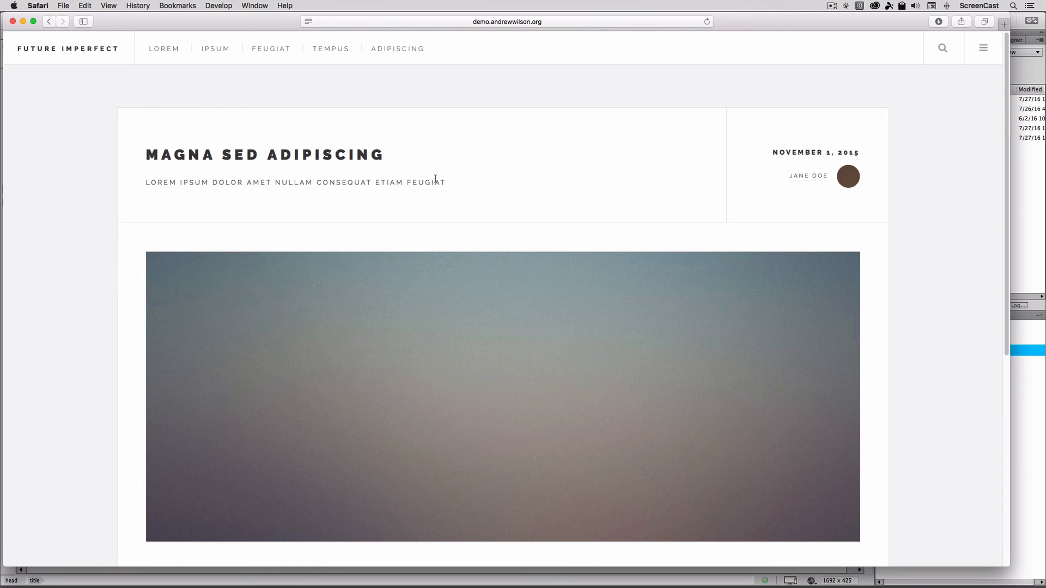
Scroll the live store page down through its body text to the footer
scroll(down, 3)
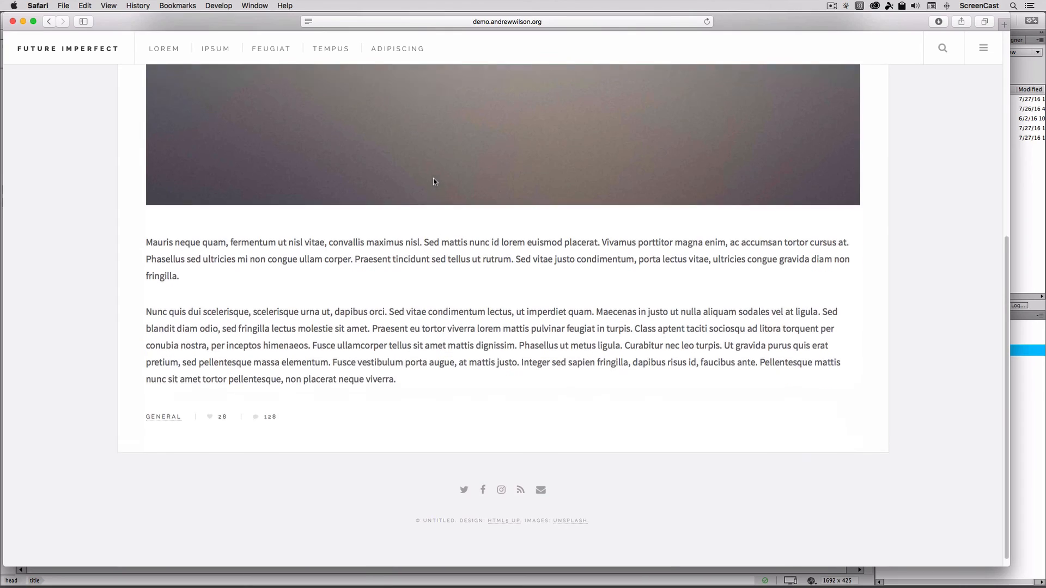
scroll(down, 3)
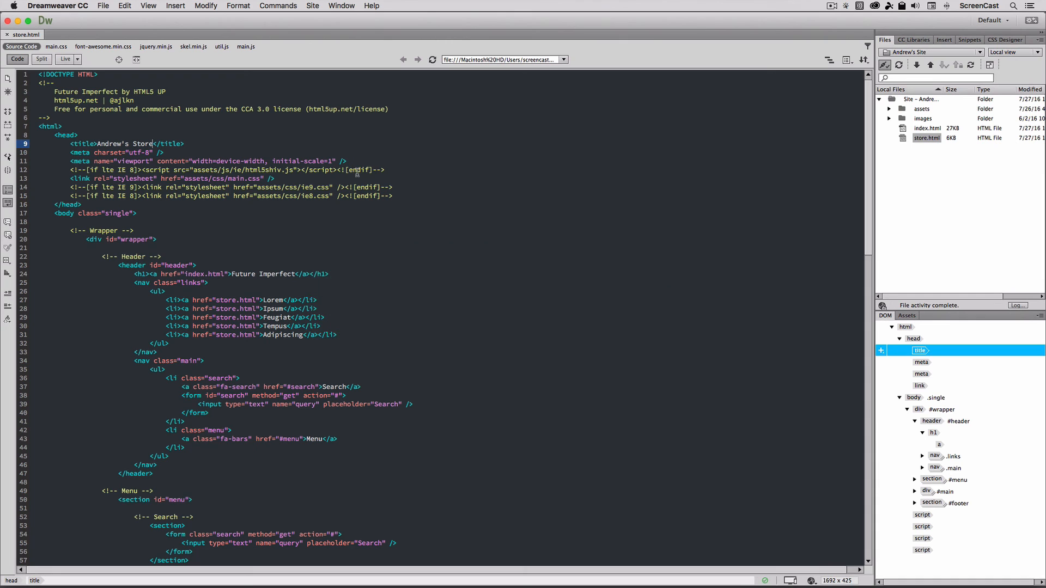
mouse_move(376, 323)
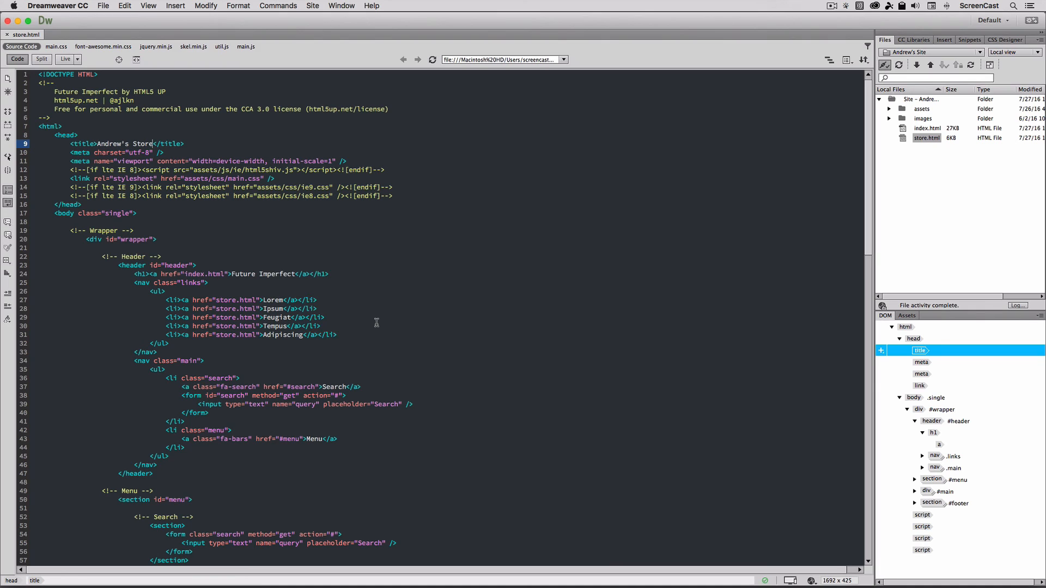